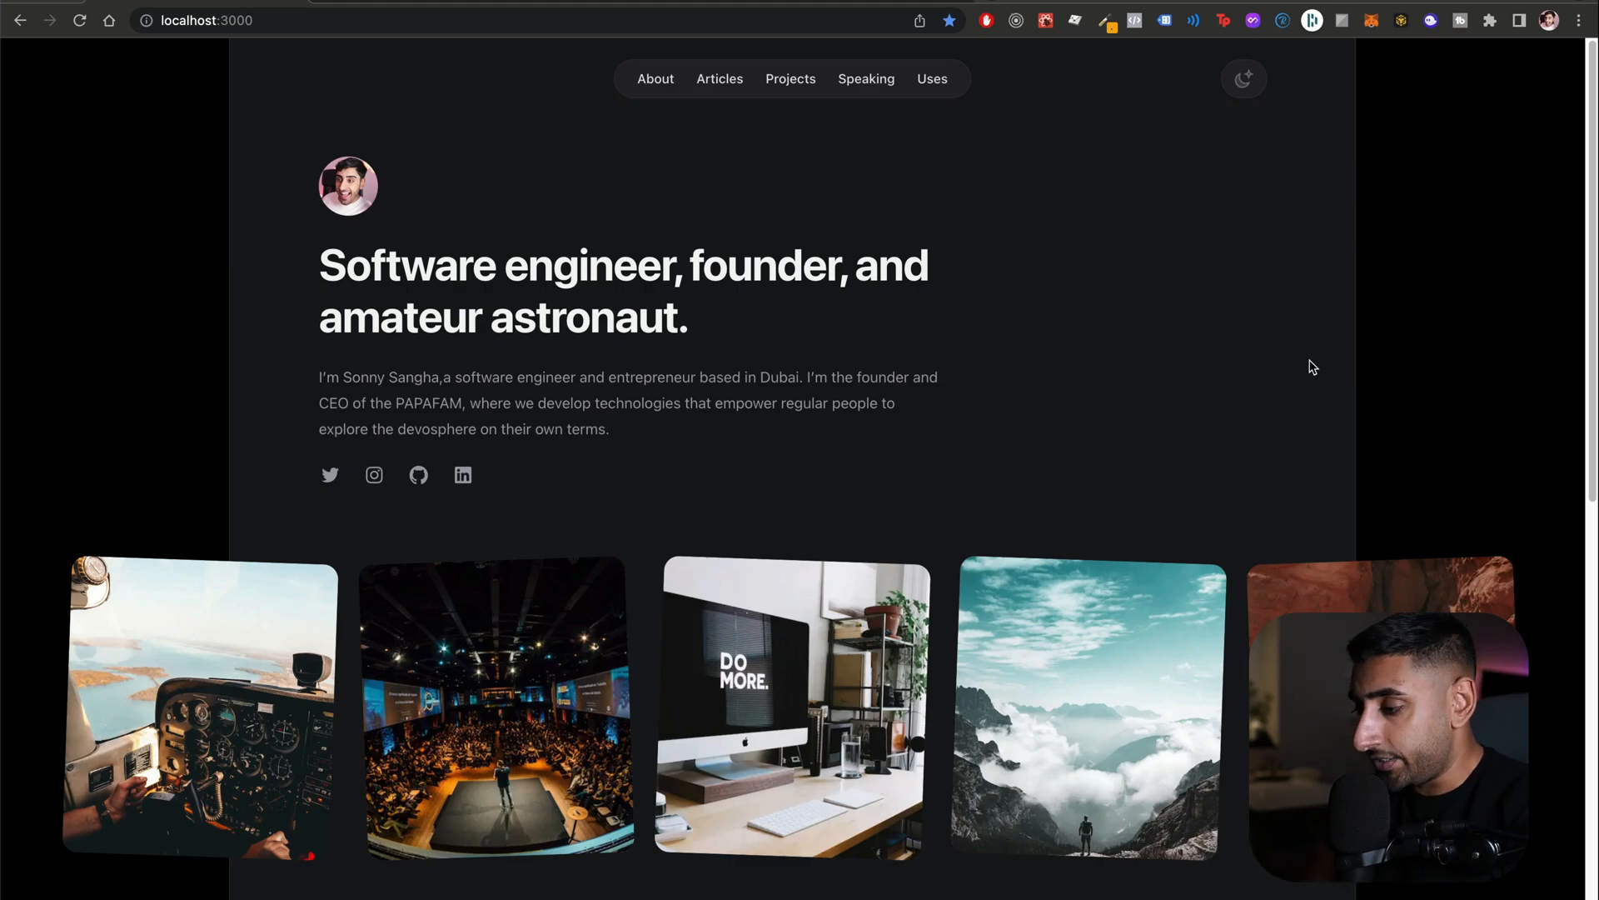
Browse the localhost:3000 home page, then its Articles and Projects sections
{"action": "scroll", "scroll_direction": "down", "scroll_amount": 3}
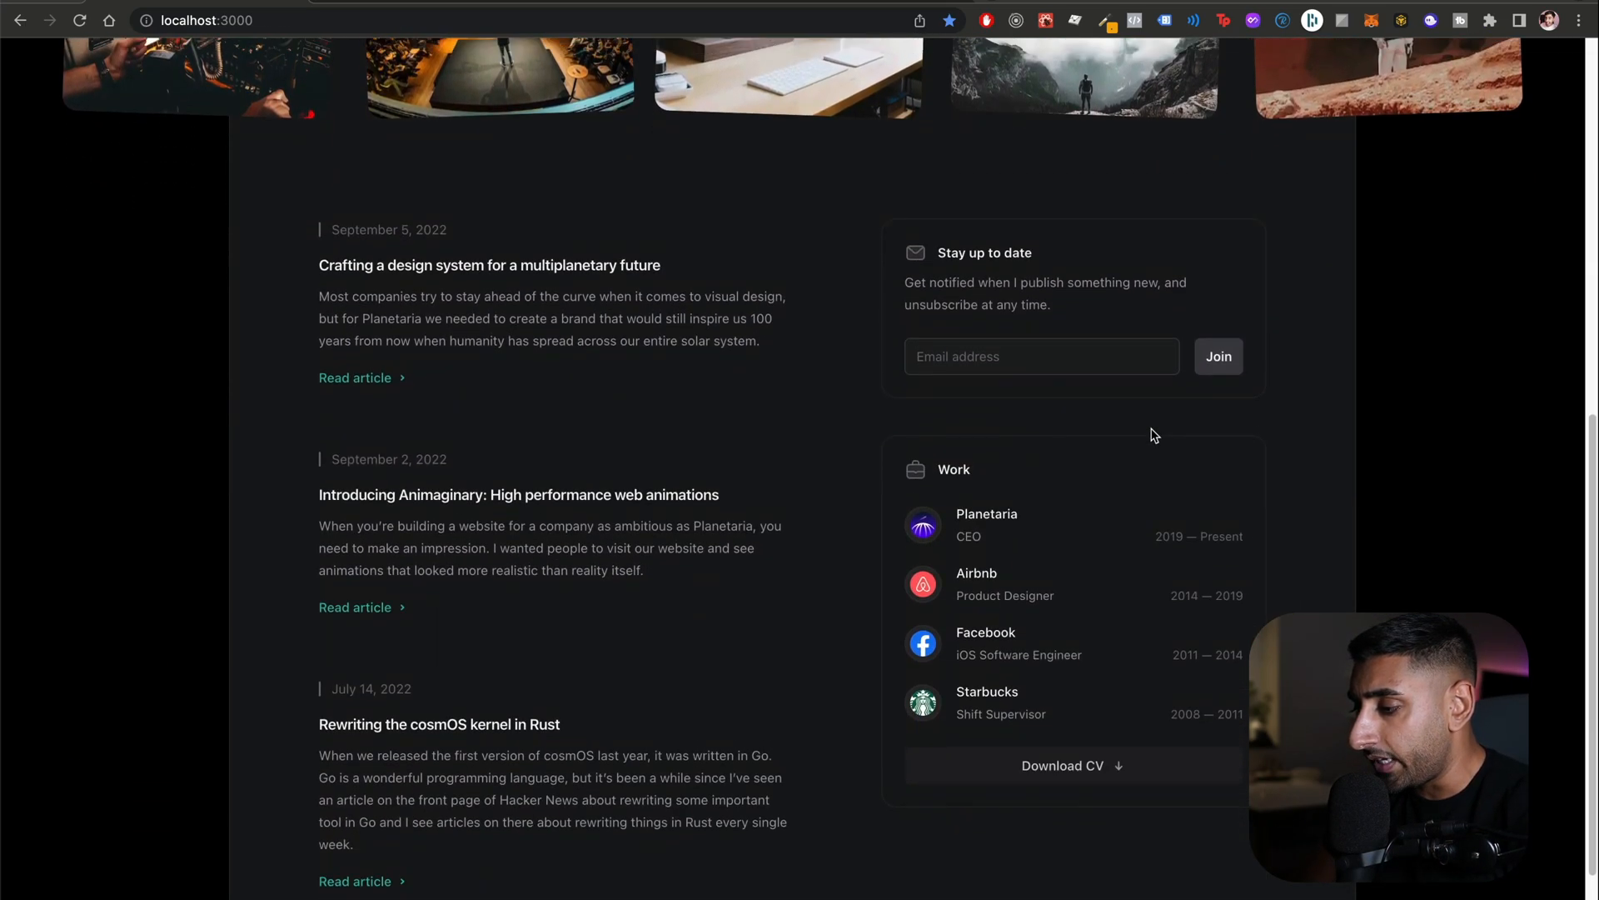
{"action": "left_click", "coordinate": [720, 79]}
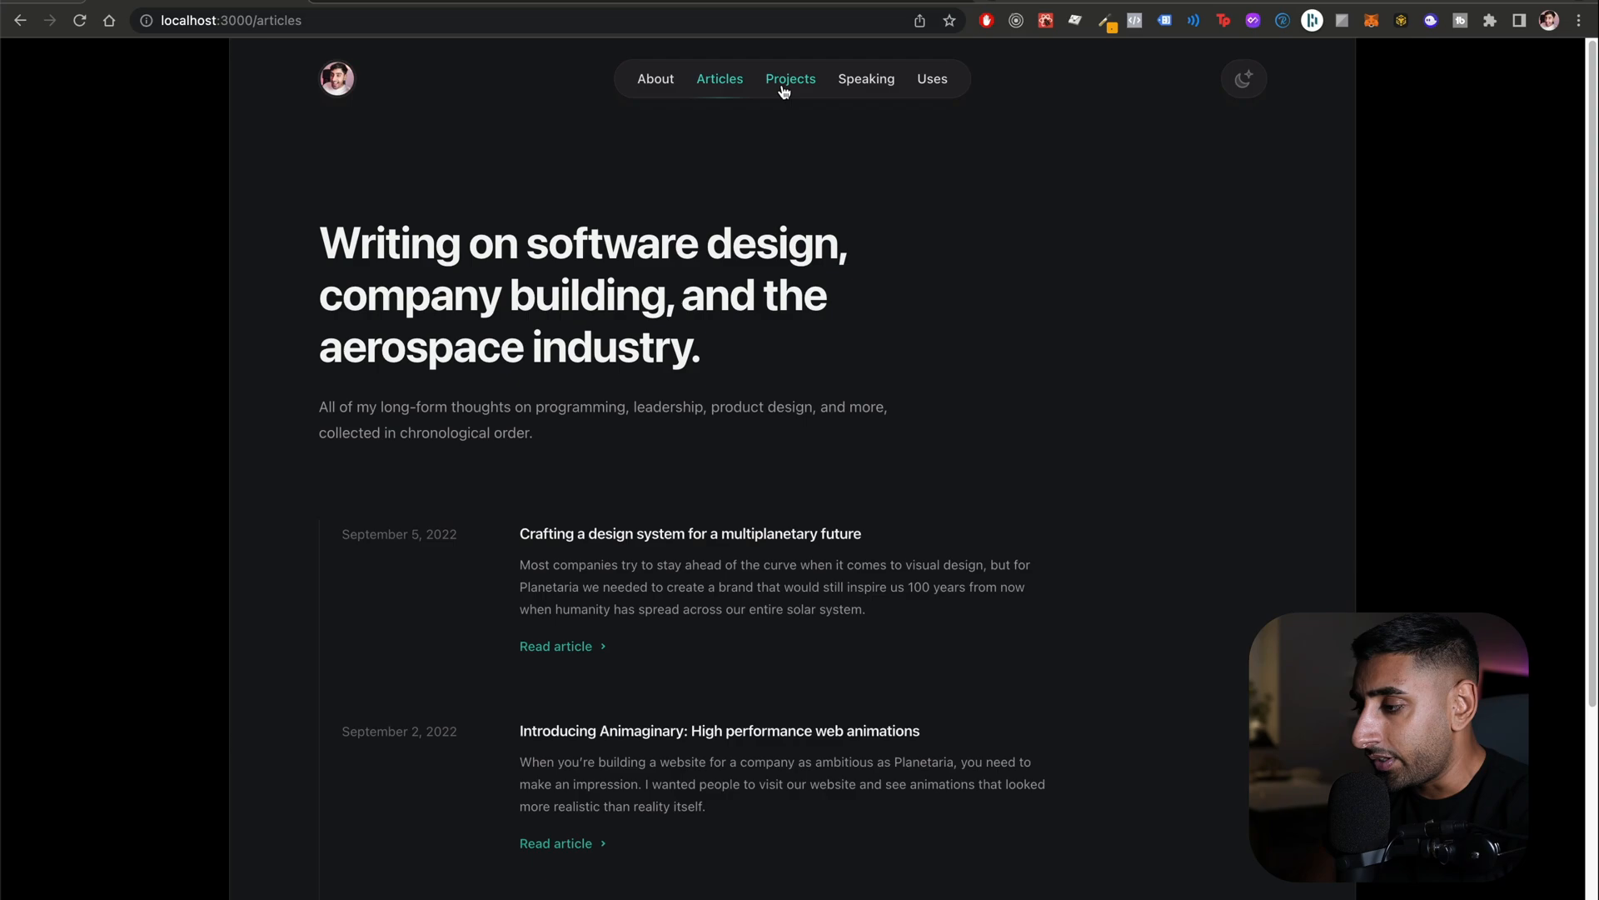
{"action": "left_click", "coordinate": [930, 79]}
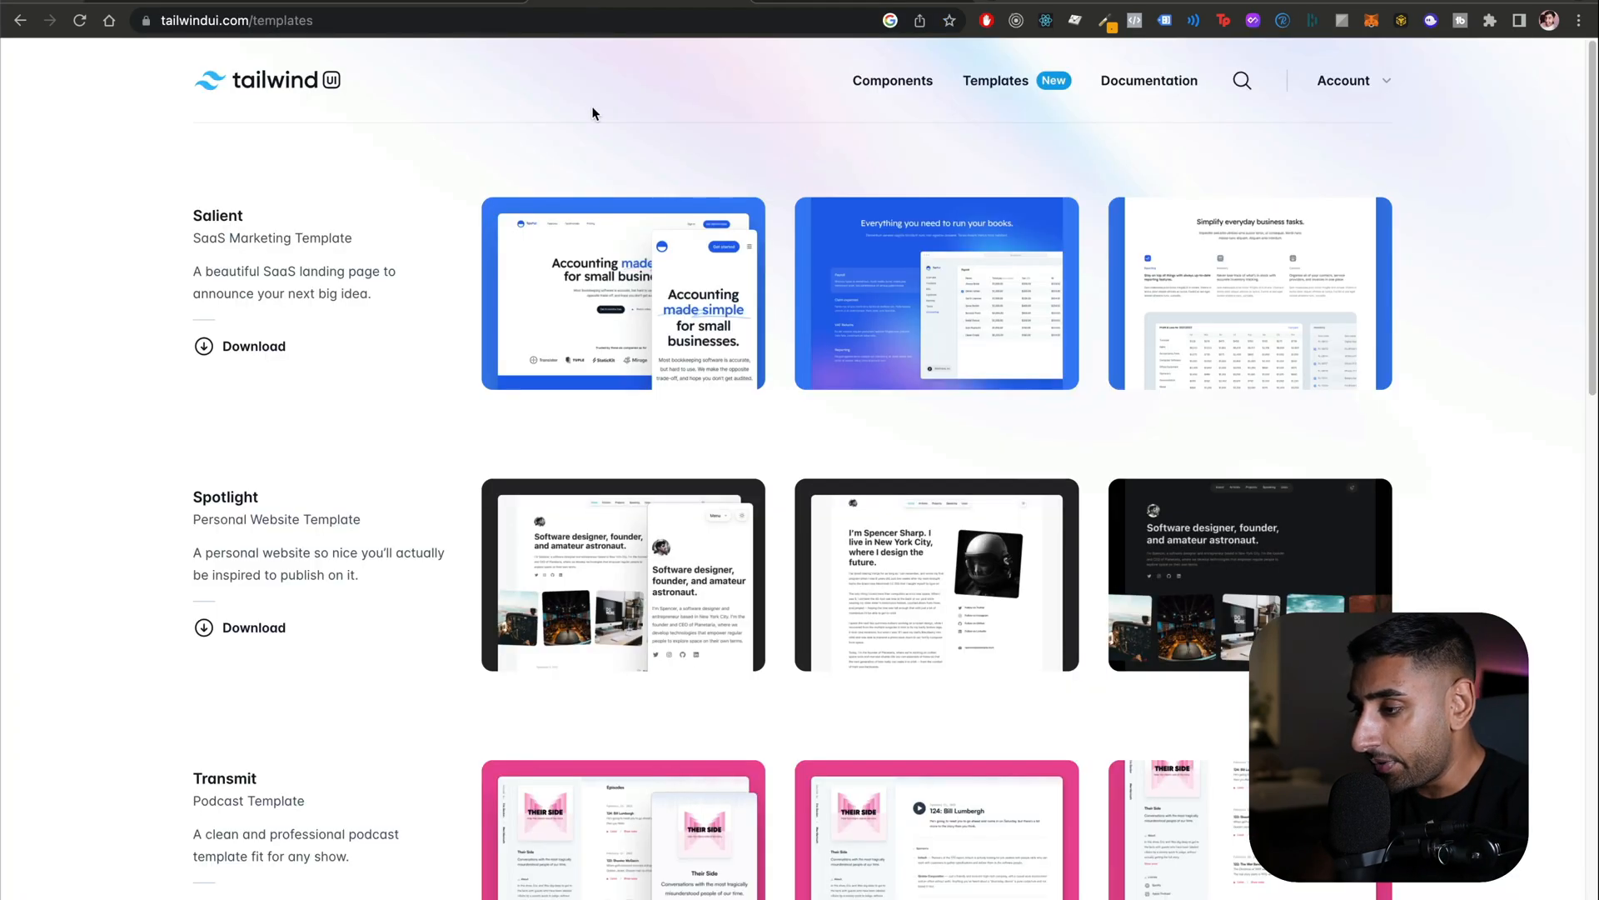
{"action": "mouse_move", "coordinate": [380, 568]}
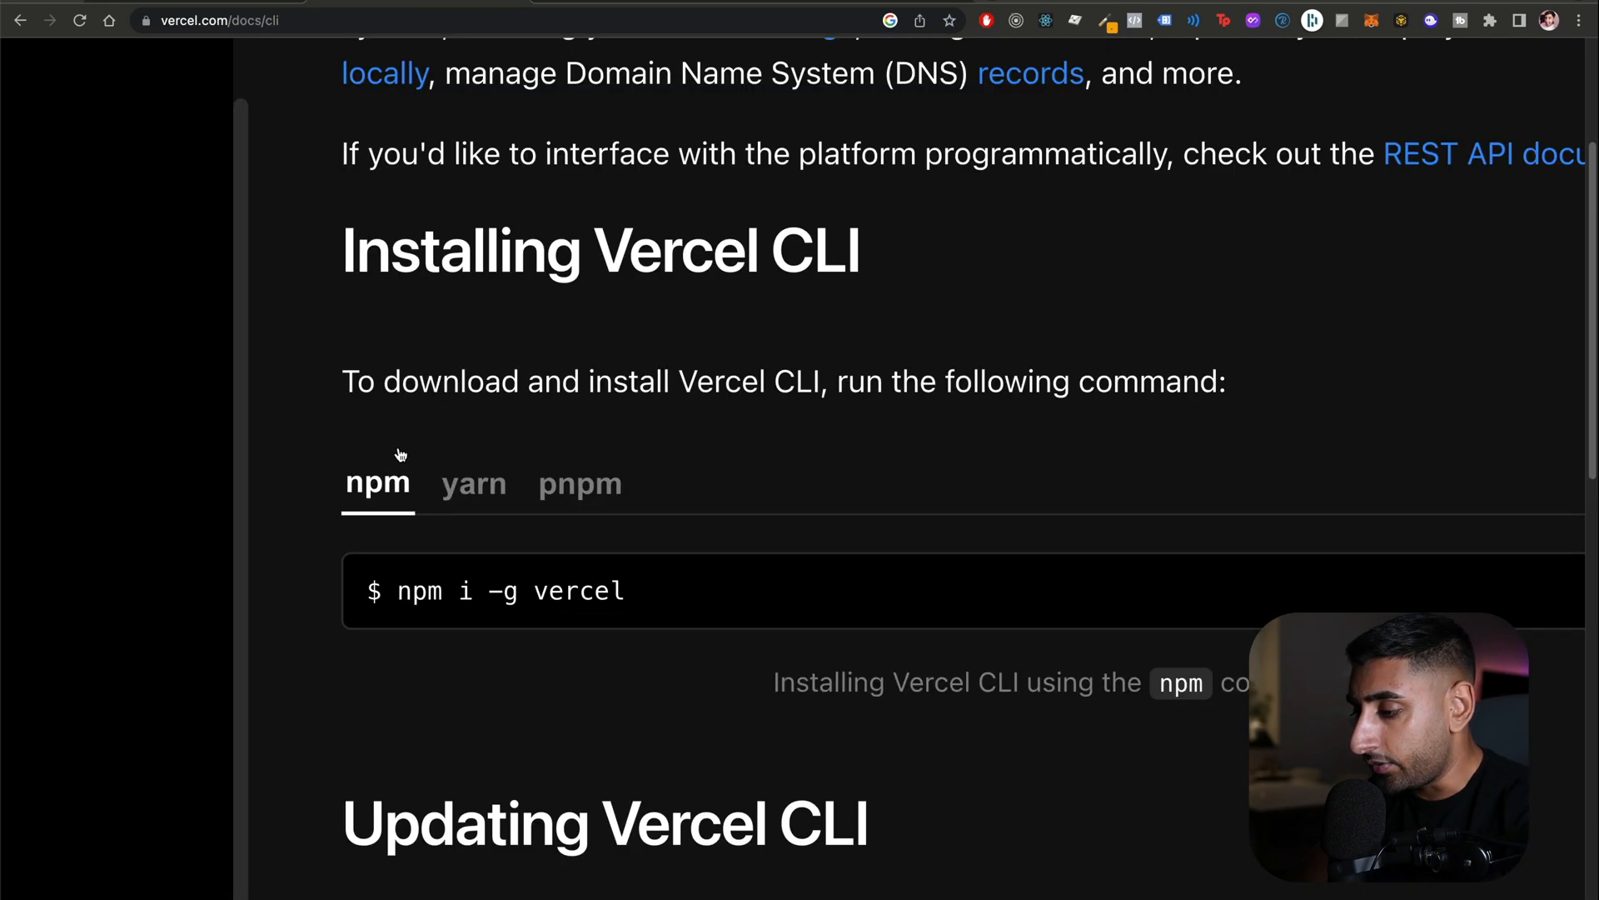
View the yarn install command for Vercel CLI, then return to the npm version
{"action": "left_click", "coordinate": [473, 483]}
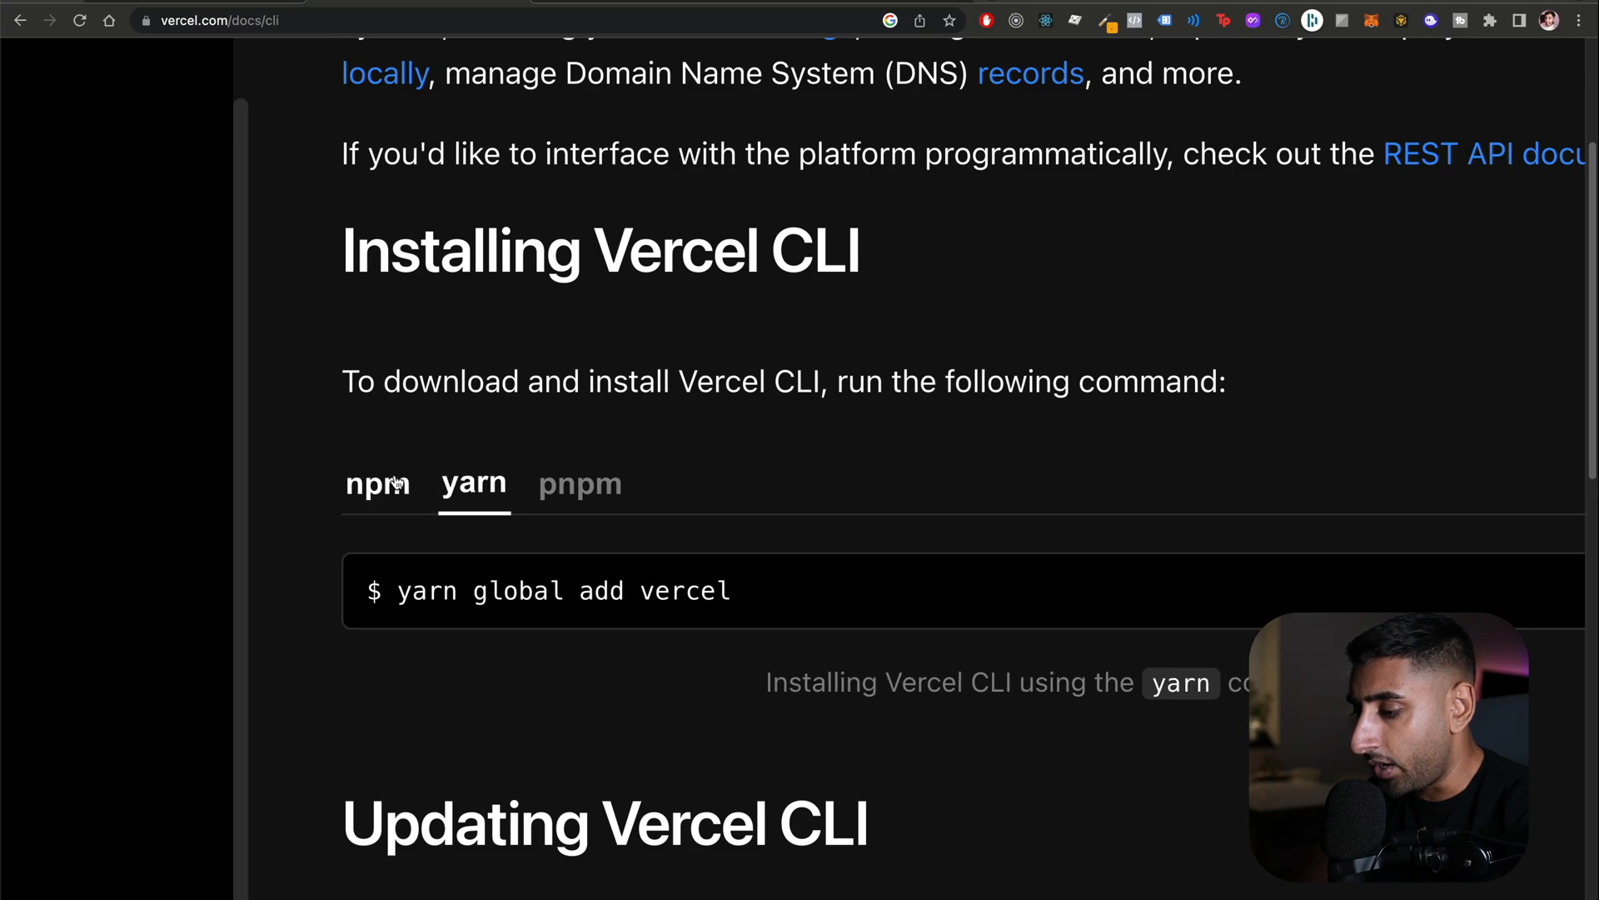
{"action": "left_click", "coordinate": [377, 483]}
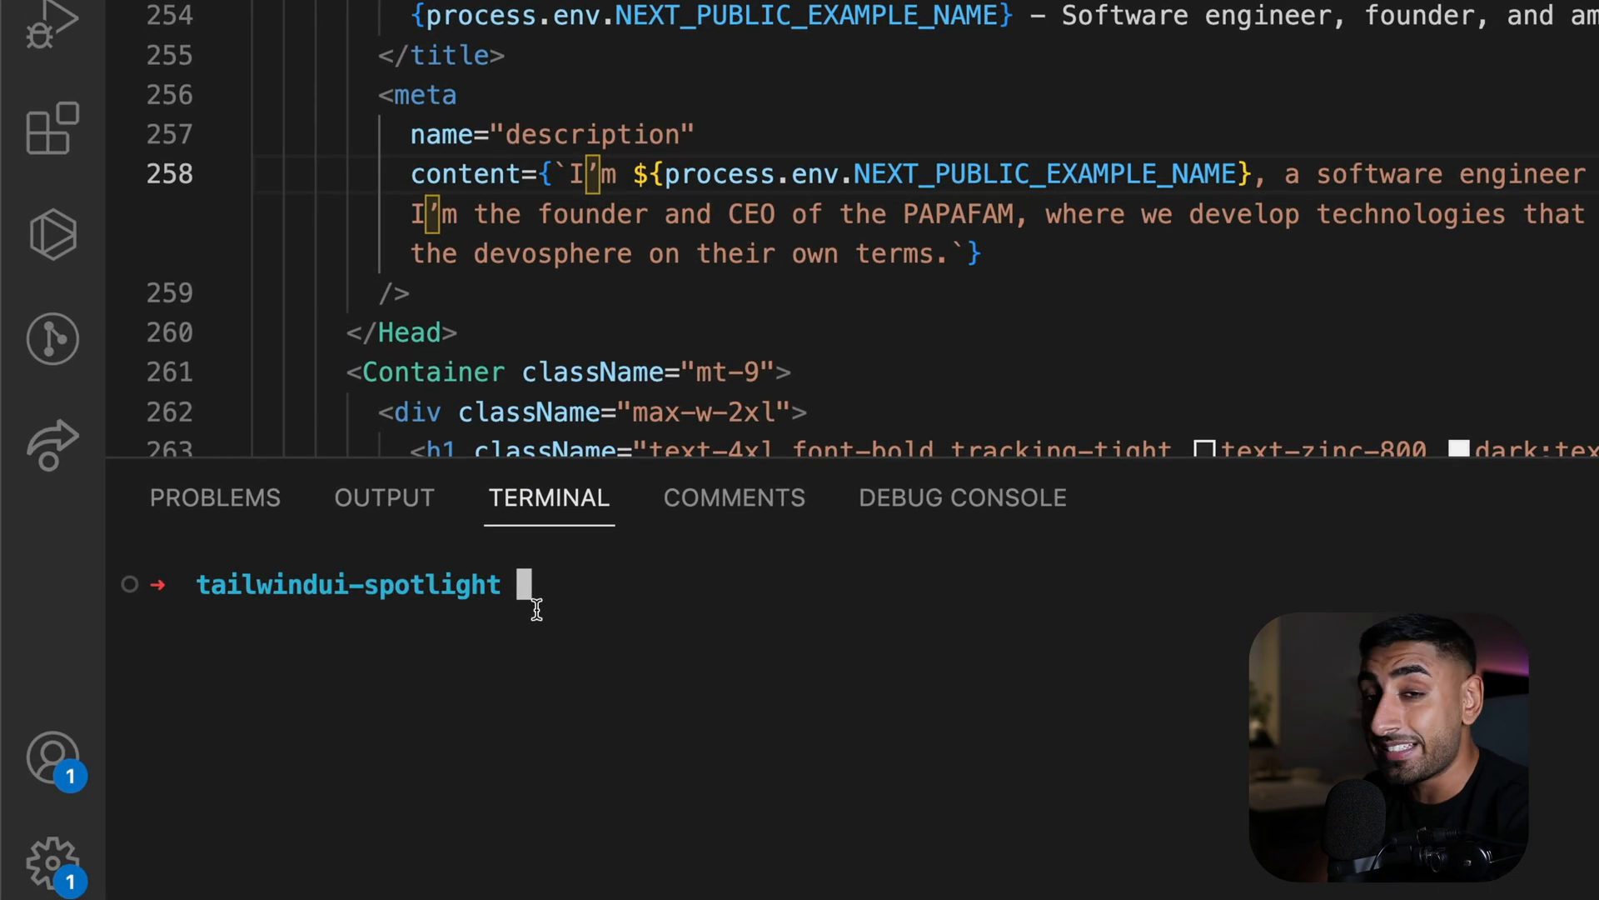
Run vercel, link a new project from ./ with defaults, and inspect the started deployment
{"action": "type", "text": "vercel"}
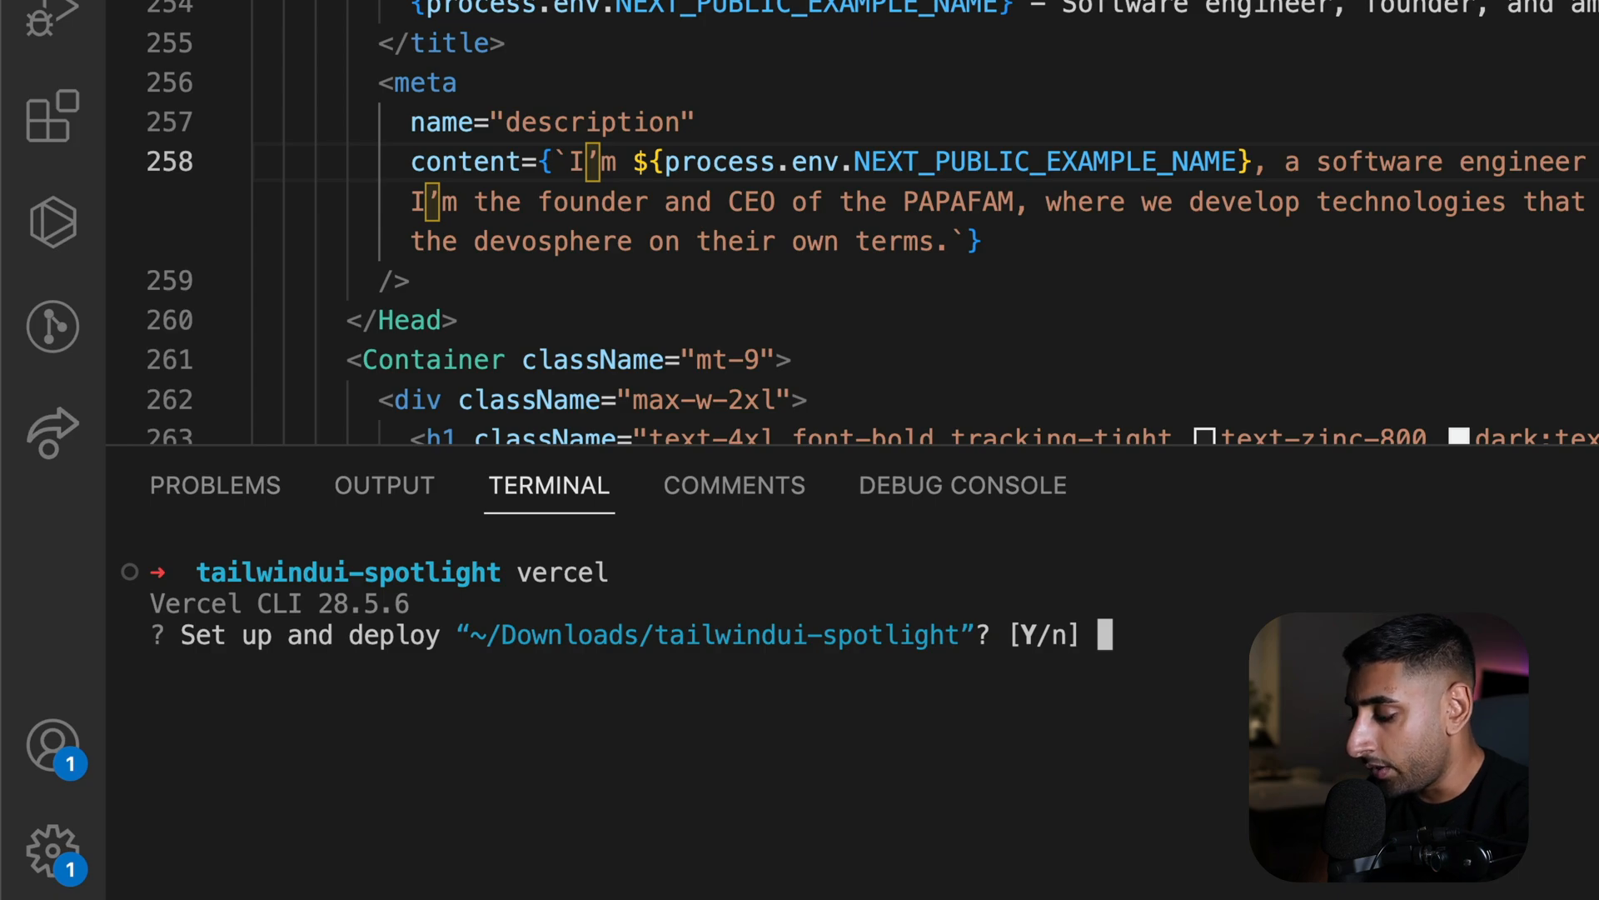
{"action": "type", "text": "y"}
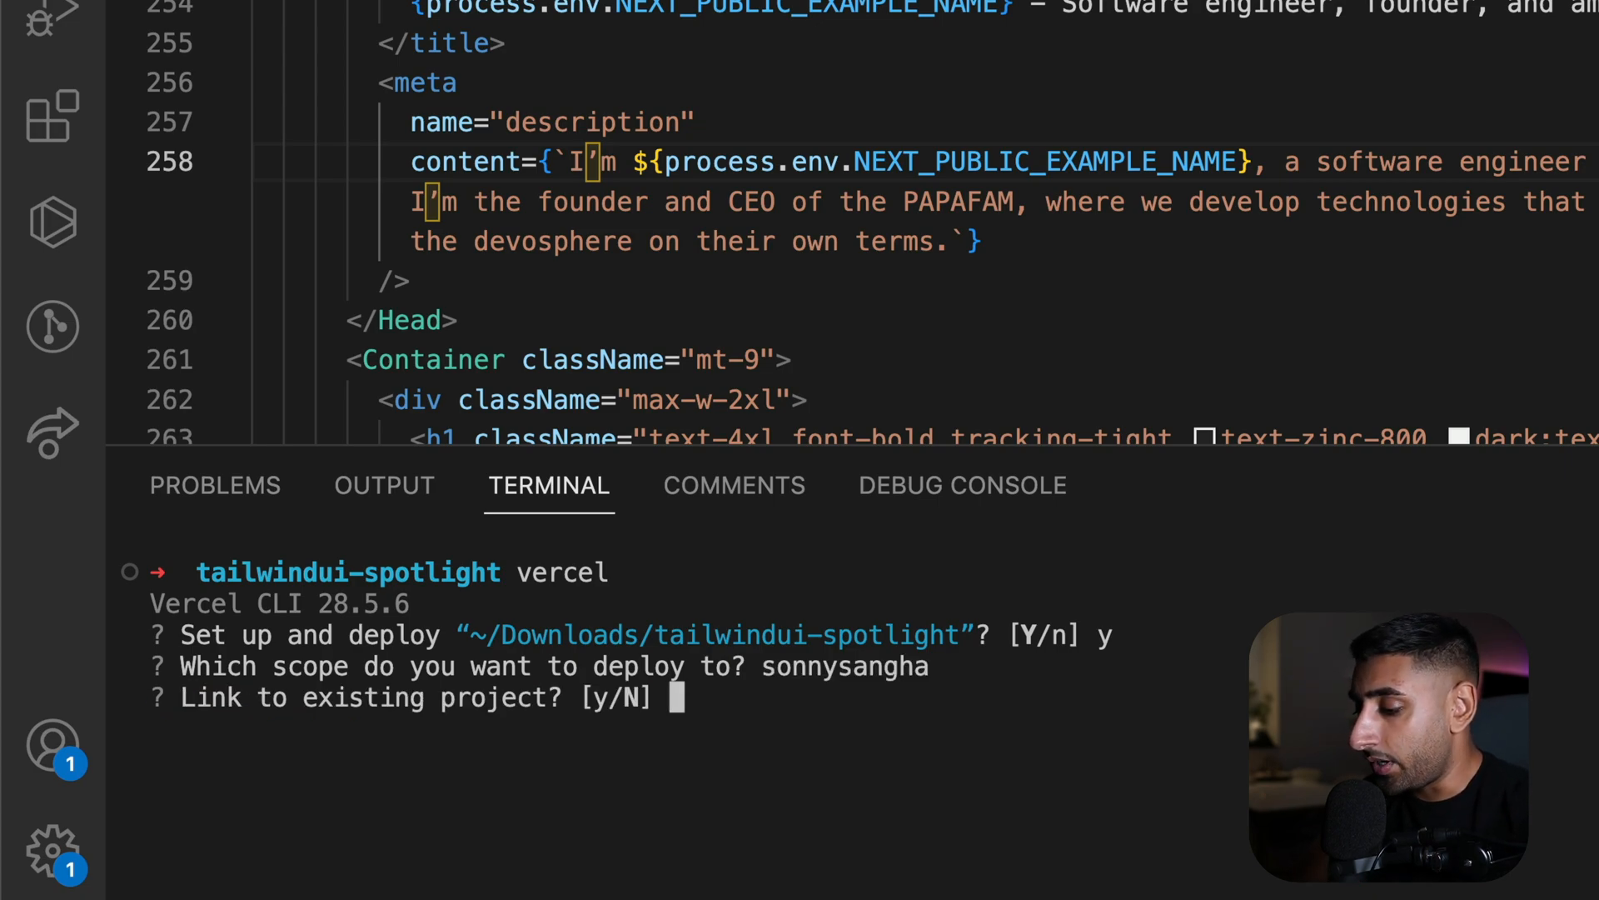
{"action": "type", "text": "n"}
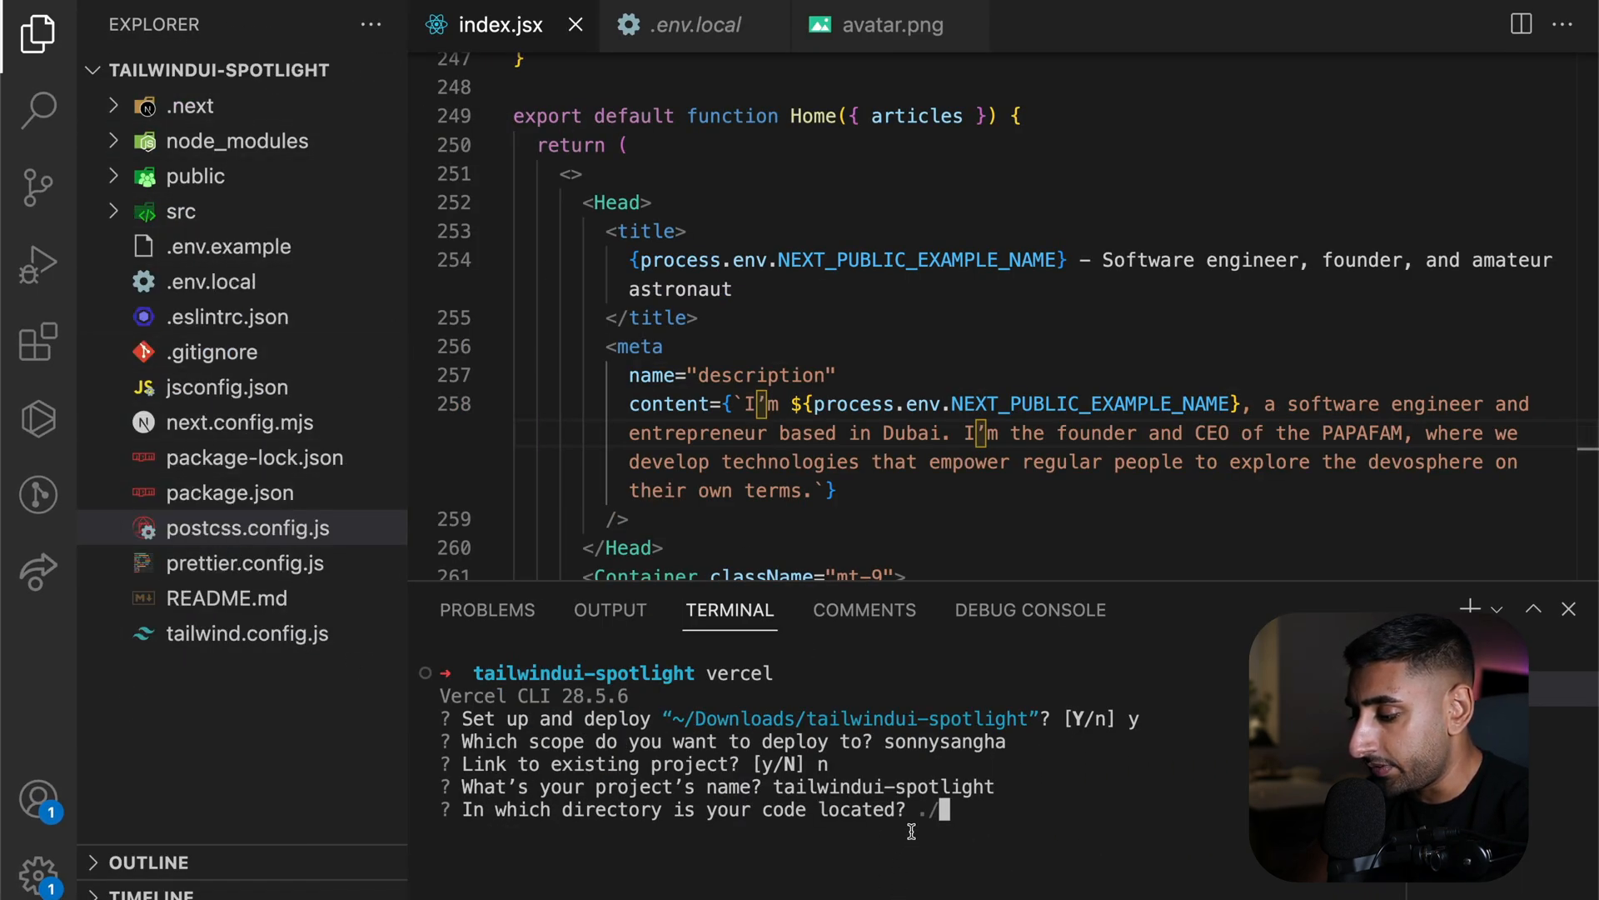
{"action": "key", "text": "enter"}
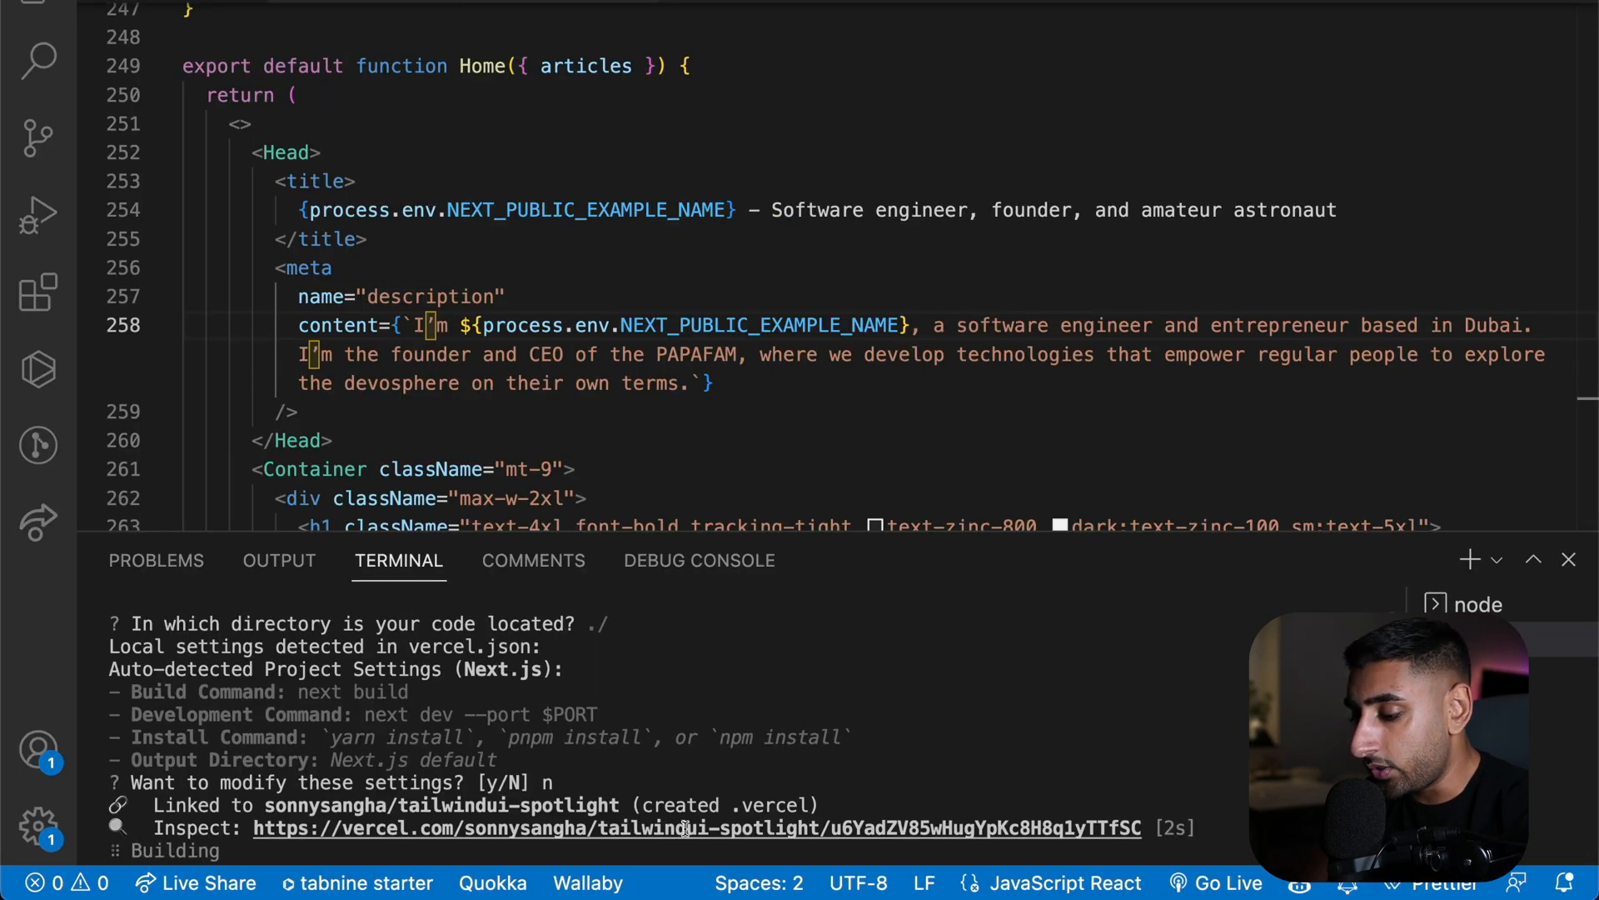
{"action": "left_click", "coordinate": [697, 828]}
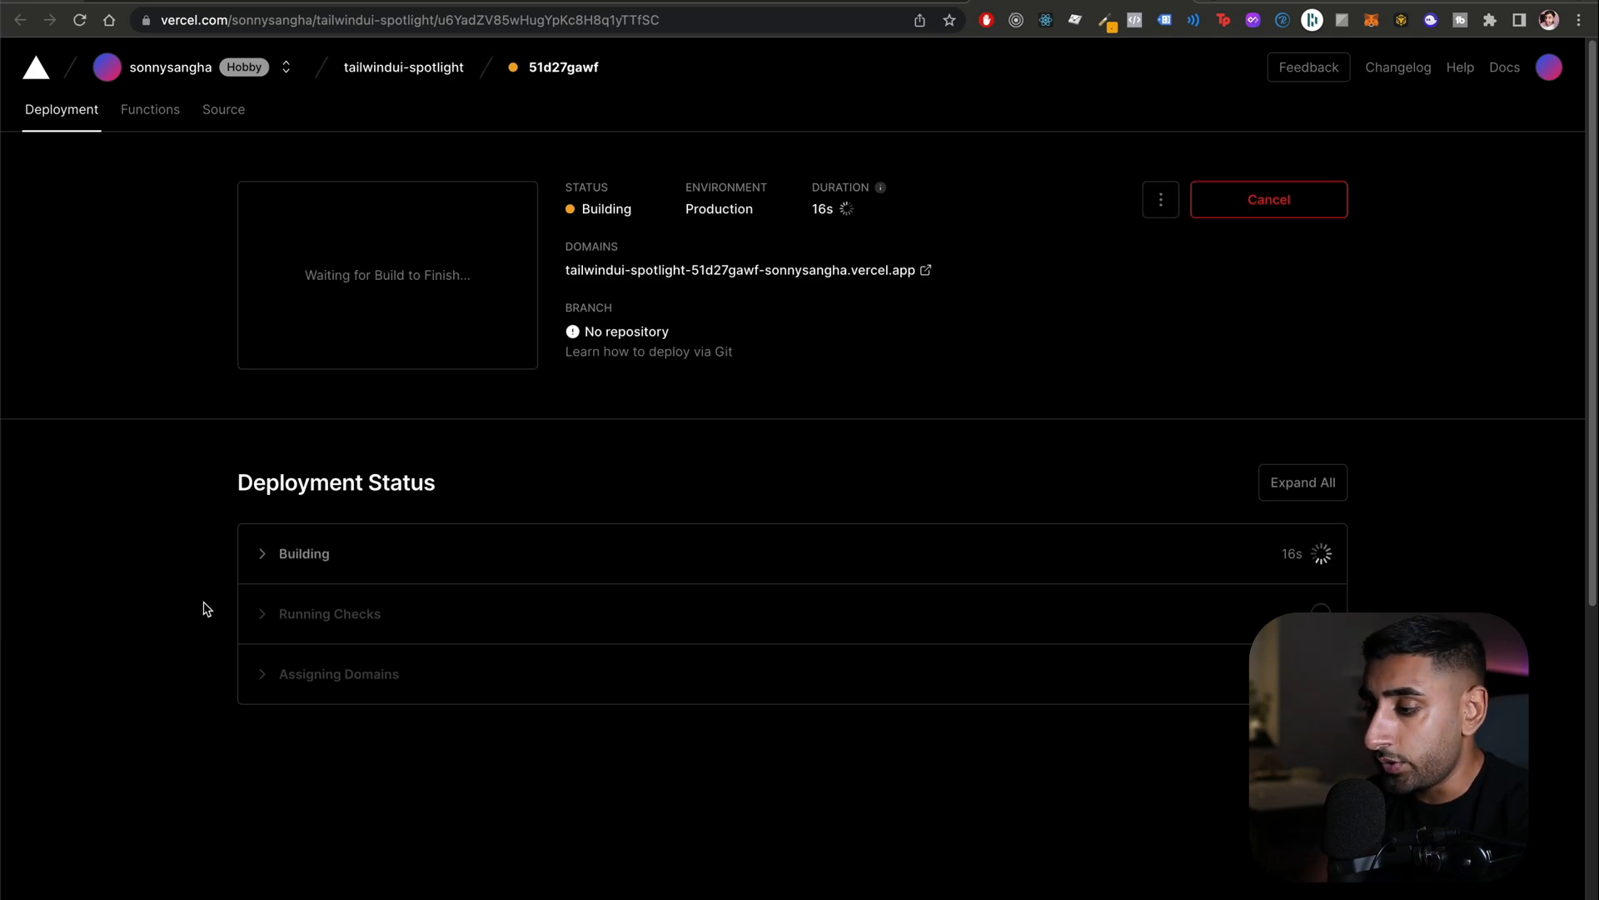
{"action": "mouse_move", "coordinate": [748, 283]}
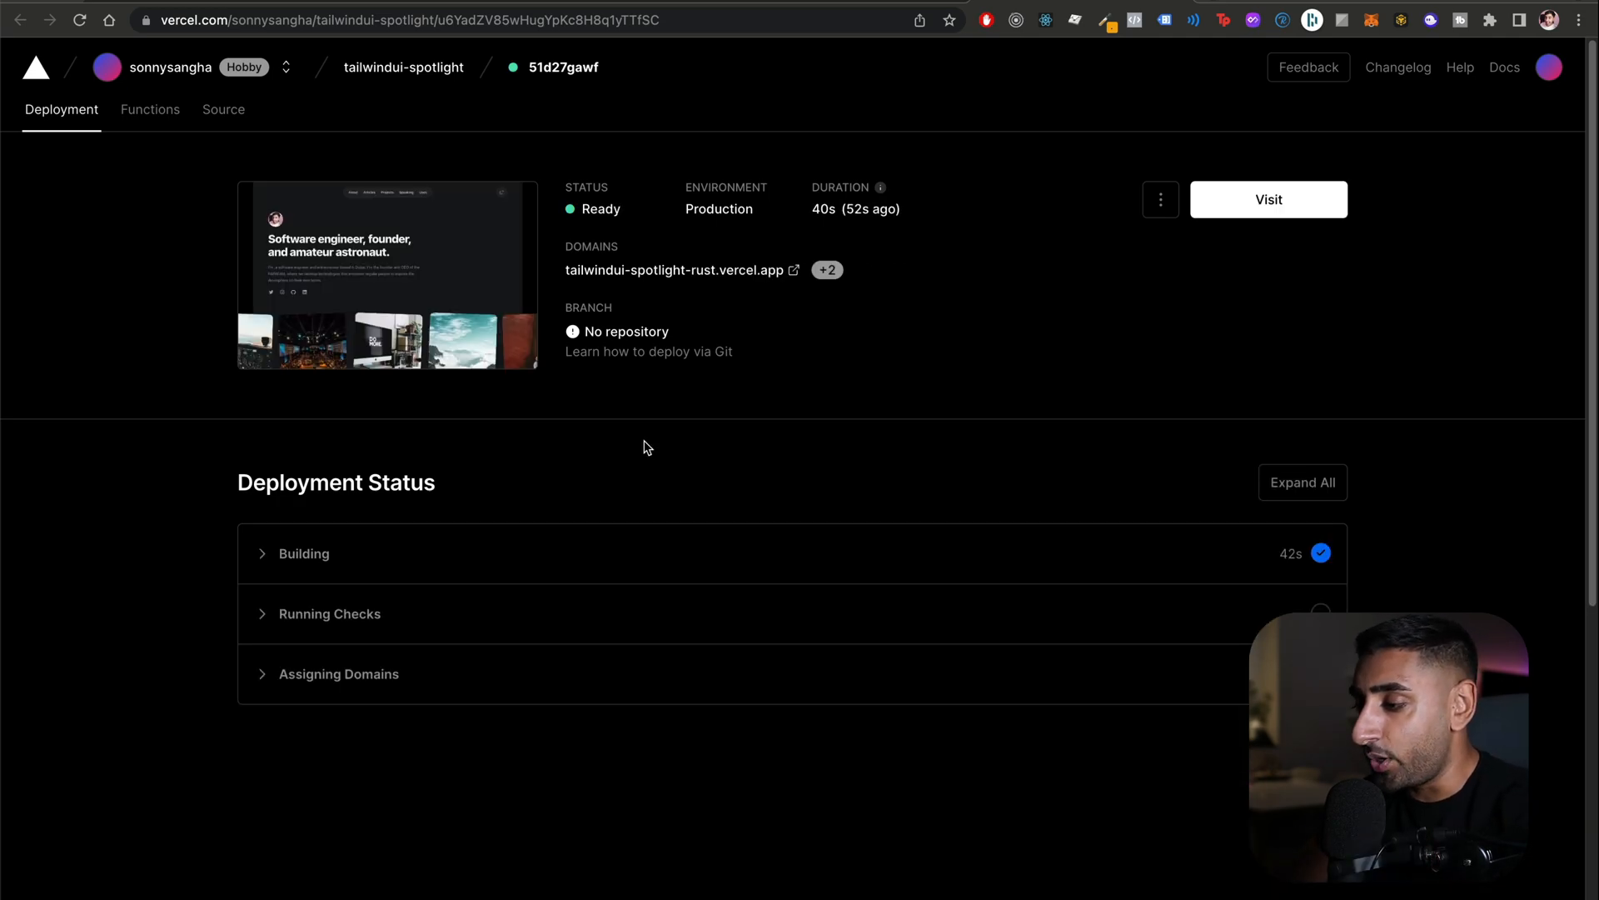
Visit the live tailwindui-spotlight site once the production deployment is Ready
{"action": "left_click", "coordinate": [1268, 198]}
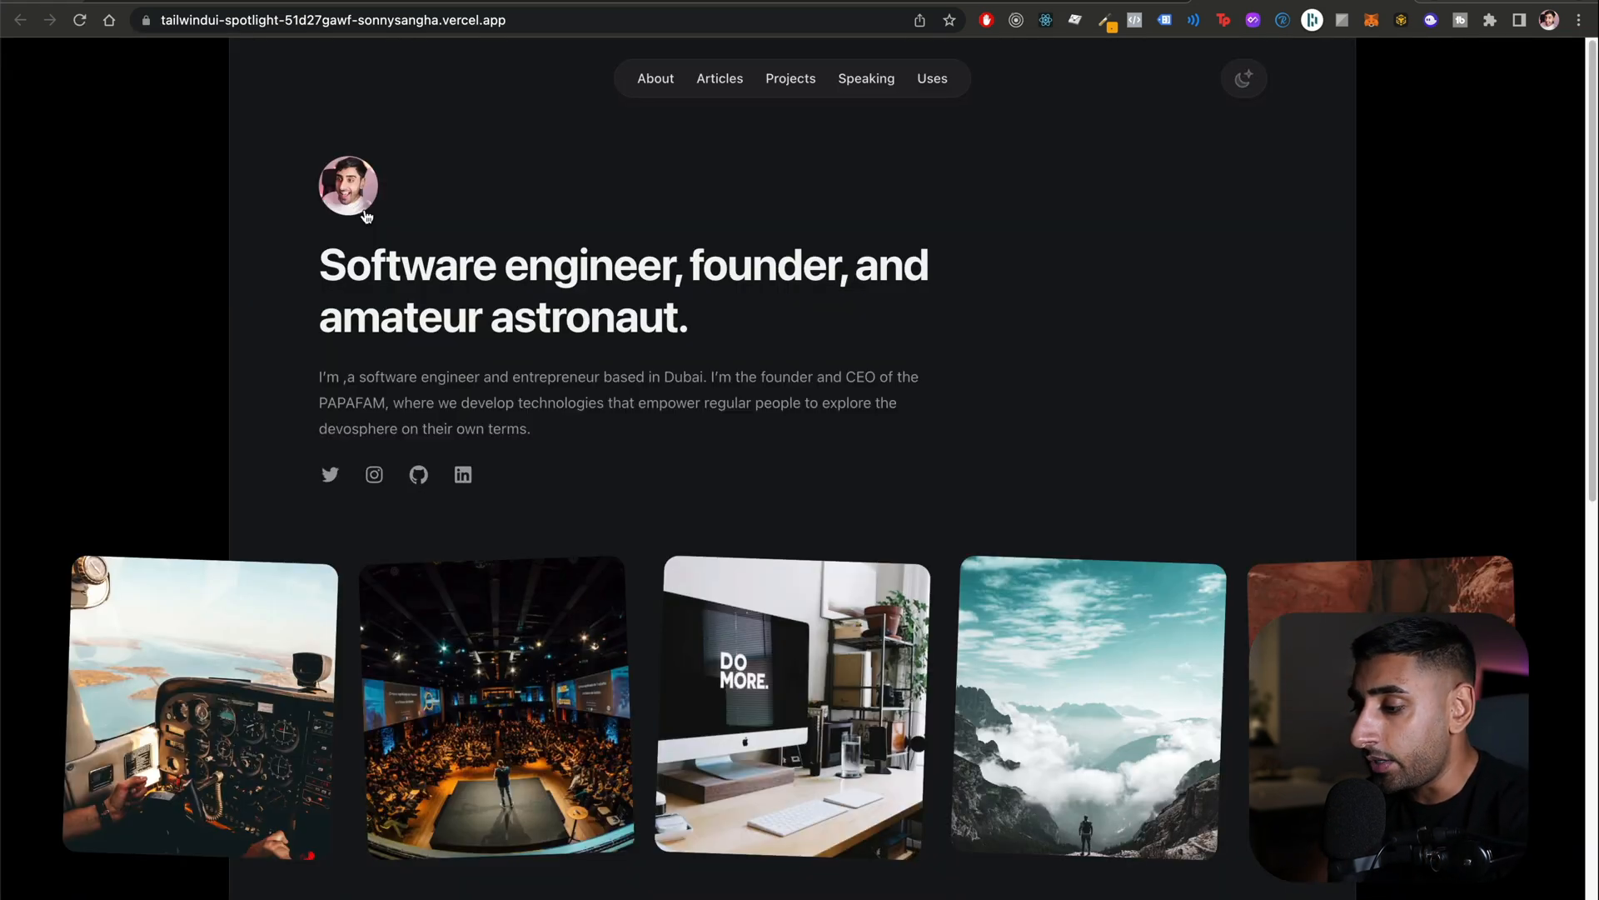
Browse the live site's home, Projects and Uses pages and toggle its colour theme
{"action": "scroll", "scroll_direction": "down", "scroll_amount": 3}
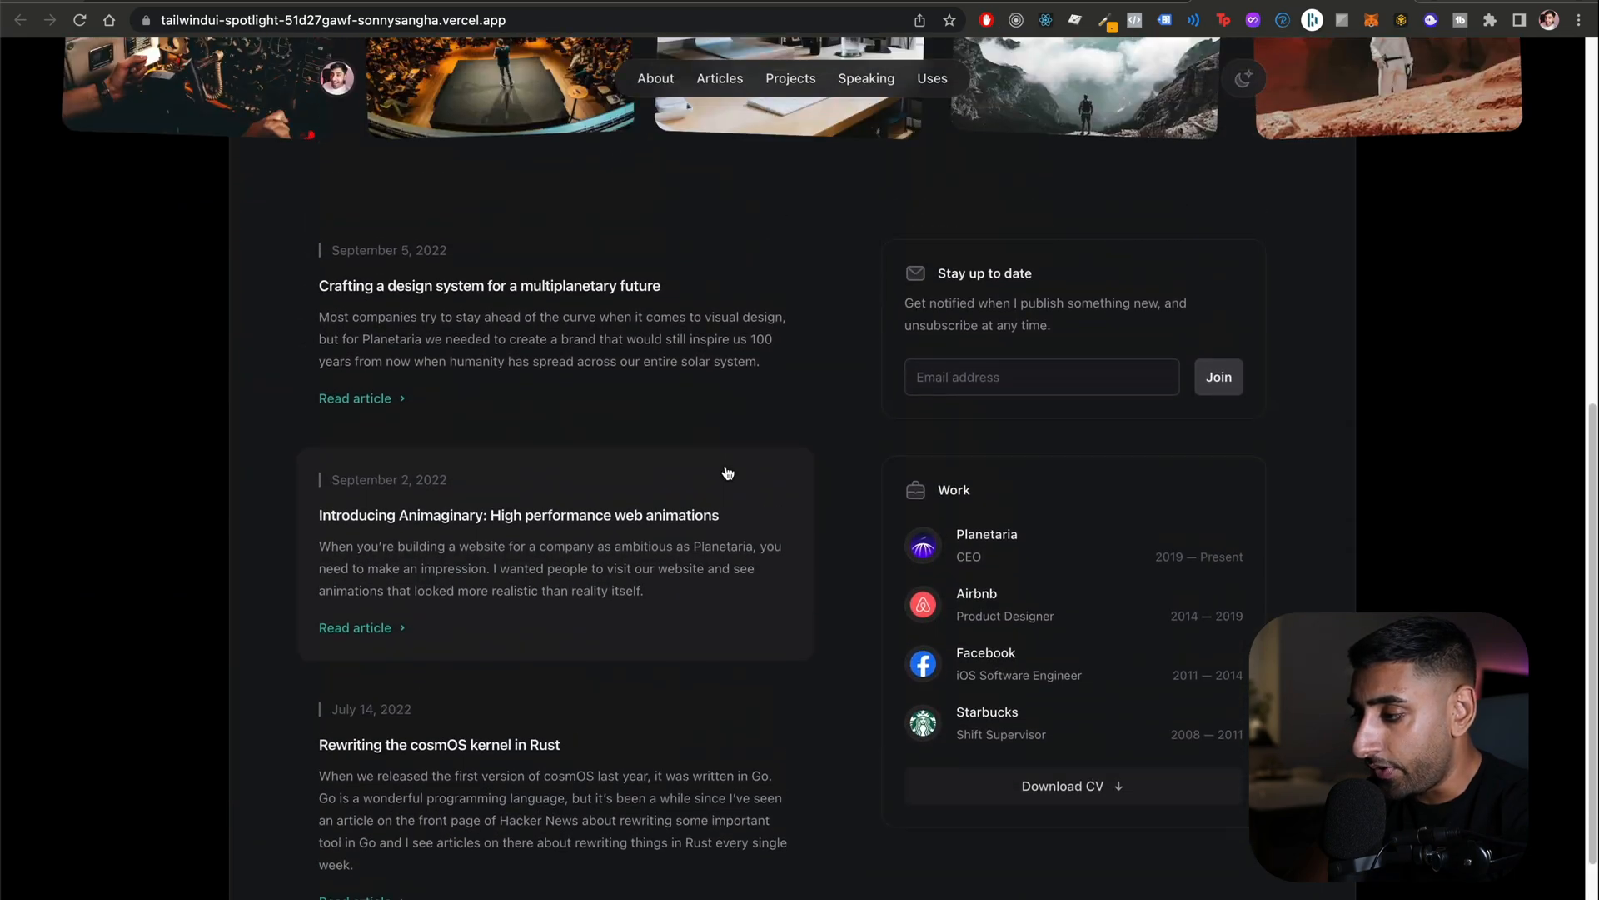
{"action": "left_click", "coordinate": [790, 79]}
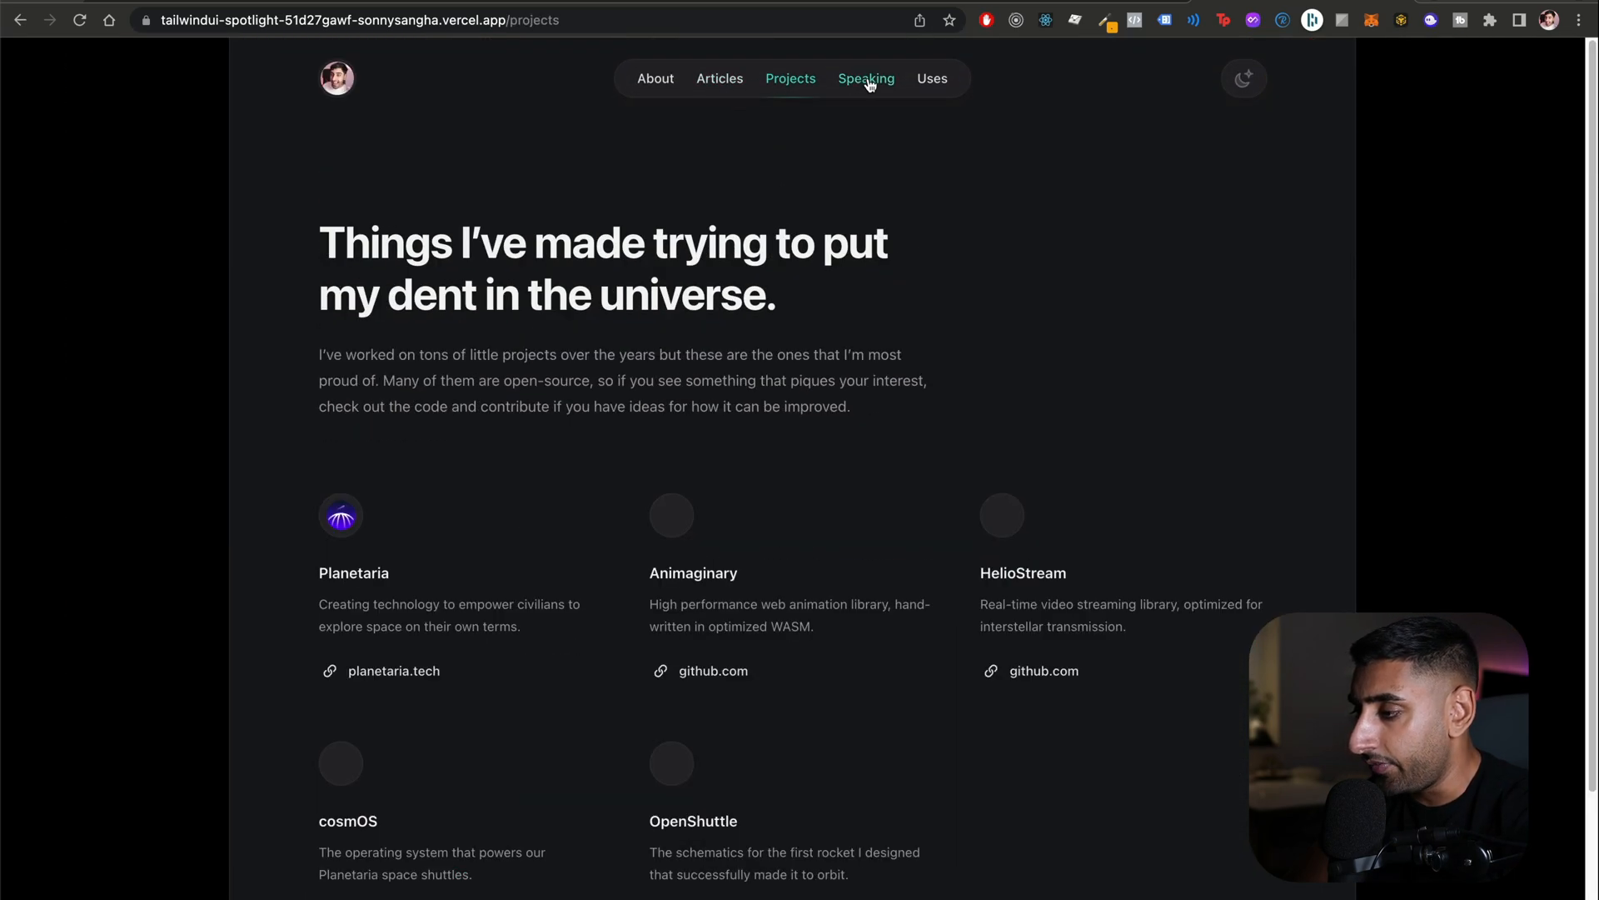
{"action": "left_click", "coordinate": [931, 79]}
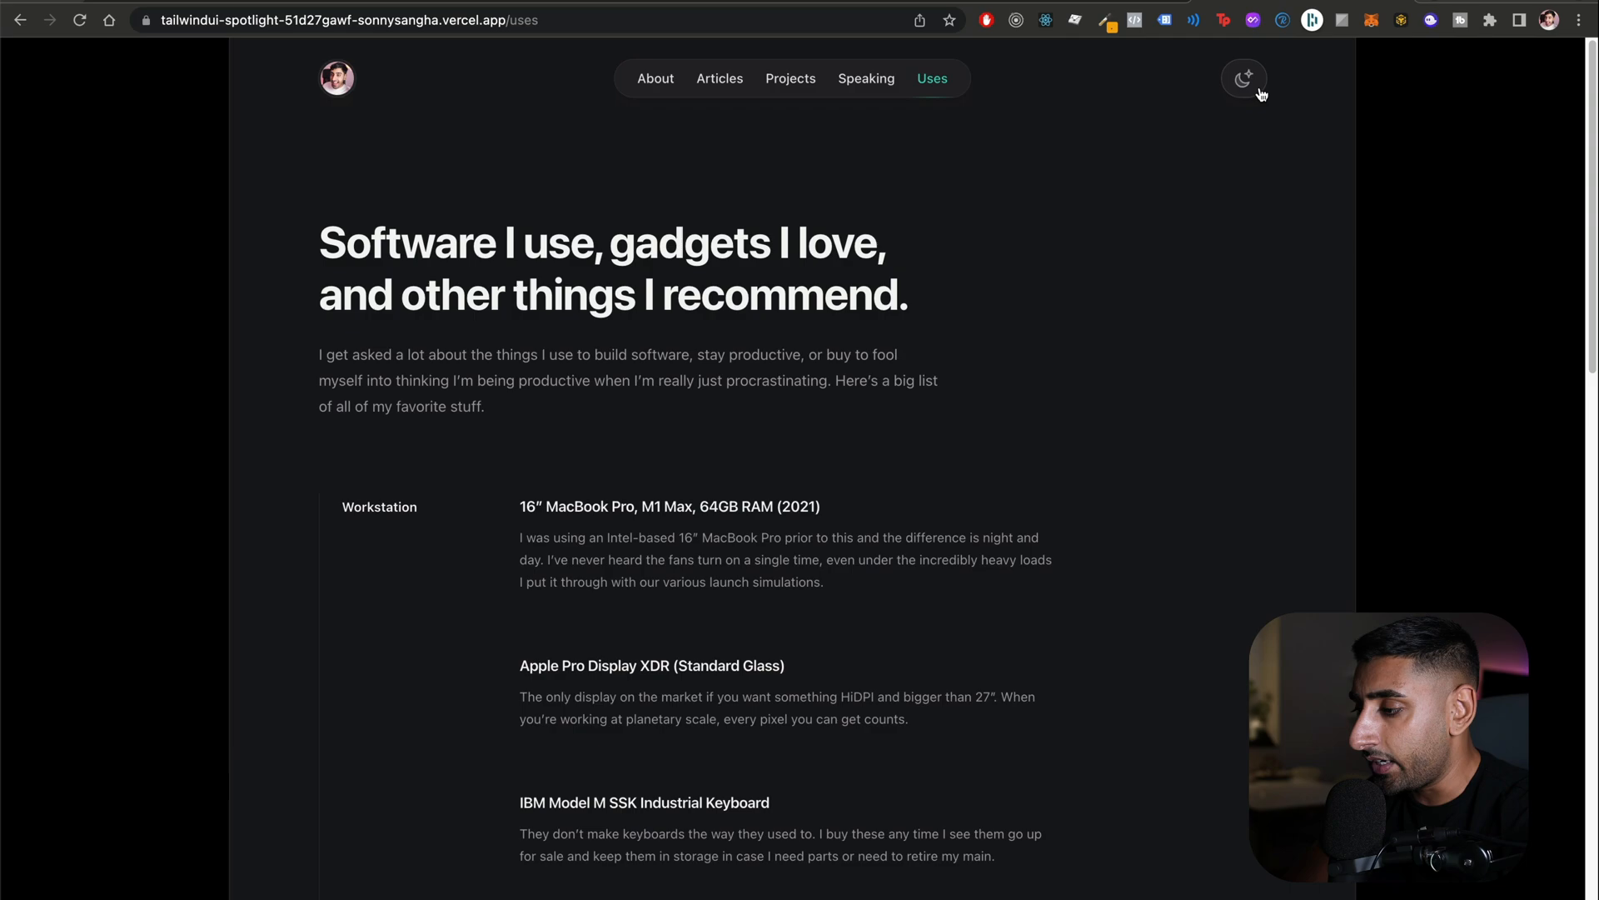
{"action": "left_click", "coordinate": [335, 78]}
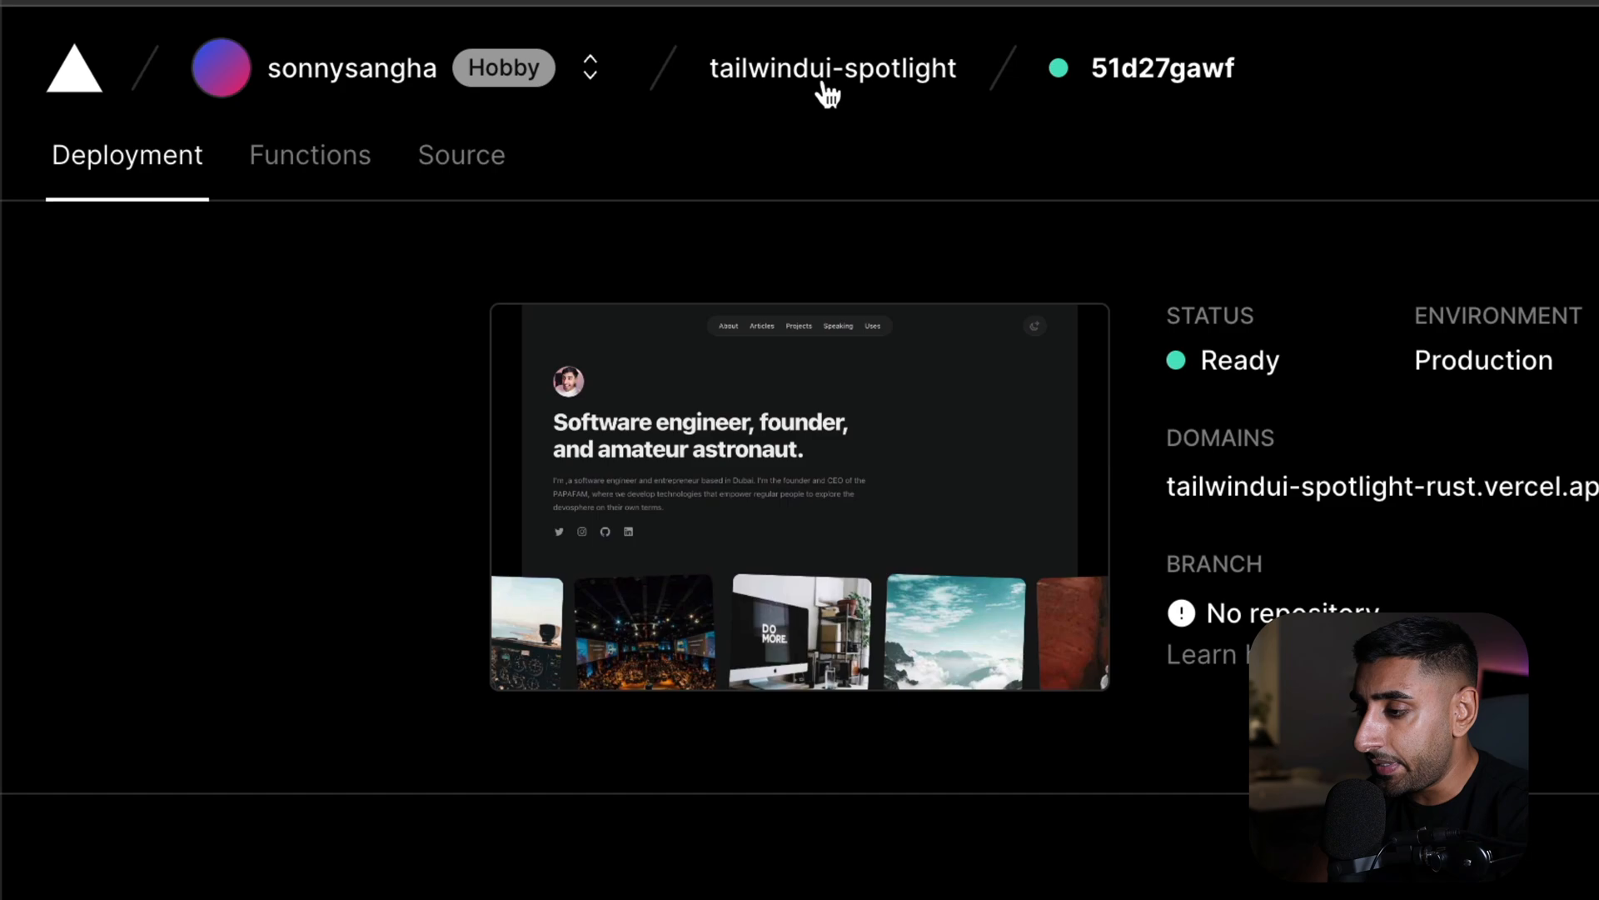
Go to the tailwindui-spotlight project's Environment Variables settings
{"action": "left_click", "coordinate": [833, 68]}
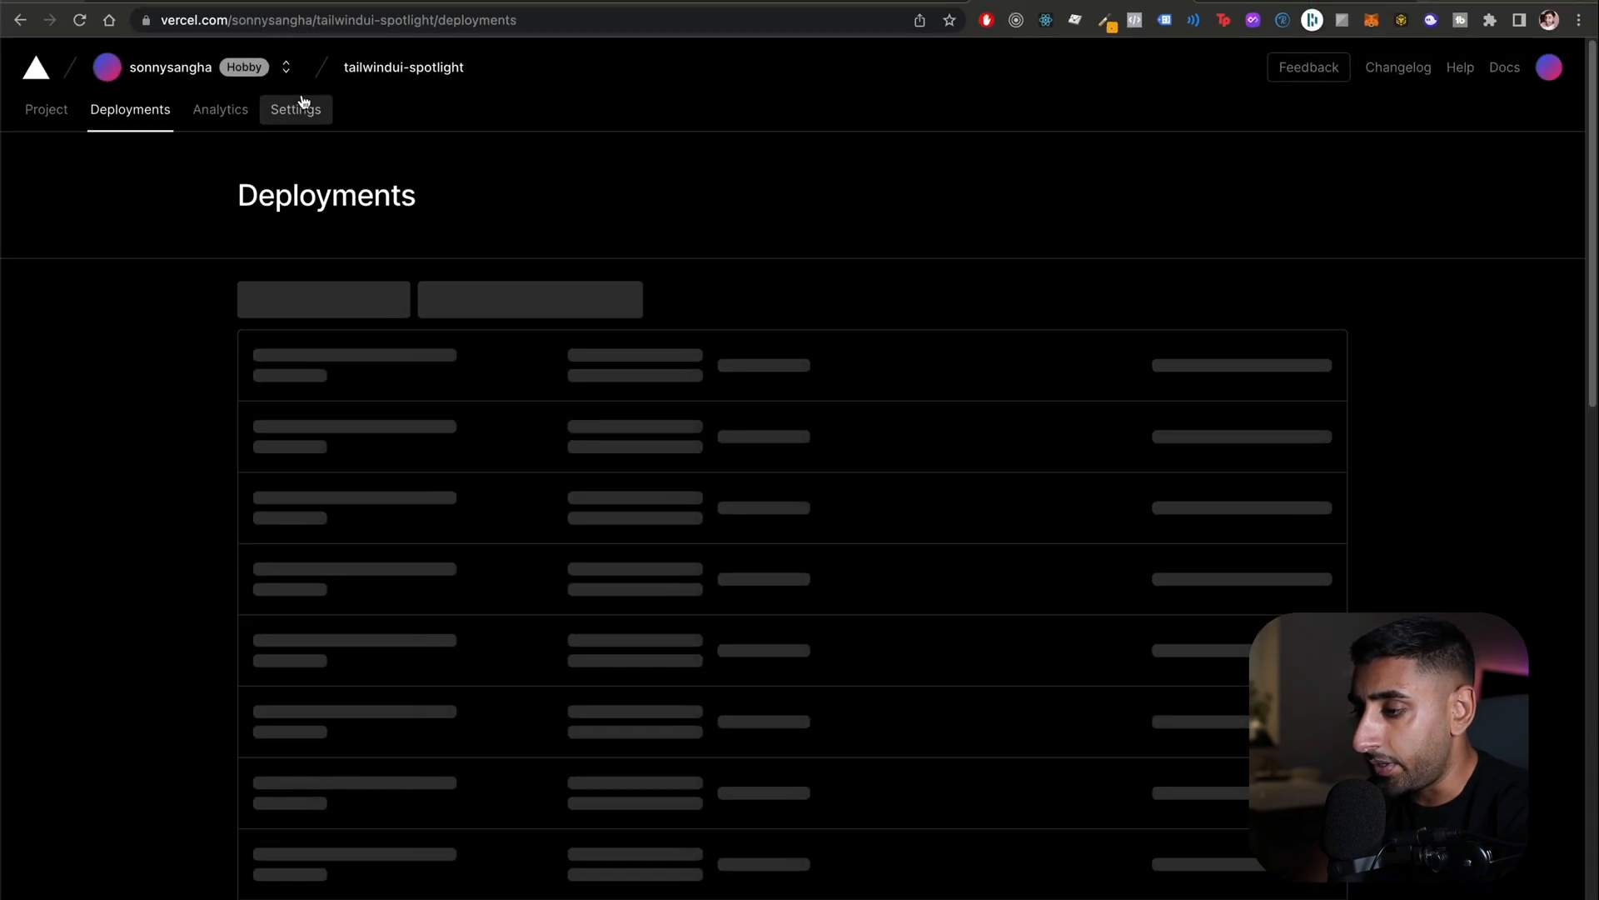
{"action": "left_click", "coordinate": [295, 110]}
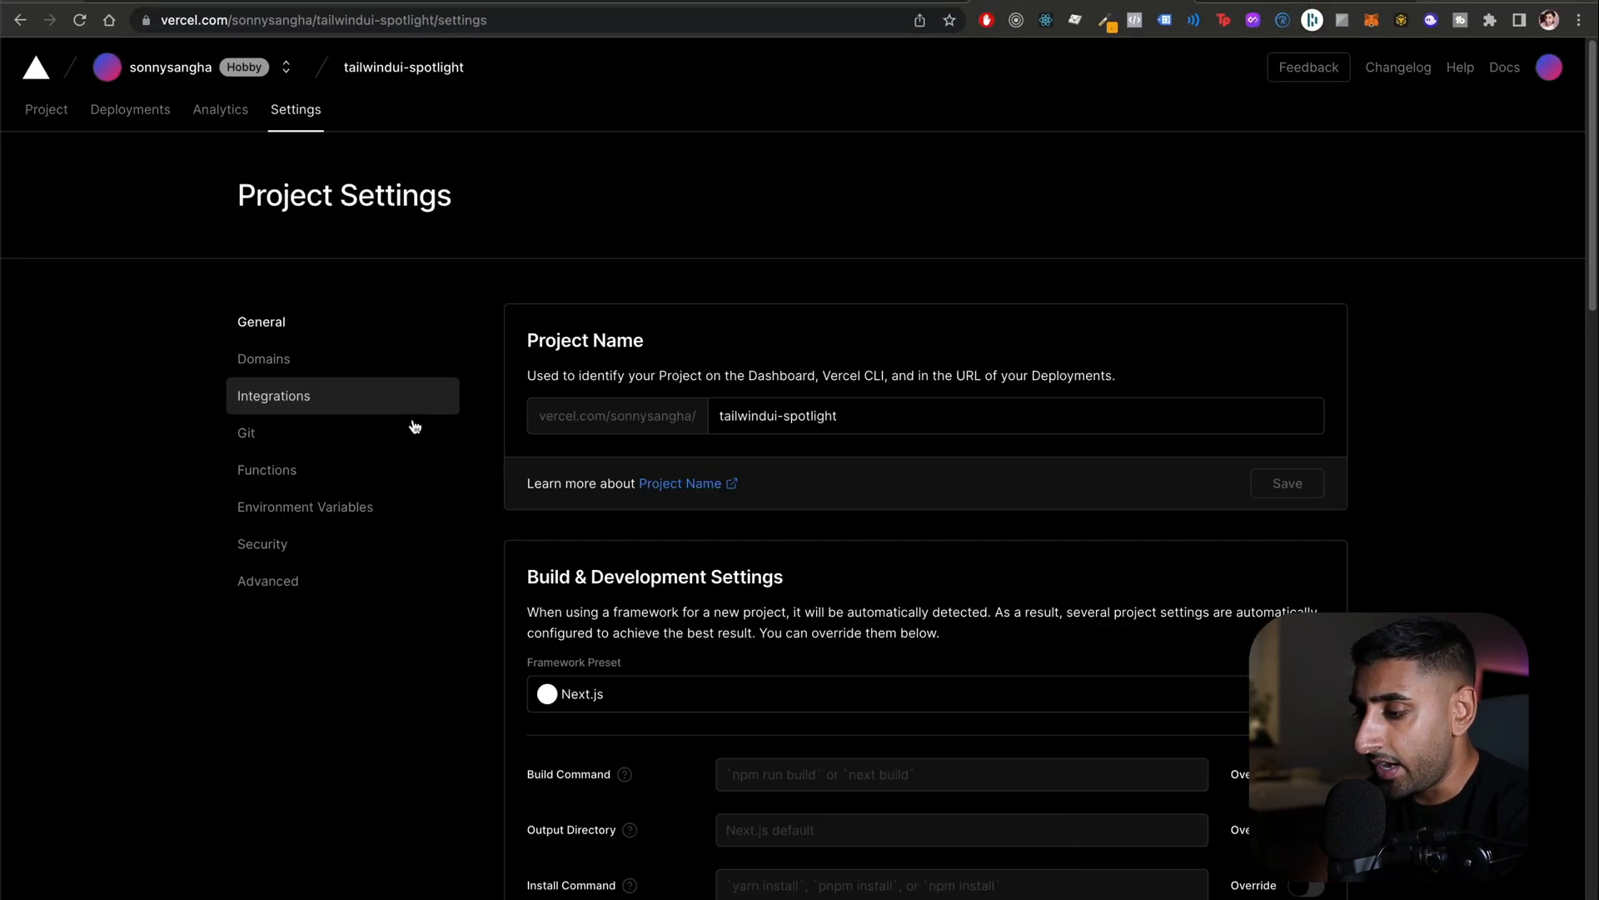
{"action": "left_click", "coordinate": [303, 506]}
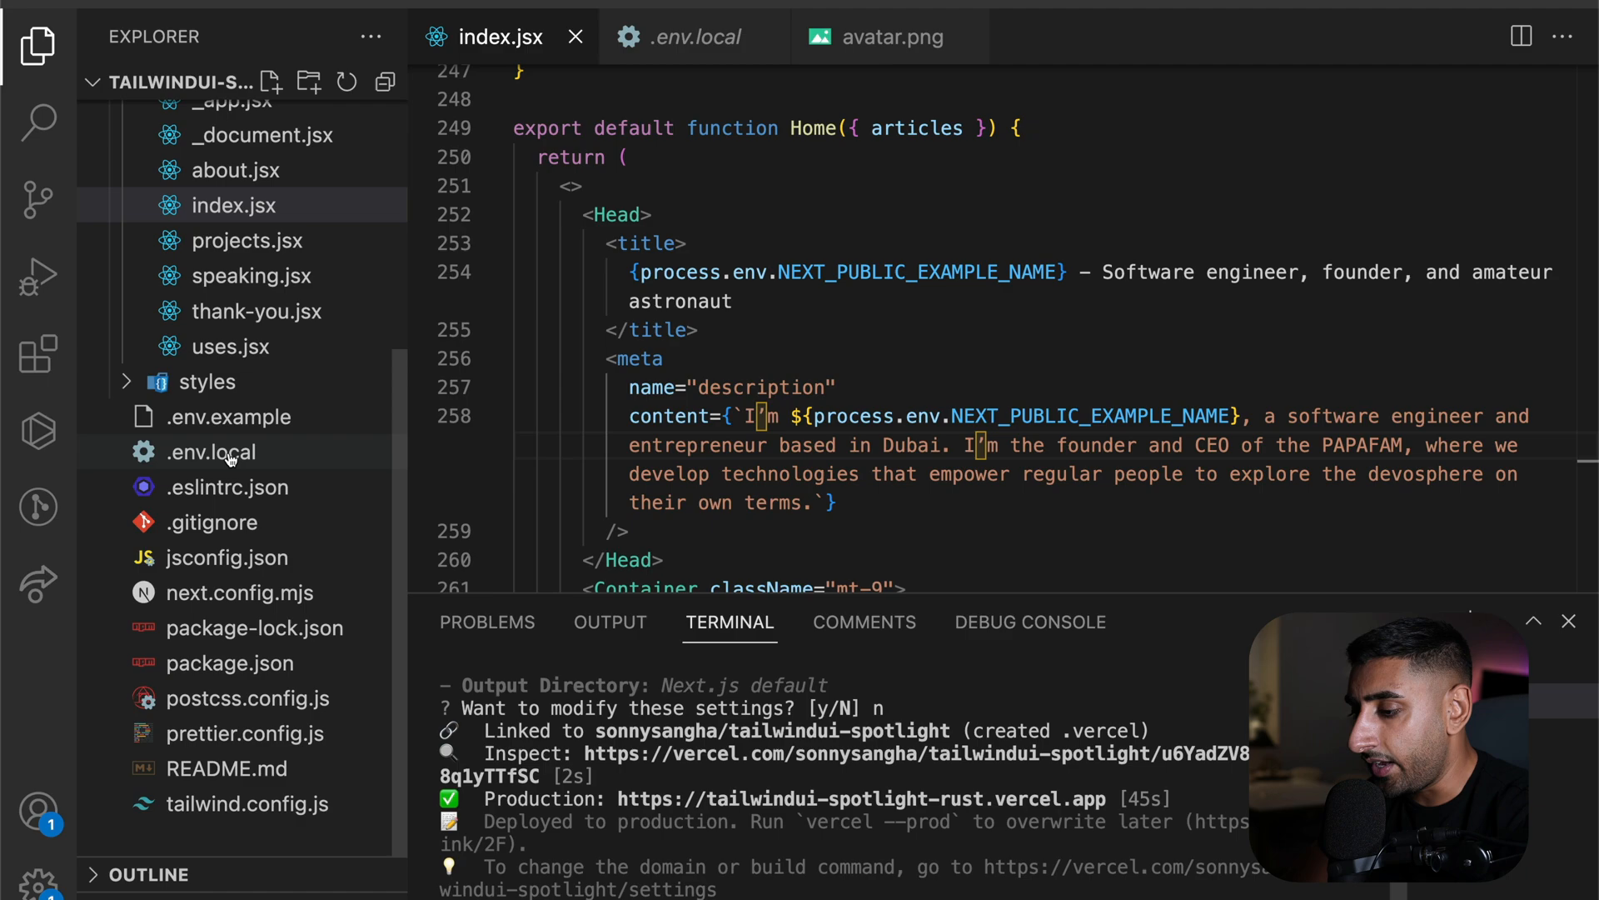
Paste NEXT_PUBLIC_SITE_URL and NEXT_PUBLIC_EXAMPLE_NAME from .env.local into the Key field
{"action": "left_click", "coordinate": [690, 37]}
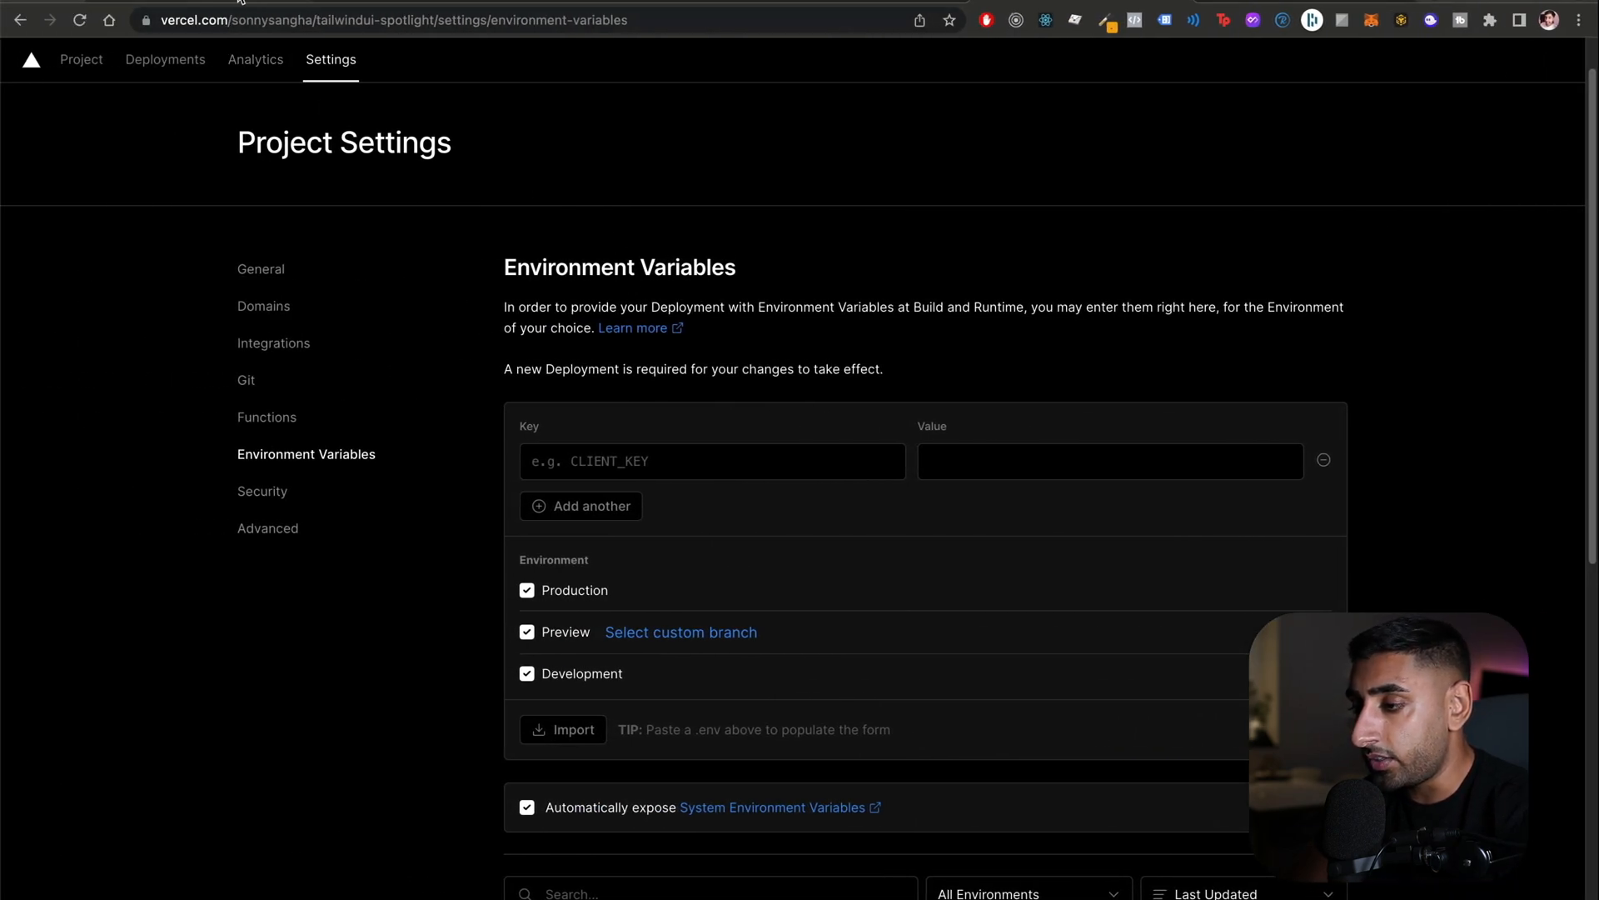
{"action": "left_click", "coordinate": [203, 20]}
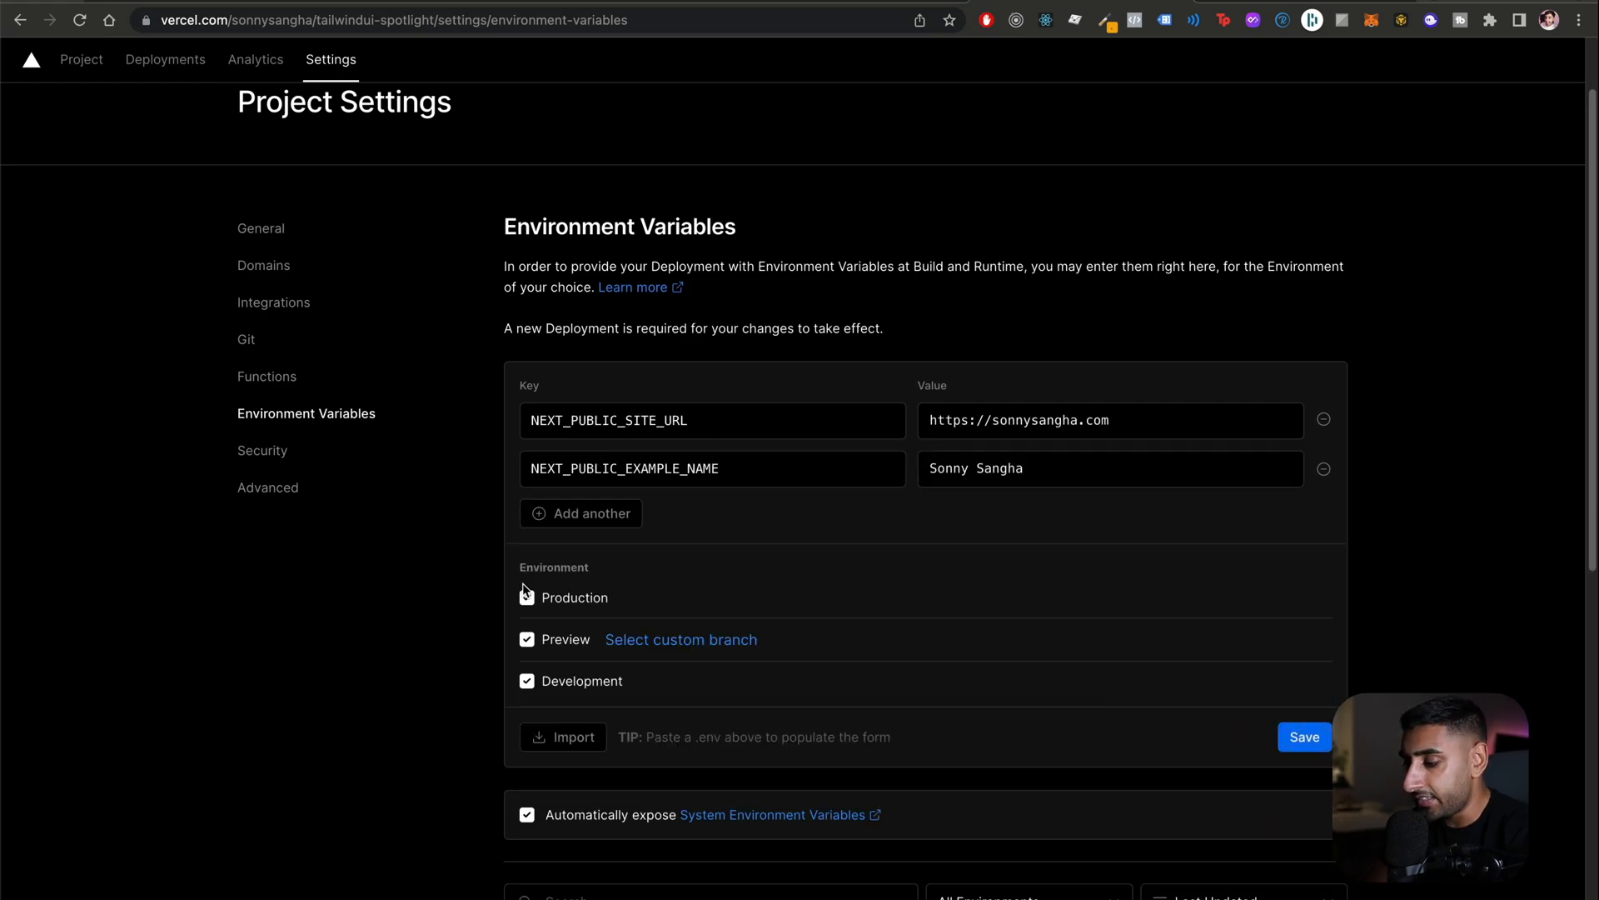
{"action": "left_click", "coordinate": [526, 597]}
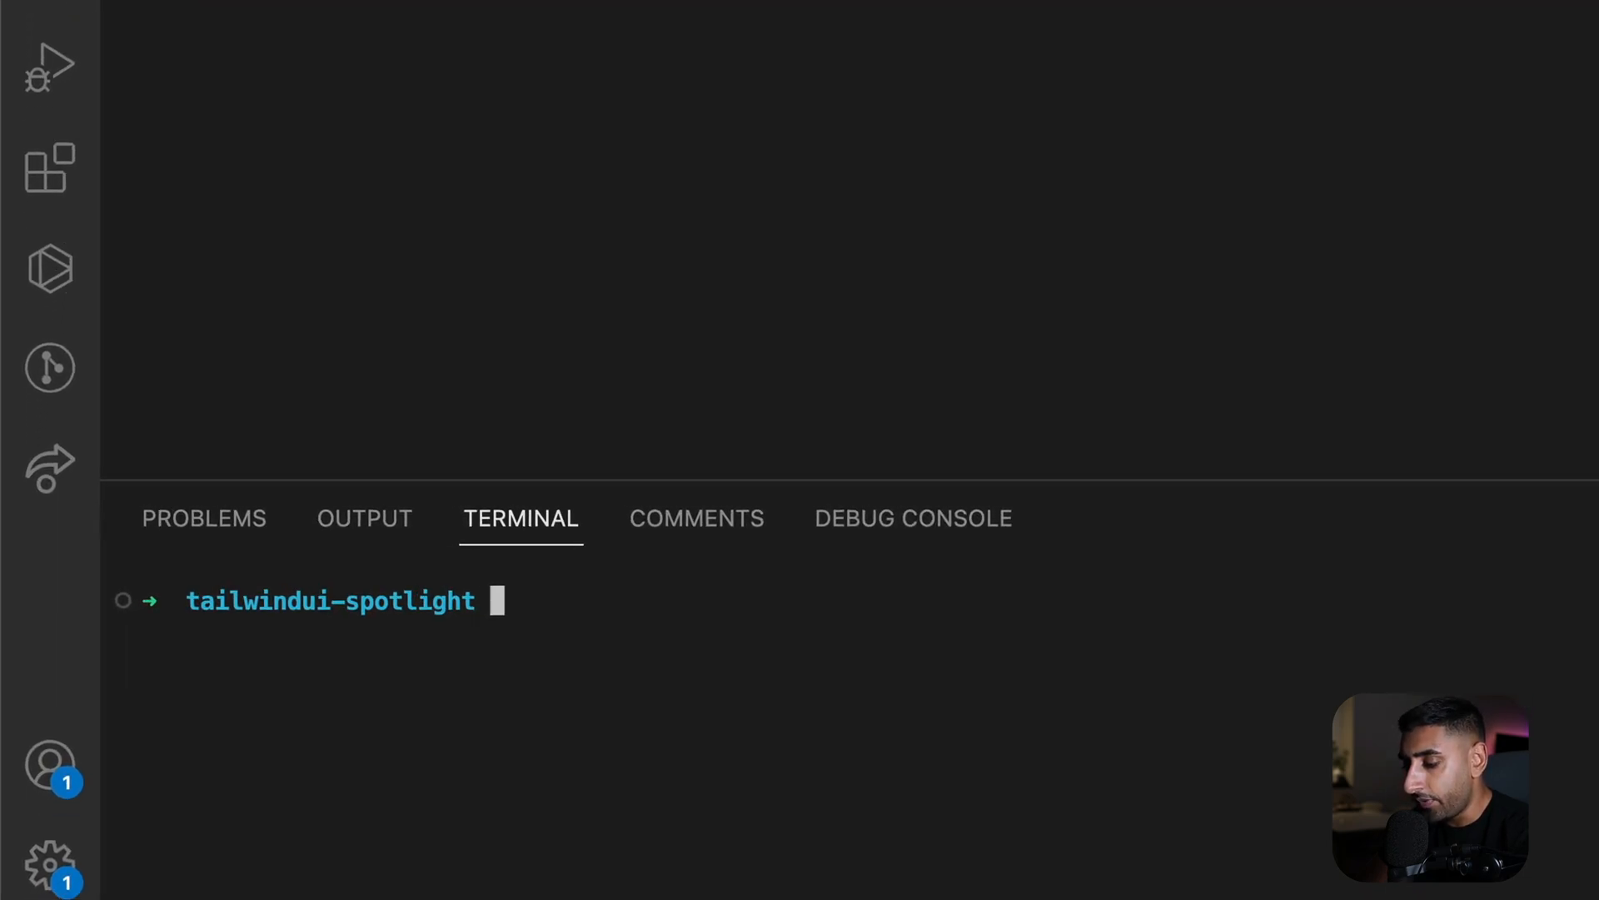
Add NEXT_PUBLIC_EXAMPLE_NAME with value 'Sonny Sangha' via vercel env add
{"action": "type", "text": "vercel"}
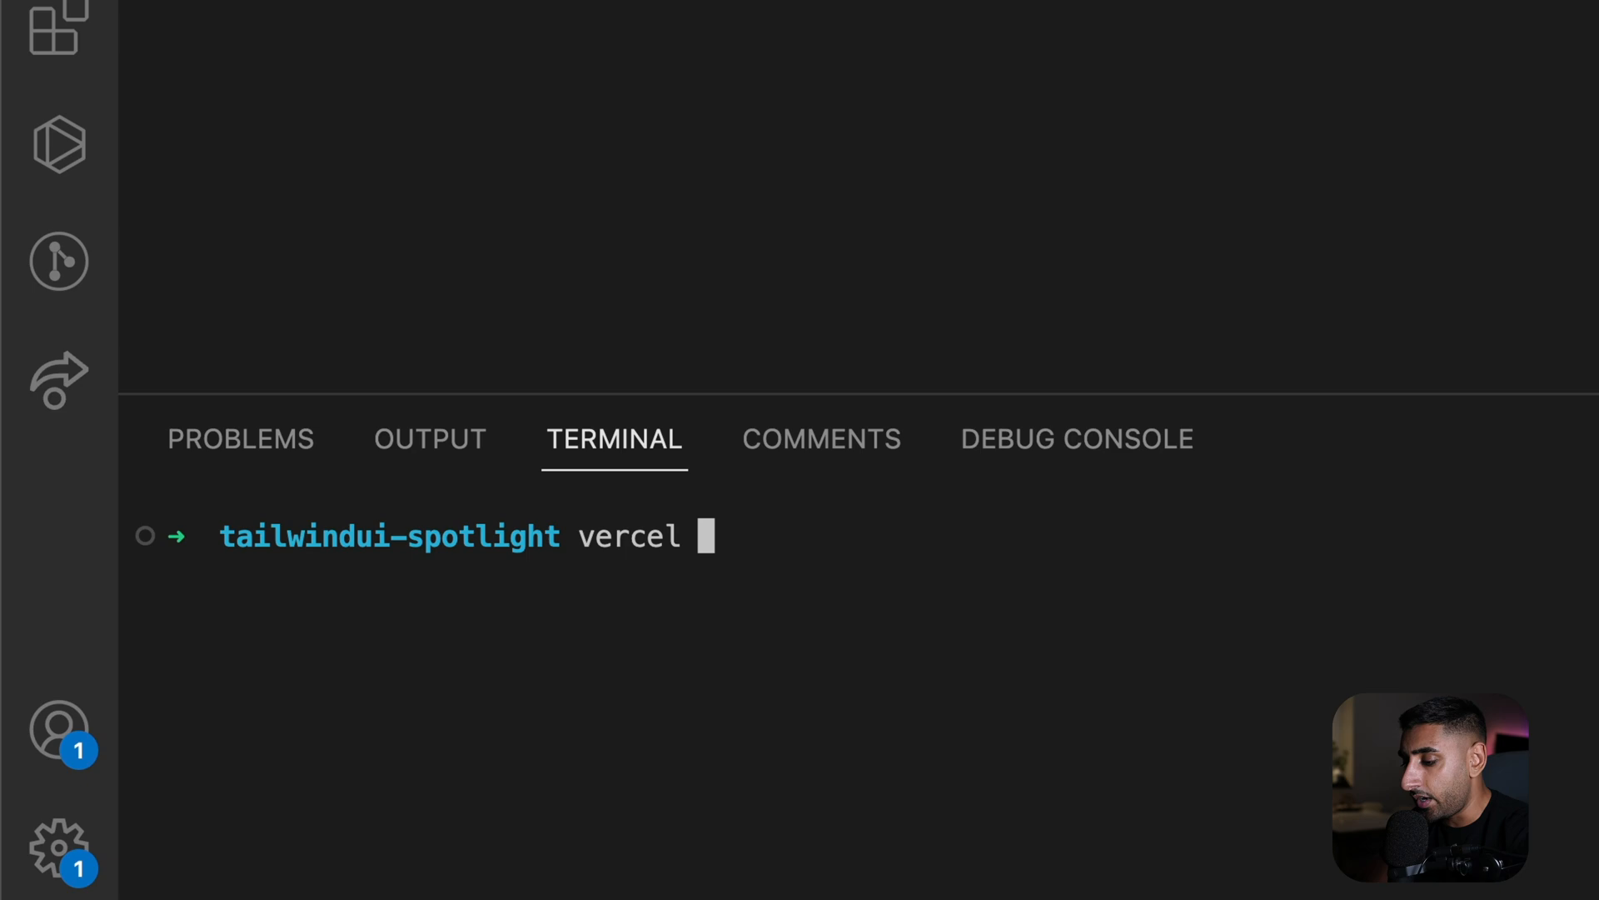
{"action": "type", "text": "env add NEXT_PUBLIC_EXAMPLE_NAME"}
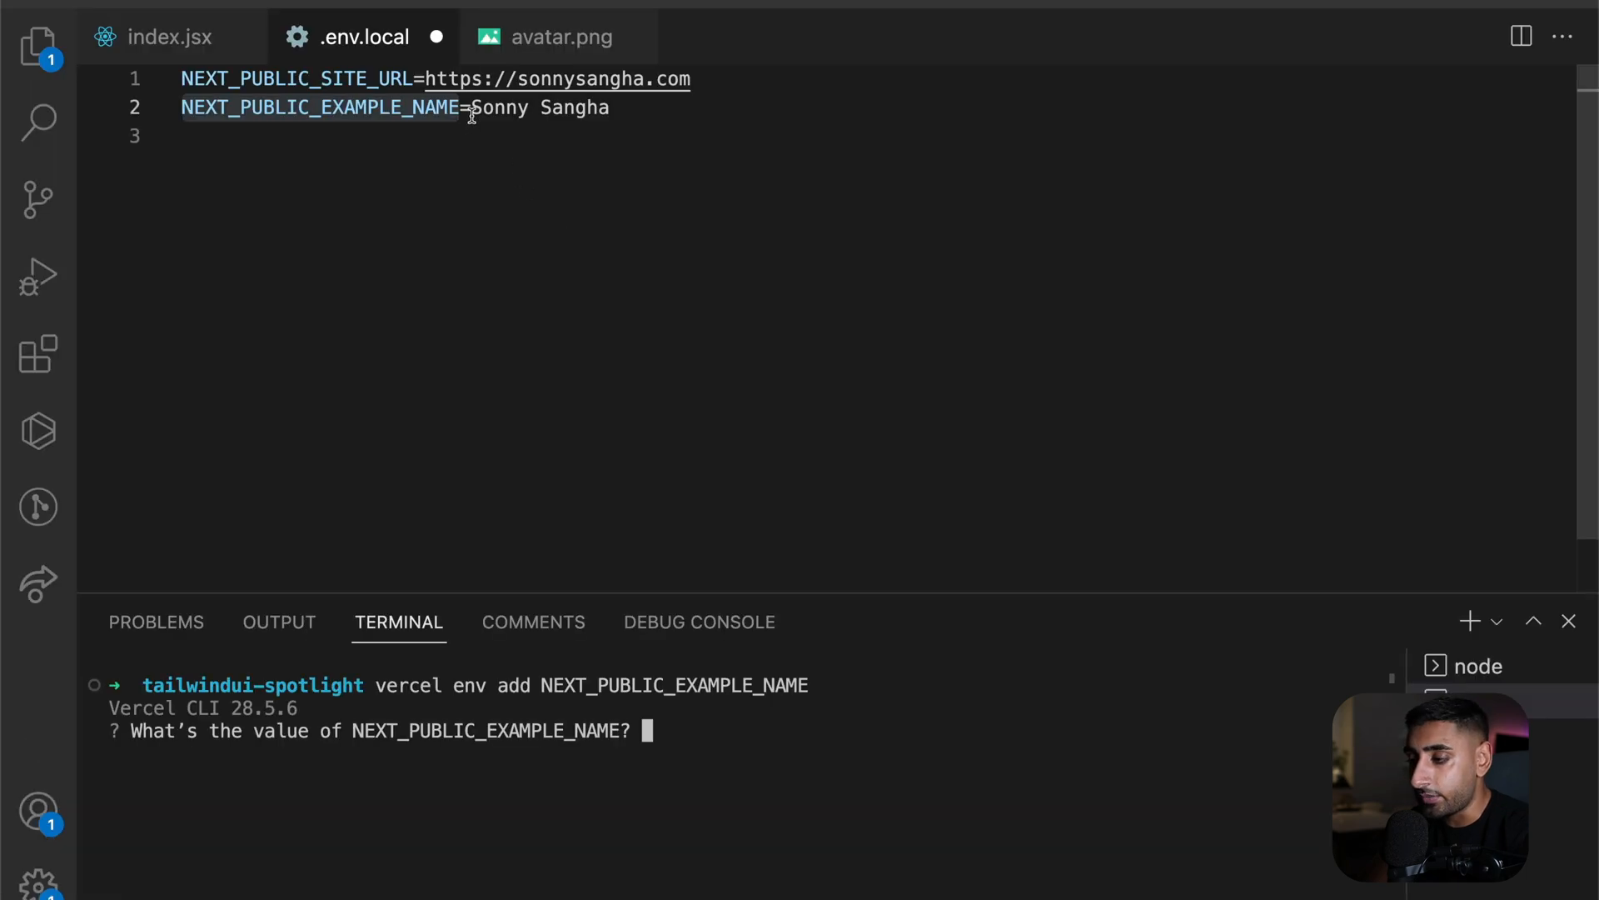
{"action": "type", "text": "Sonny Sangha"}
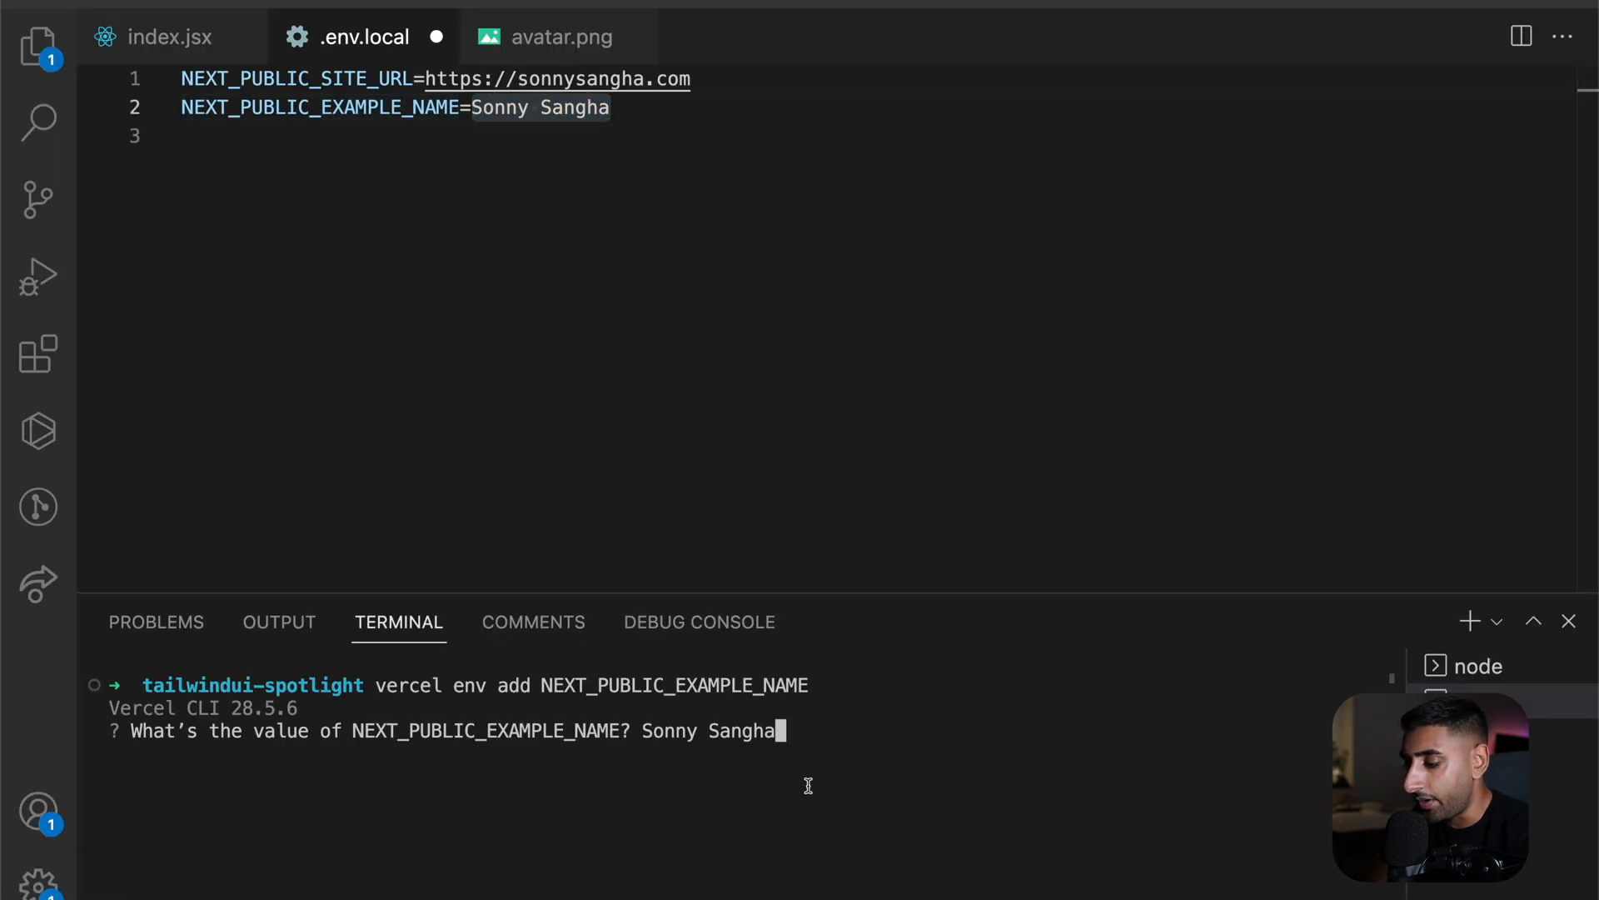
{"action": "key", "text": "enter"}
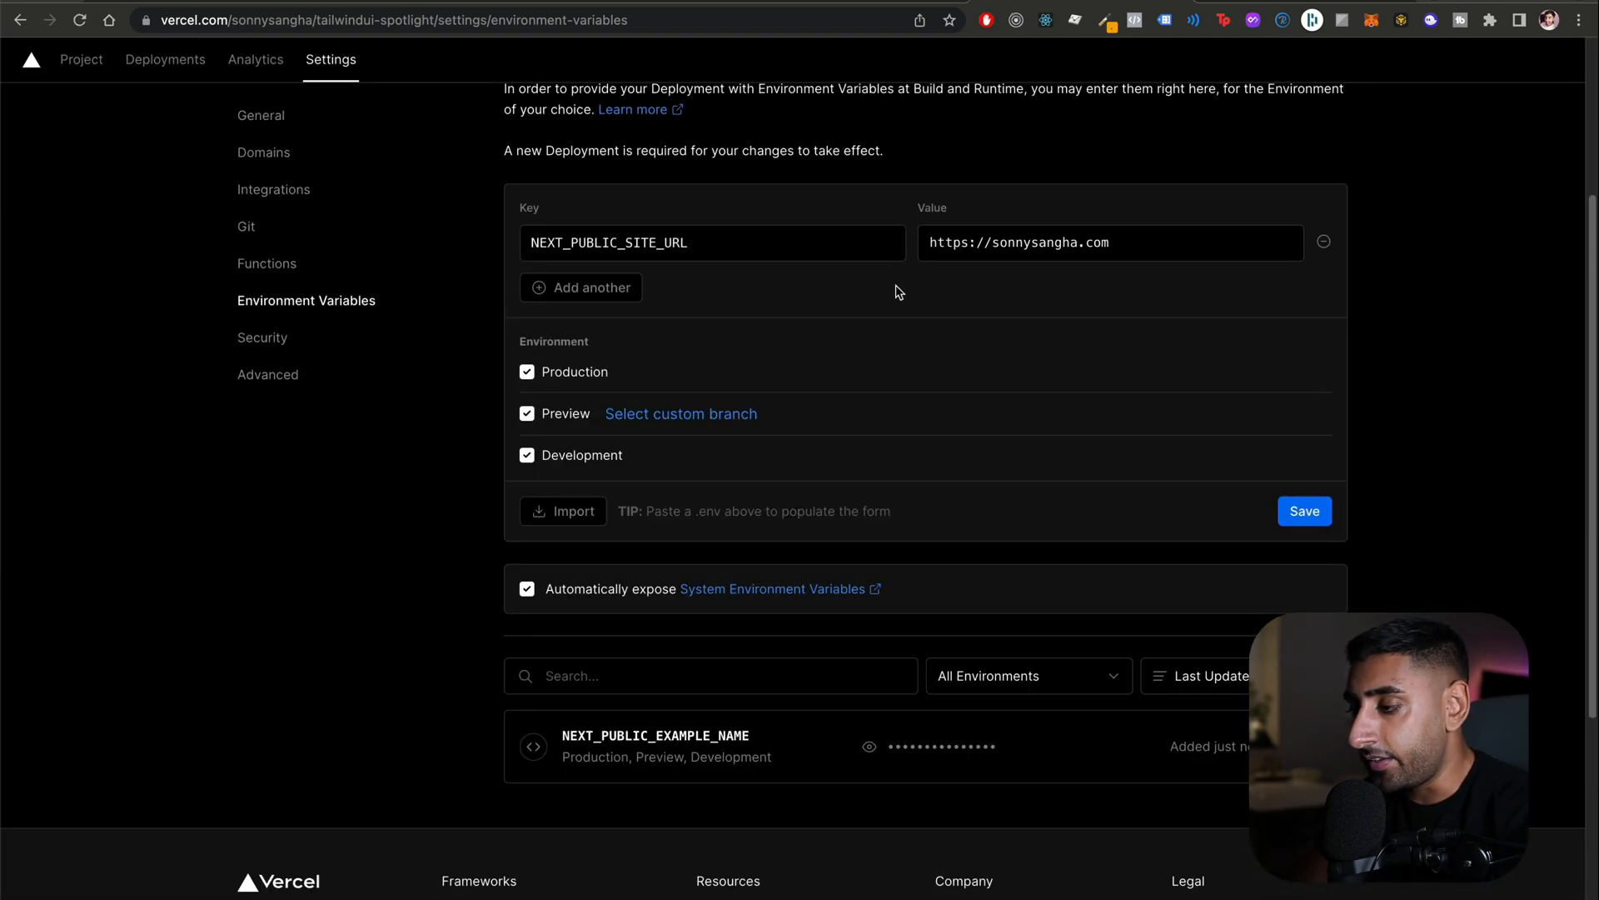
Refresh the settings page to confirm NEXT_PUBLIC_EXAMPLE_NAME is listed for all environments
{"action": "left_click", "coordinate": [1305, 510]}
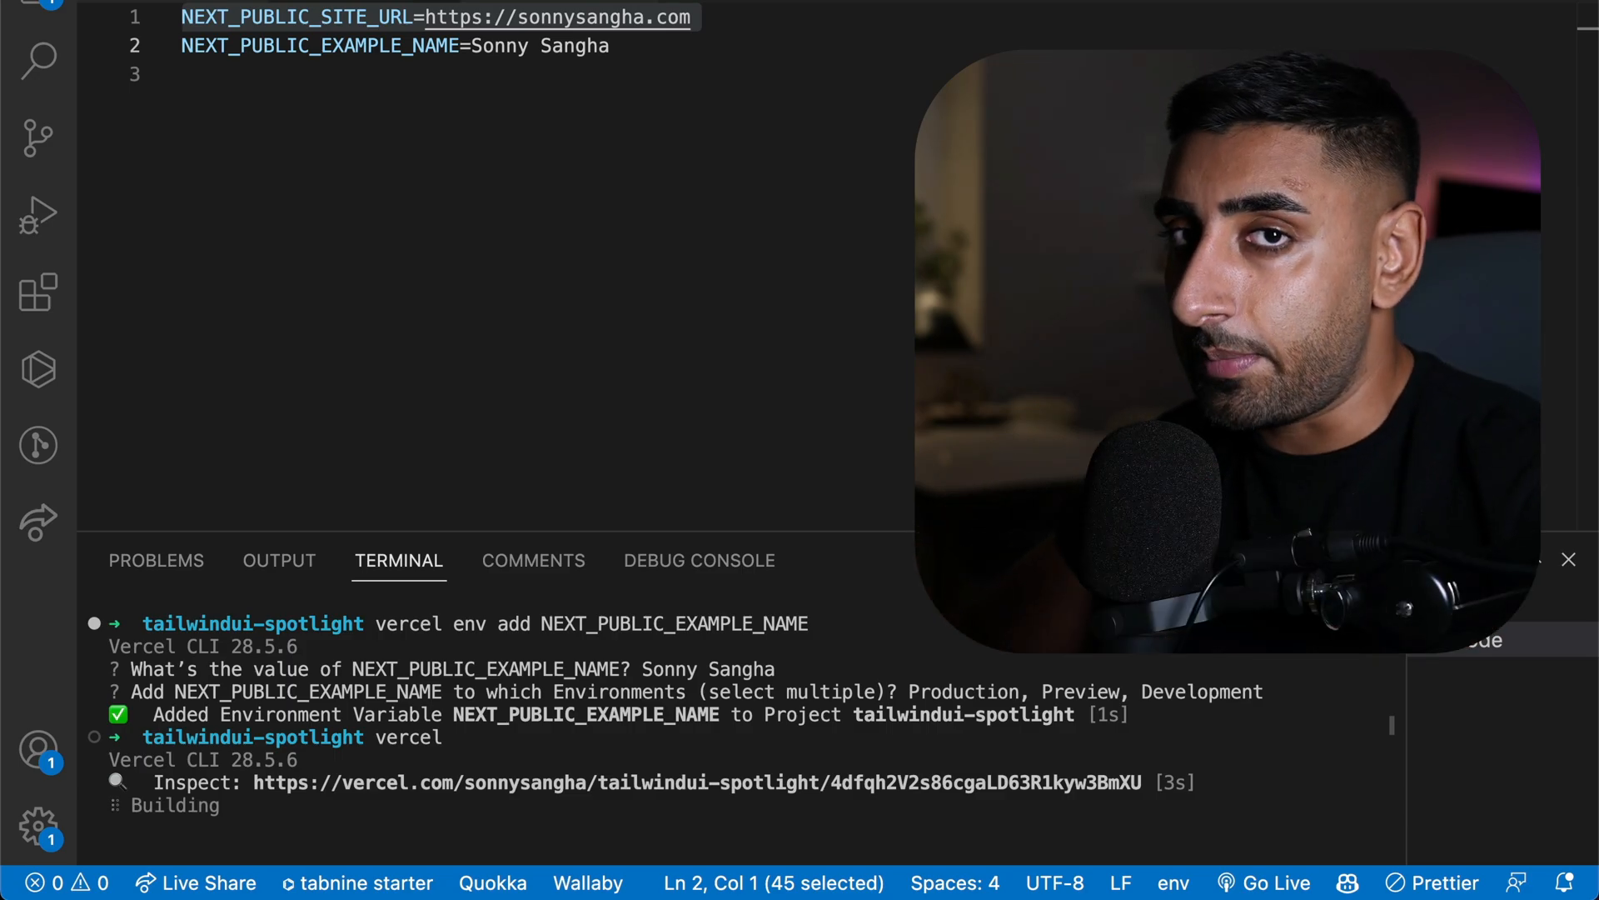
Open the new preview deployment's URL from the terminal in the browser
{"action": "left_click", "coordinate": [540, 804]}
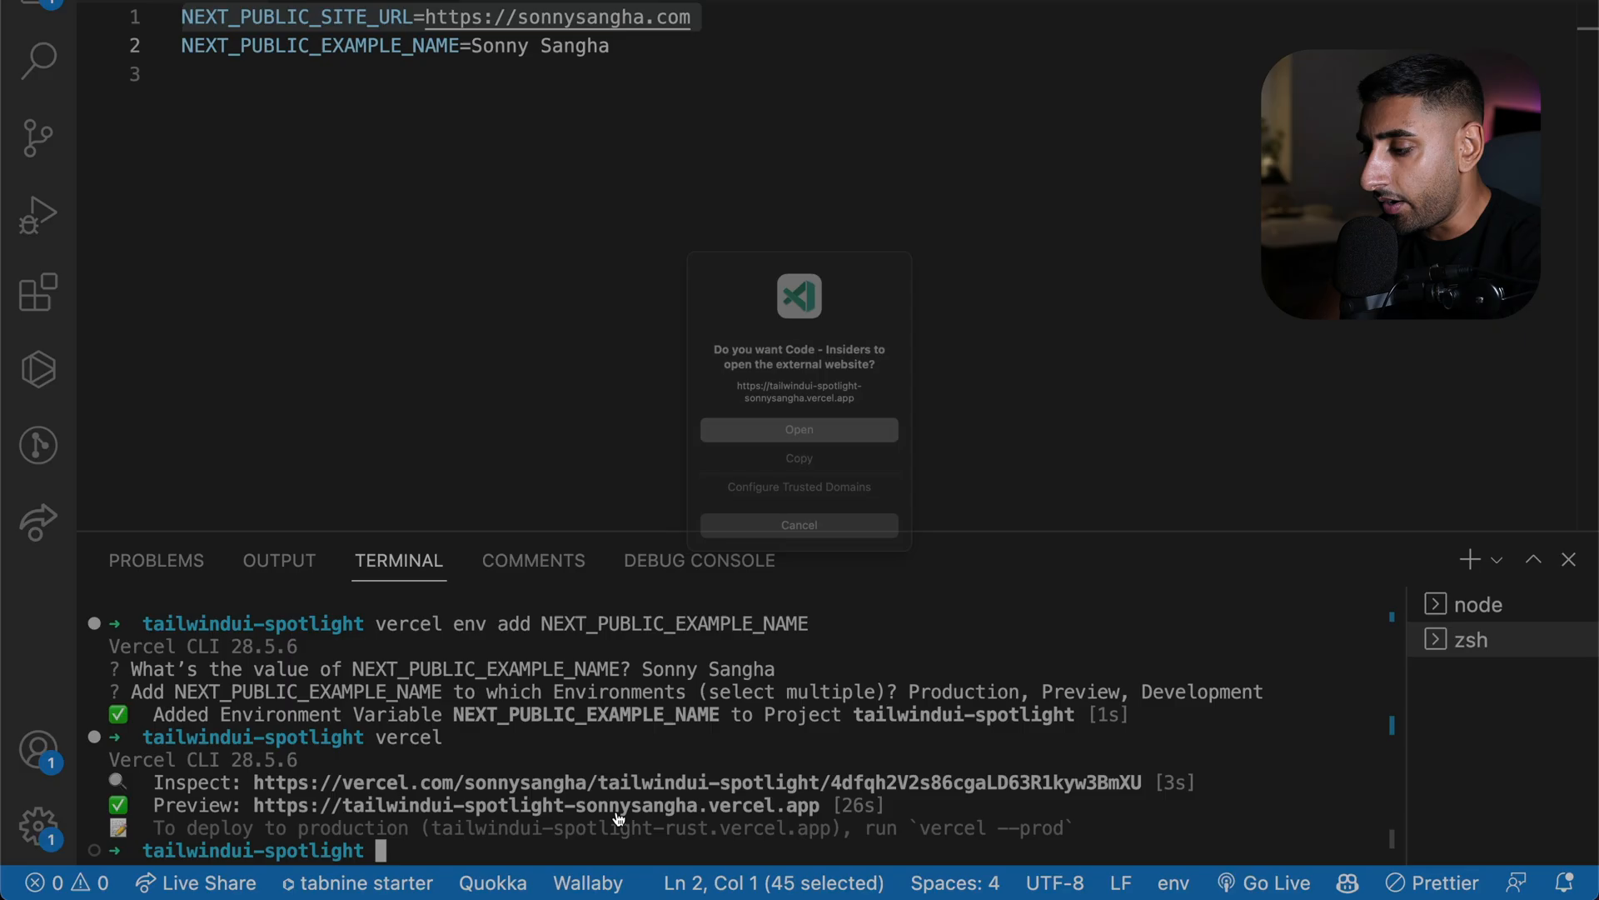
{"action": "left_click", "coordinate": [798, 428]}
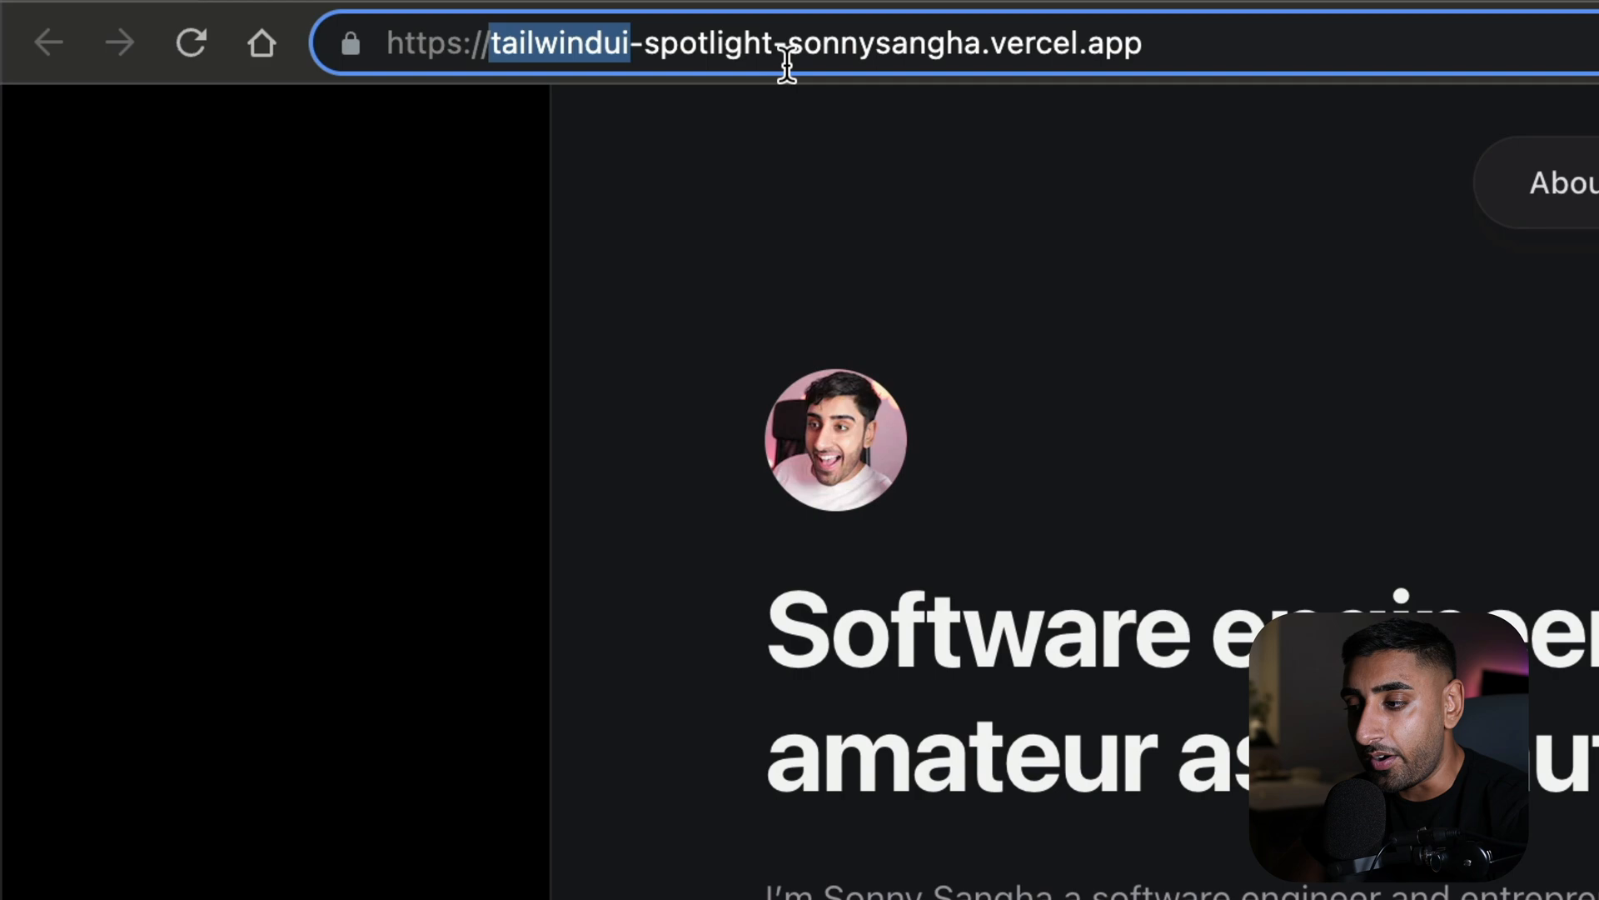
Highlight the preview site's vercel.app address in the address bar
{"action": "left_click", "coordinate": [793, 184]}
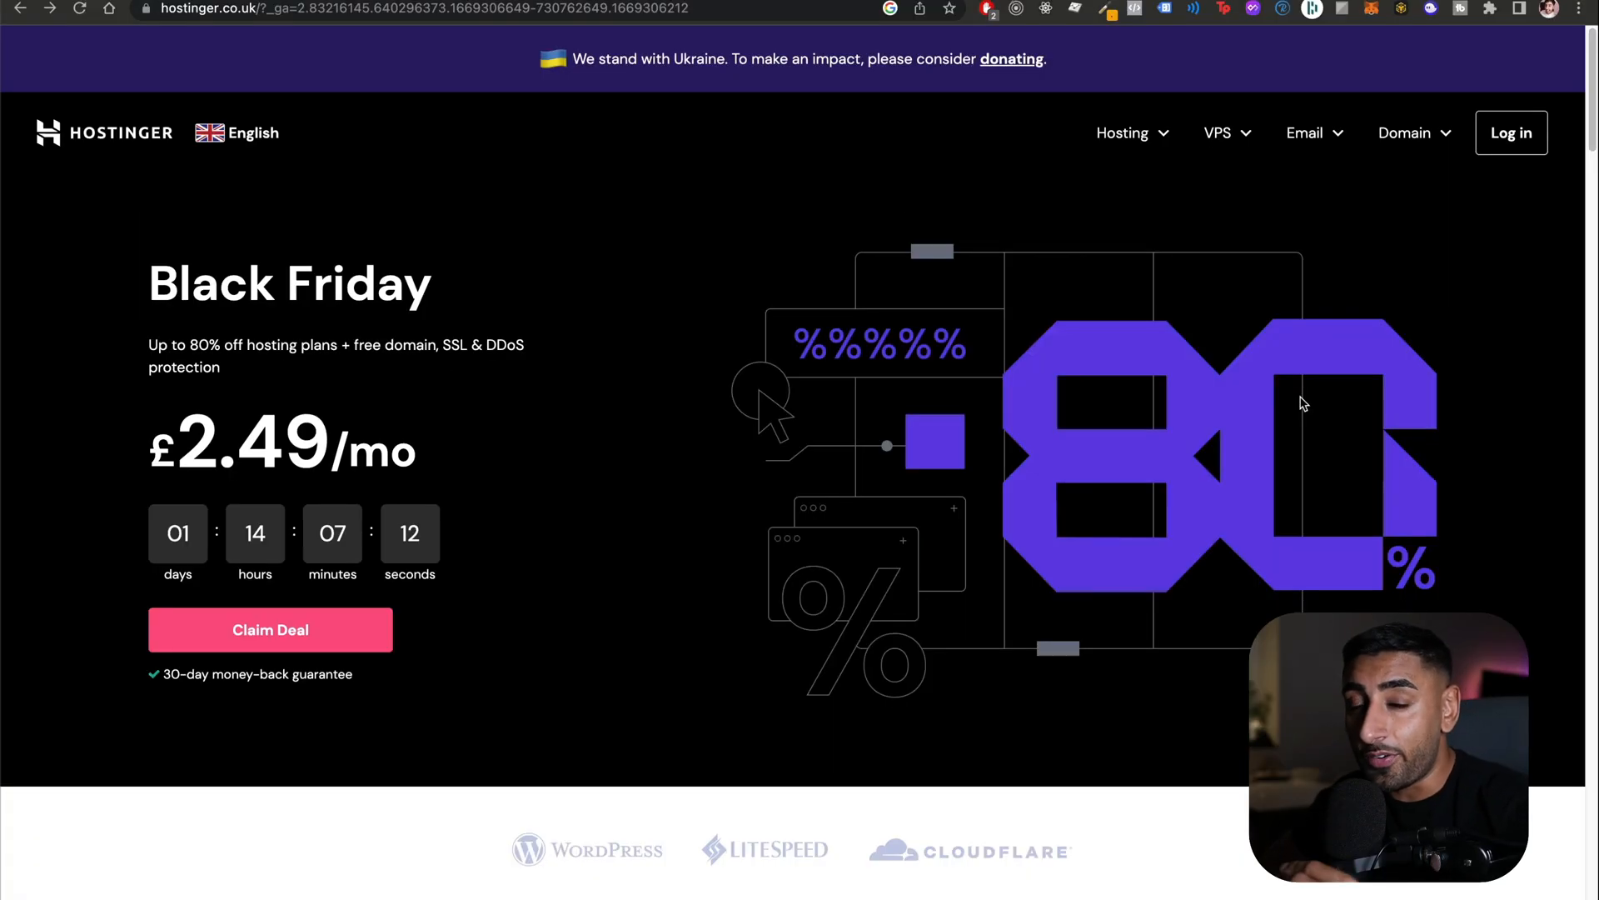
{"action": "scroll", "scroll_direction": "down", "scroll_amount": 3}
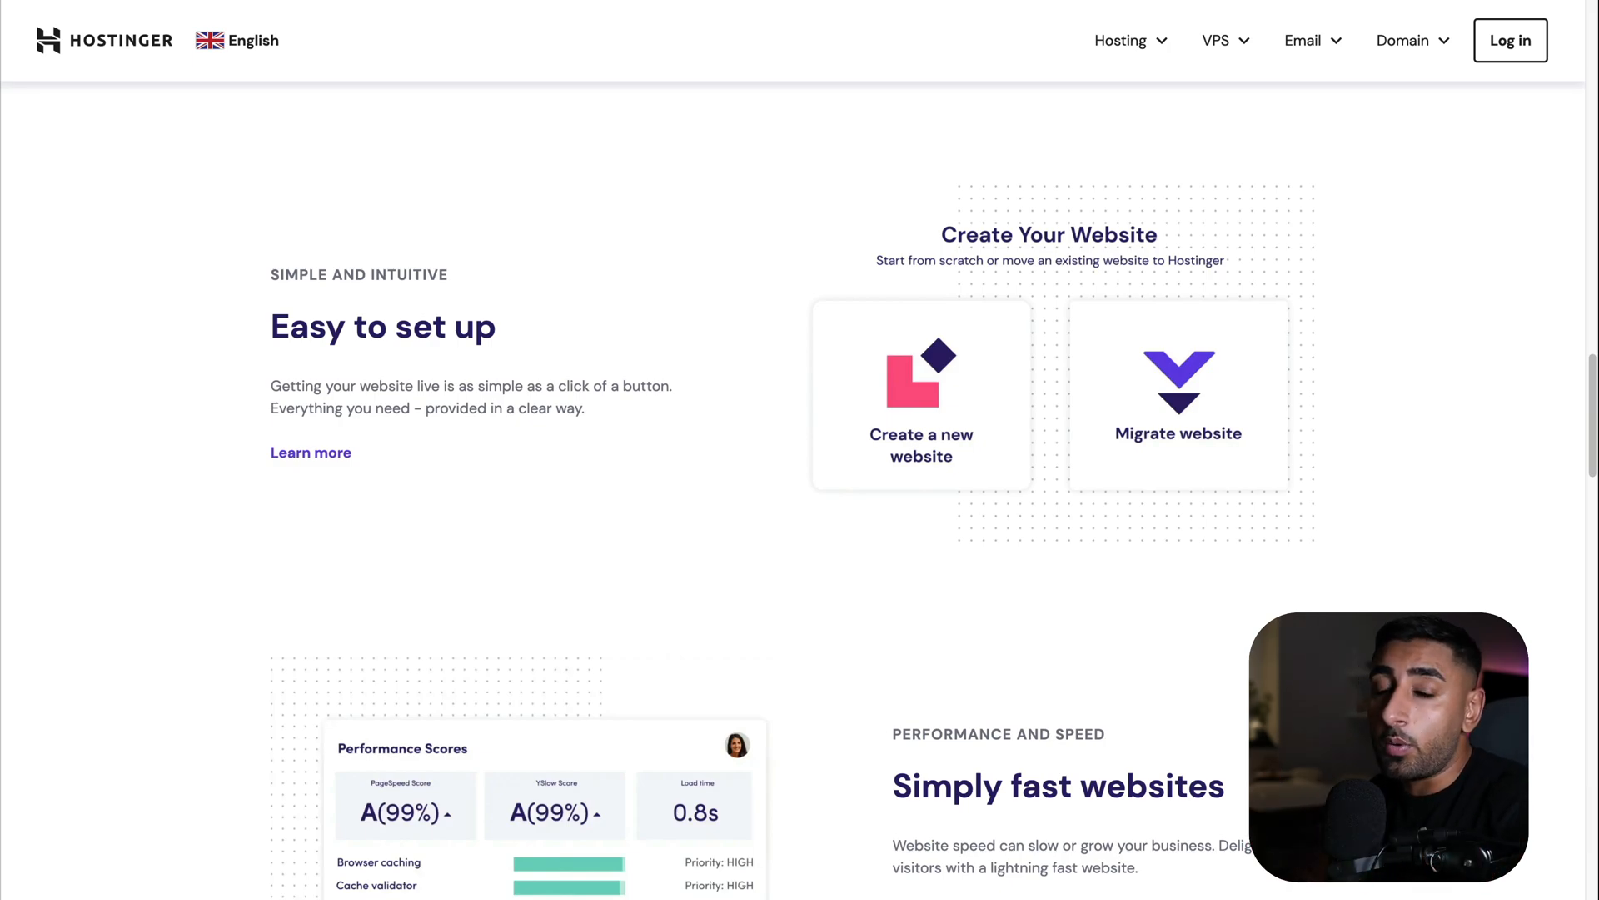
{"action": "scroll", "scroll_direction": "down", "scroll_amount": 3}
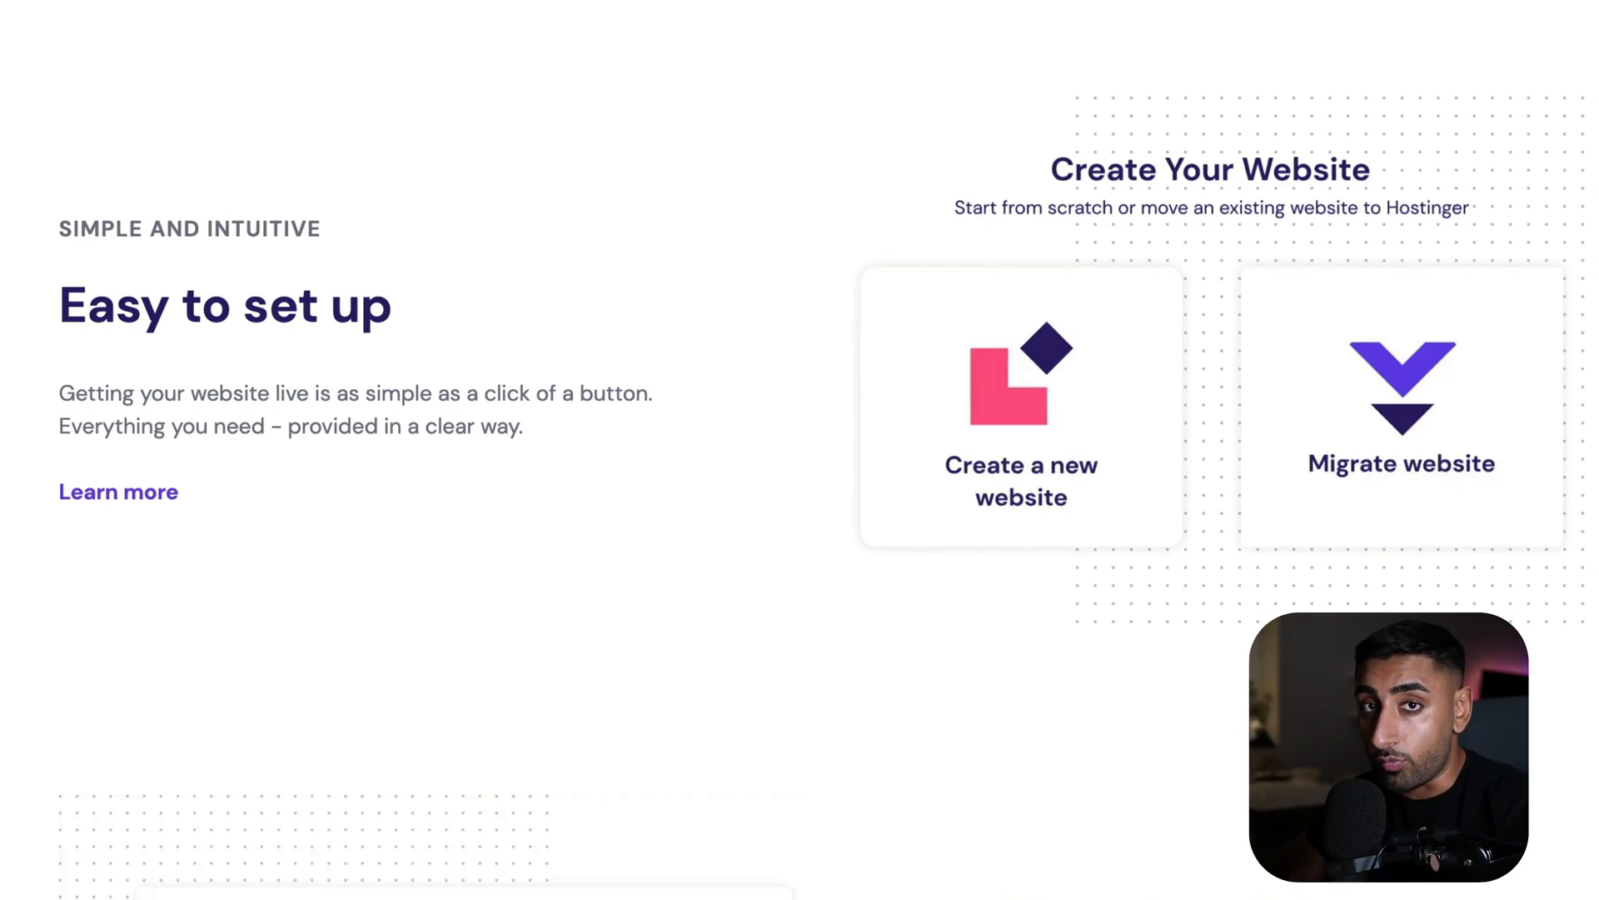
{"action": "scroll", "scroll_direction": "down", "scroll_amount": 3}
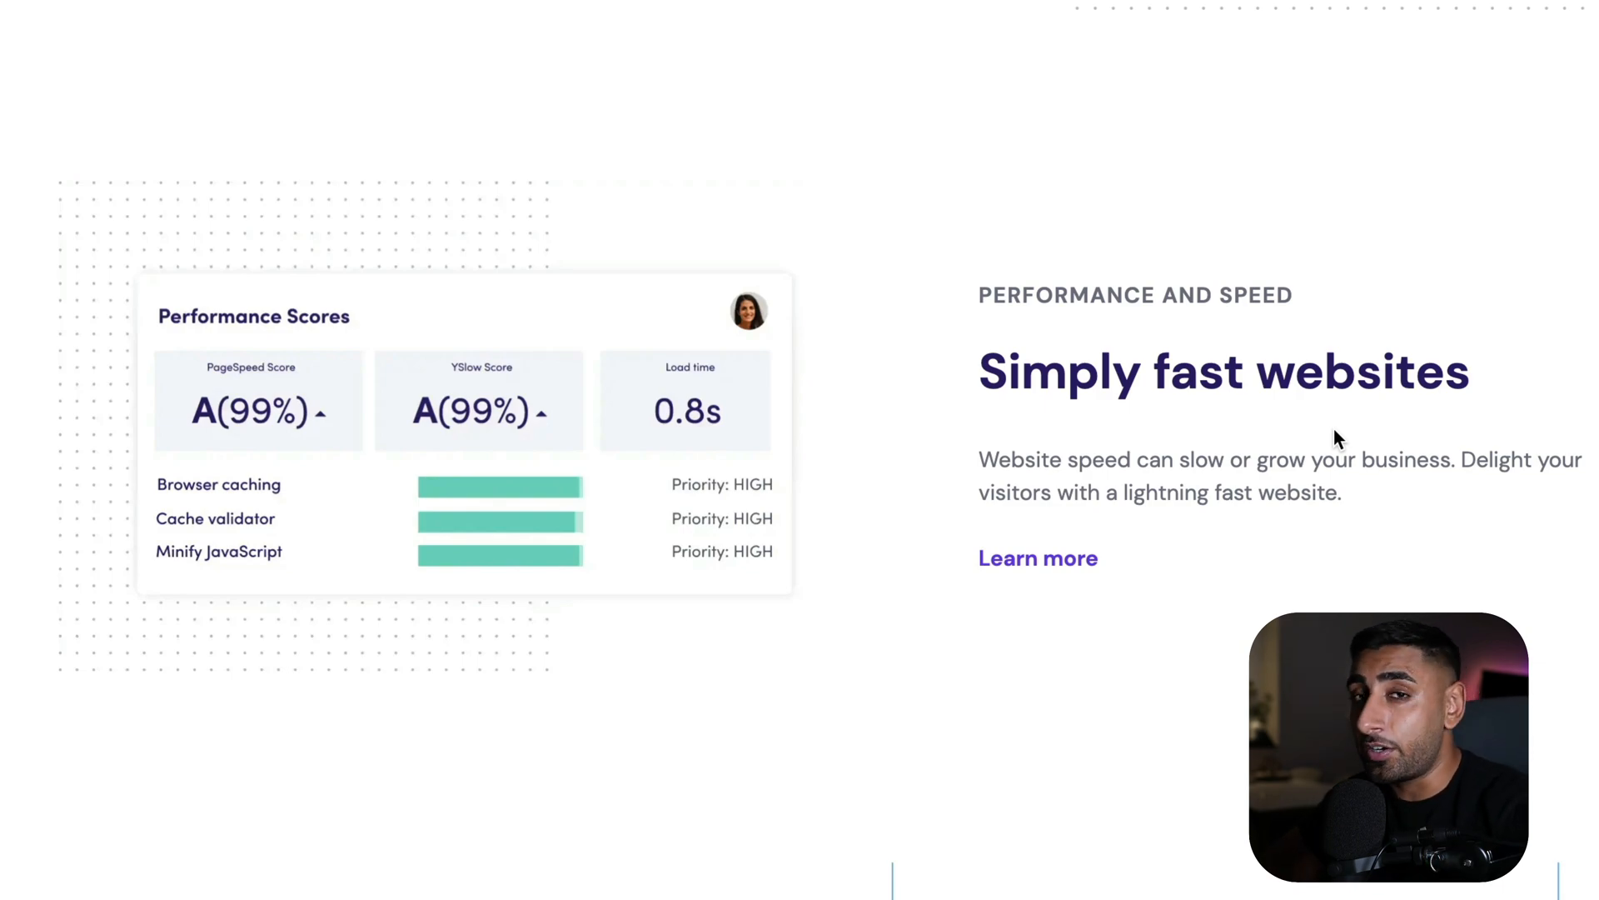
{"action": "scroll", "scroll_direction": "down", "scroll_amount": 3}
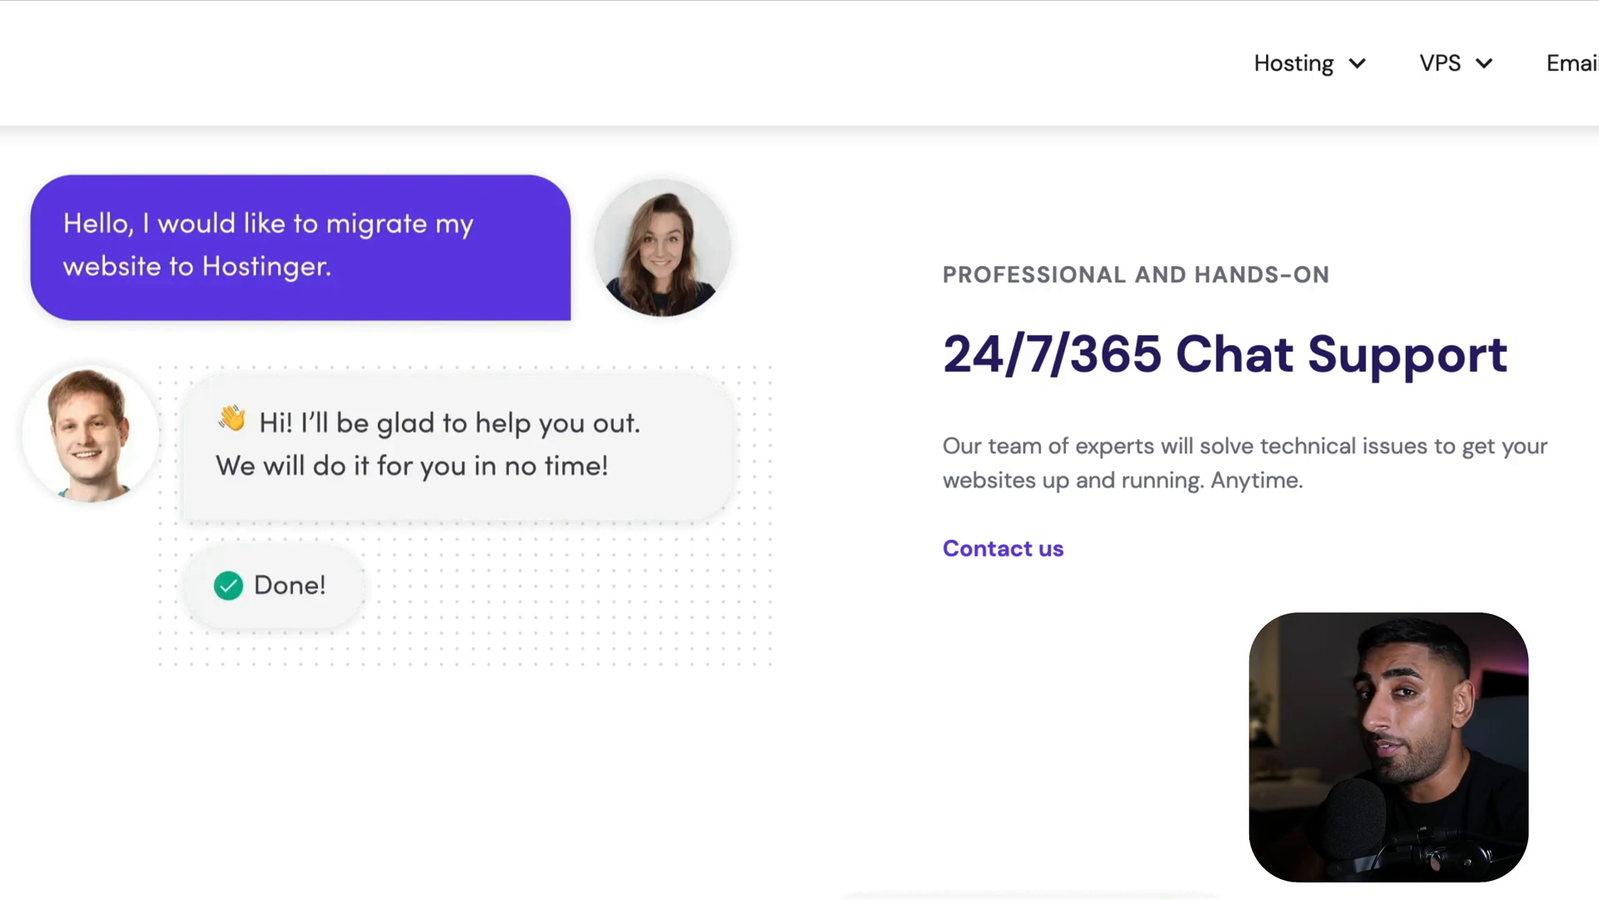
{"action": "scroll", "scroll_direction": "down", "scroll_amount": 3}
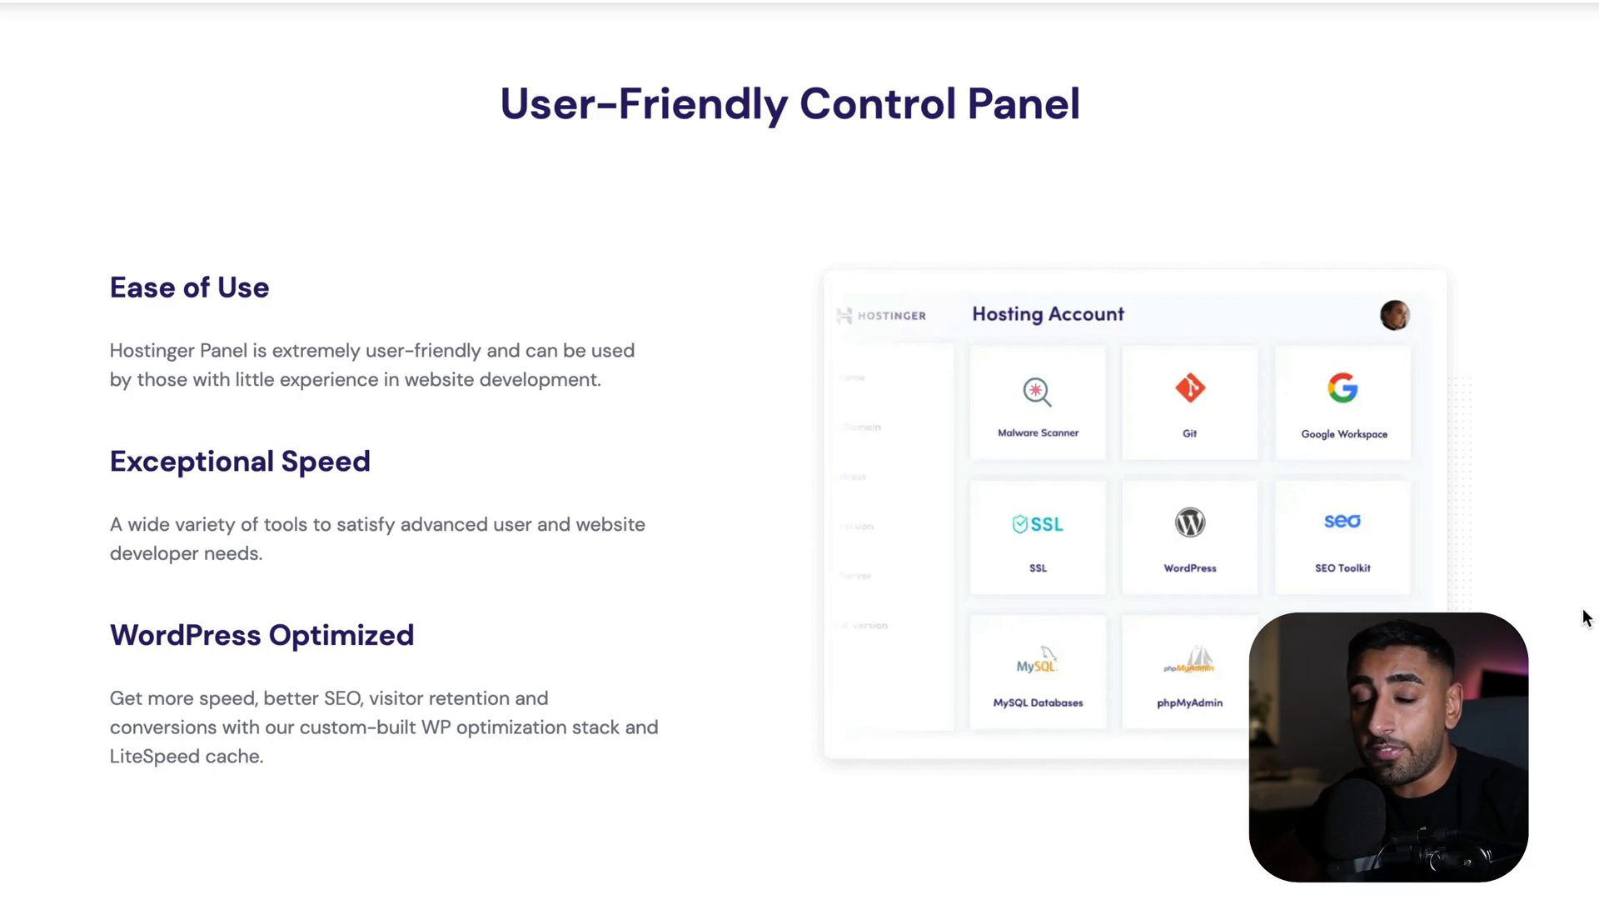
{"action": "scroll", "scroll_direction": "down", "scroll_amount": 3}
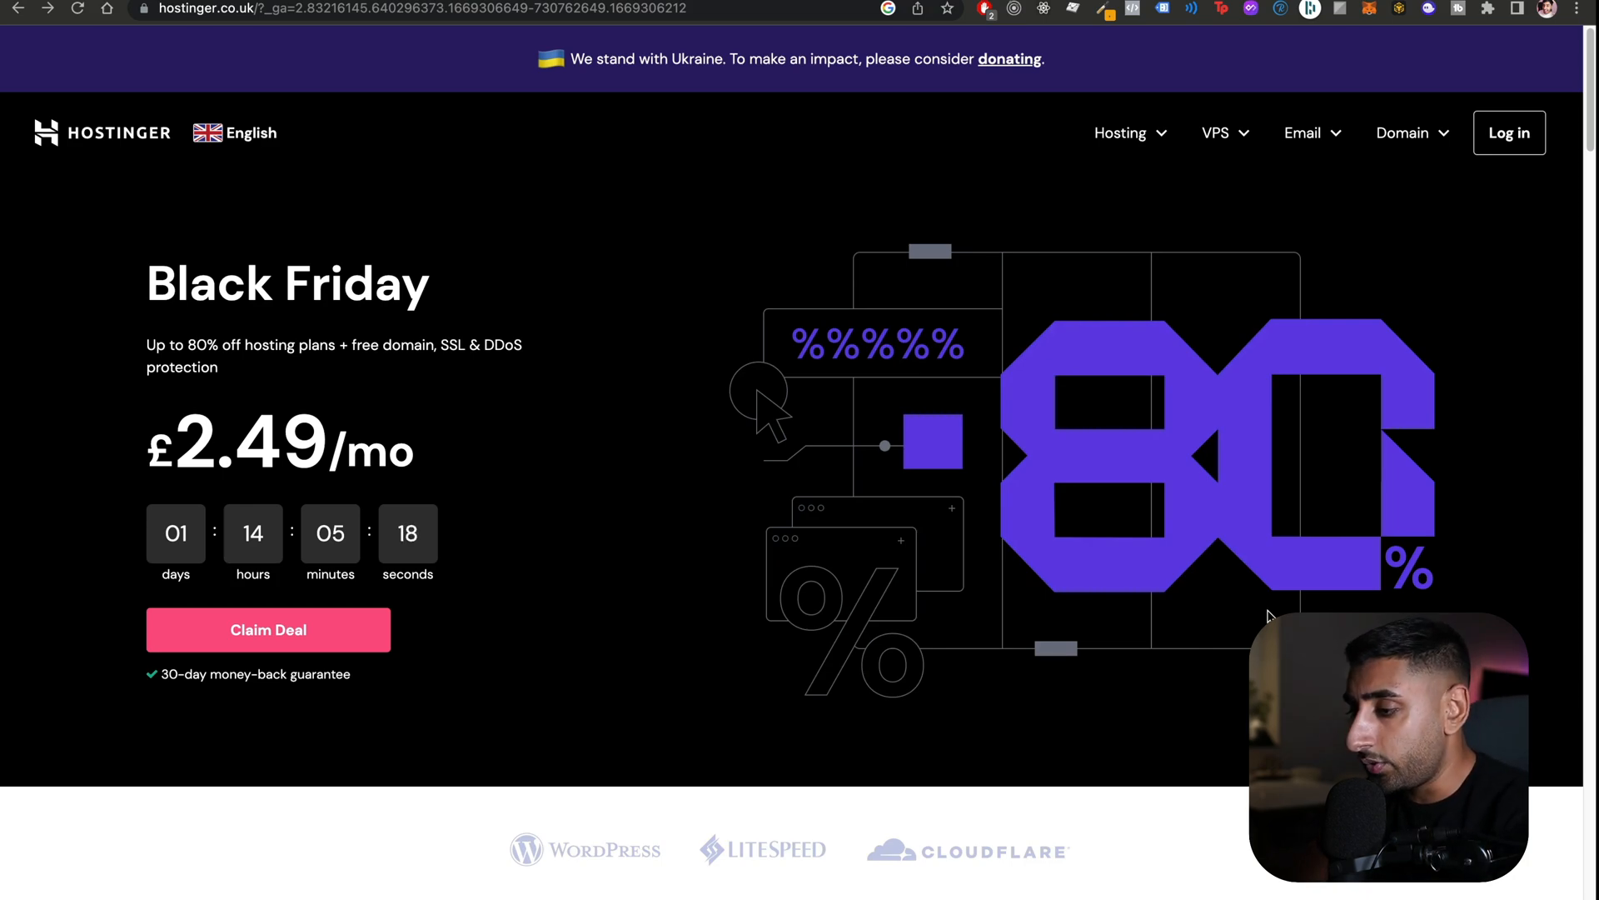
Claim the deal and add Premium Web Hosting for 48 months to the cart
{"action": "left_click", "coordinate": [267, 630]}
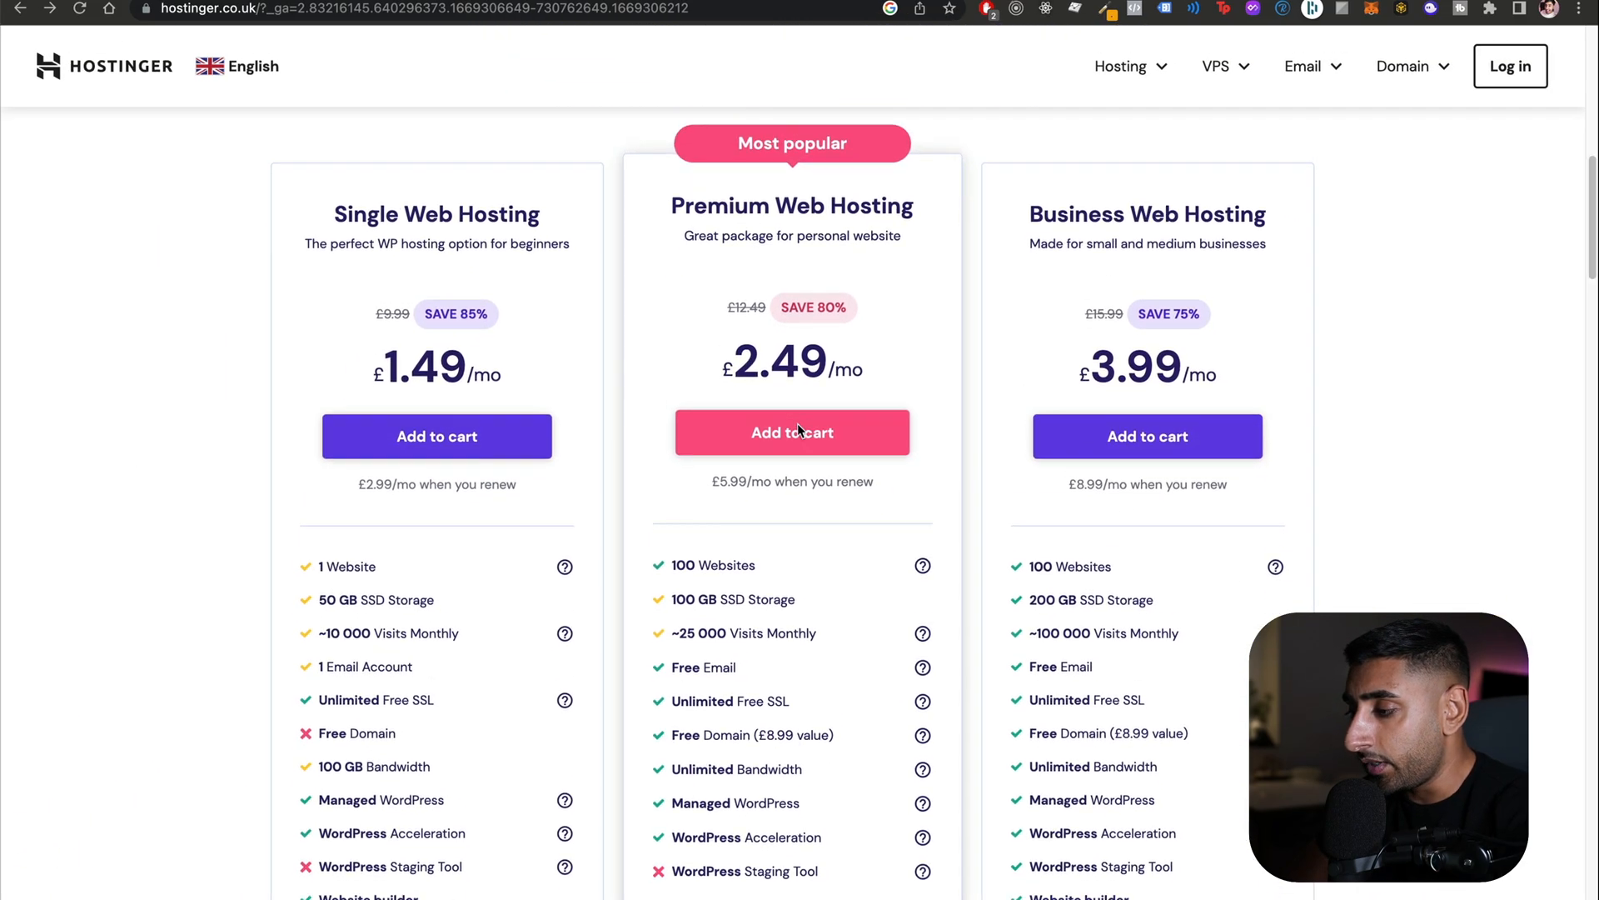
{"action": "scroll", "scroll_direction": "down", "scroll_amount": 3}
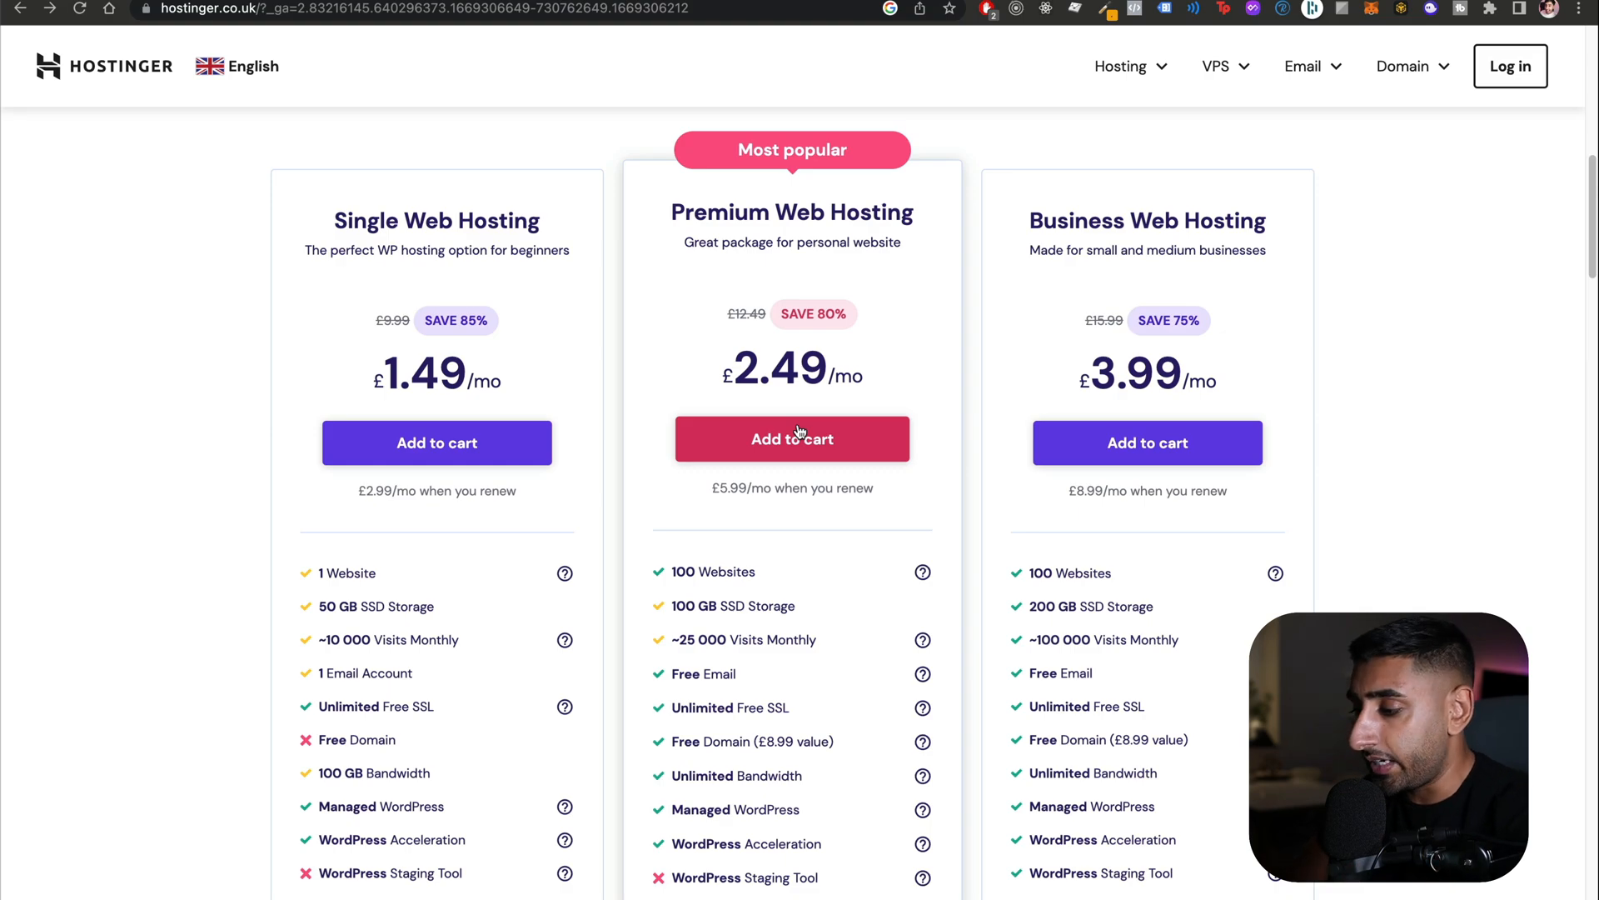
{"action": "left_click", "coordinate": [794, 439]}
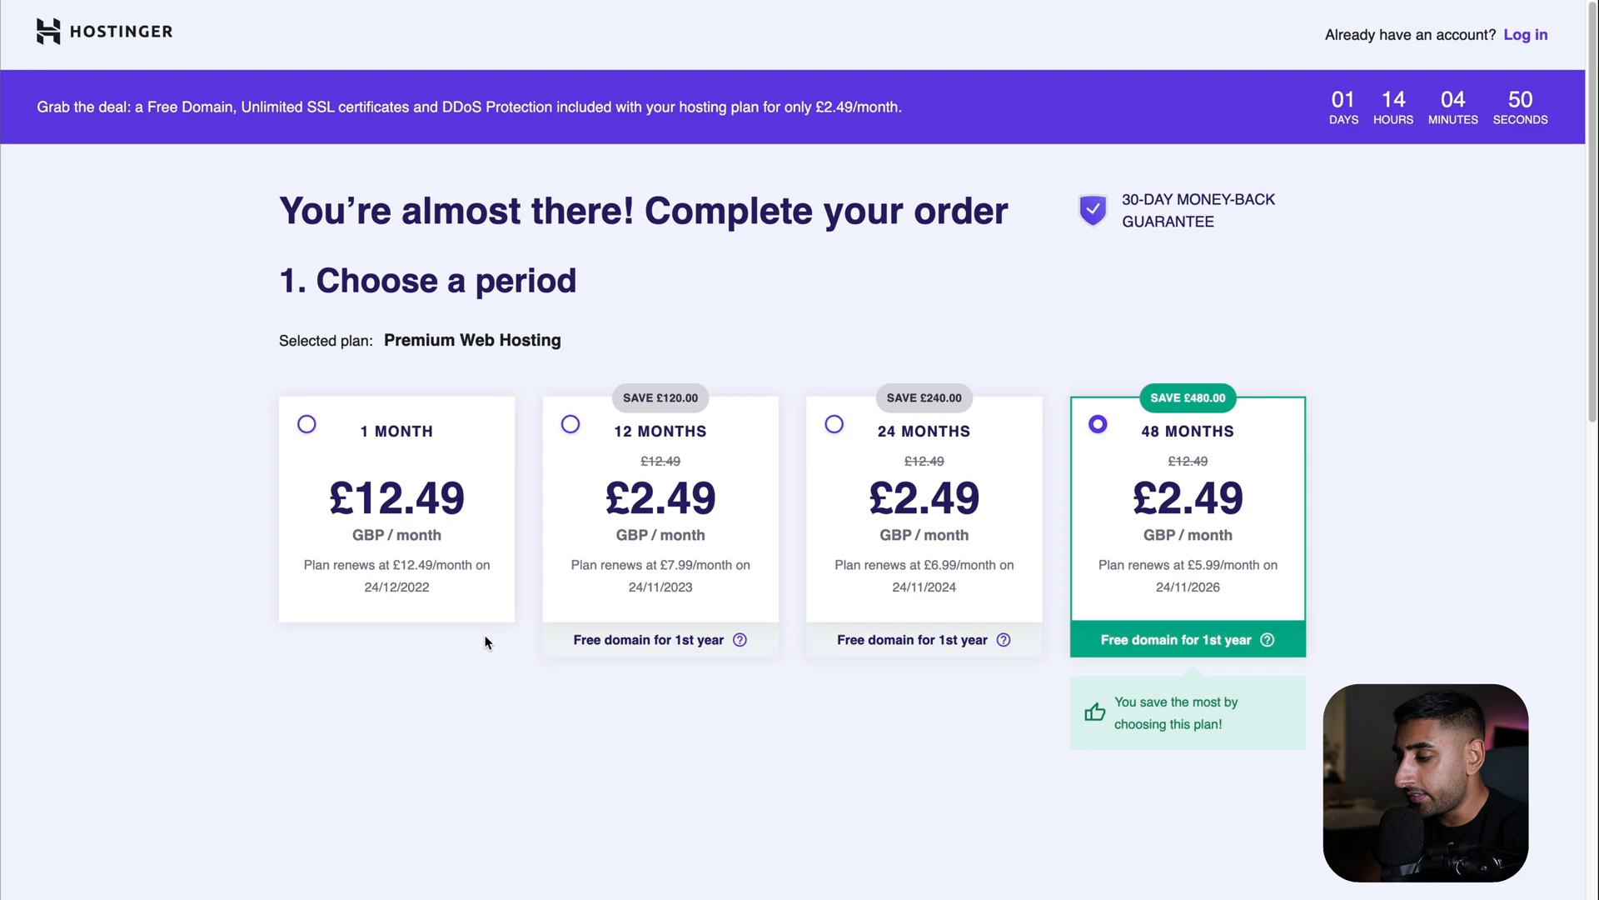
Apply the coupon code SONNY to the order
{"action": "scroll", "scroll_direction": "down", "scroll_amount": 3}
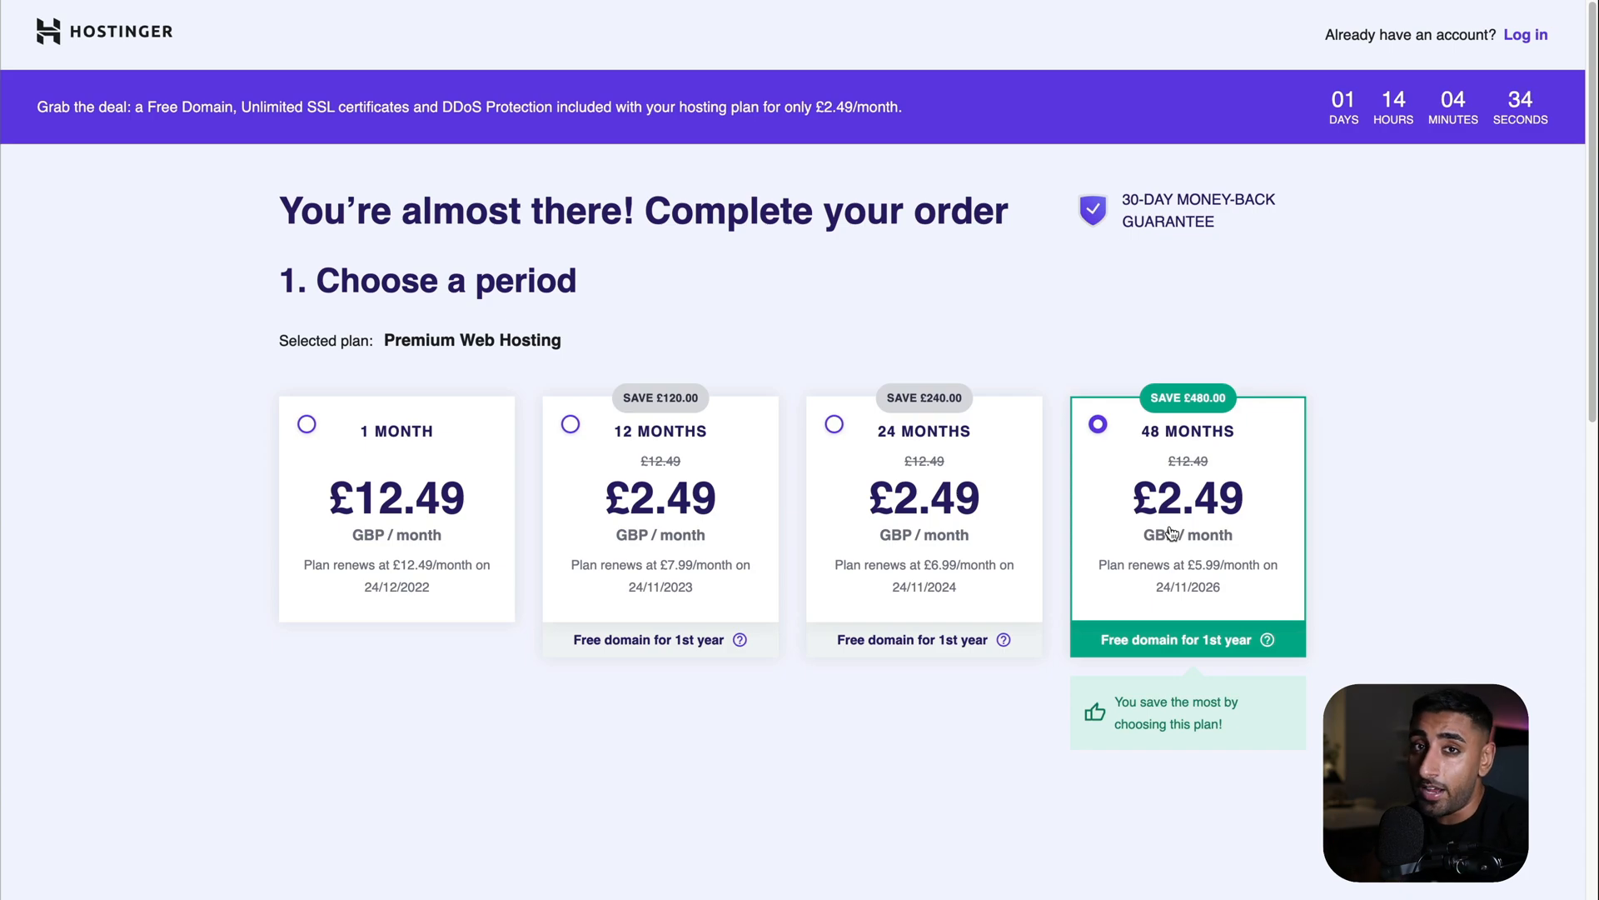
{"action": "scroll", "scroll_direction": "down", "scroll_amount": 3}
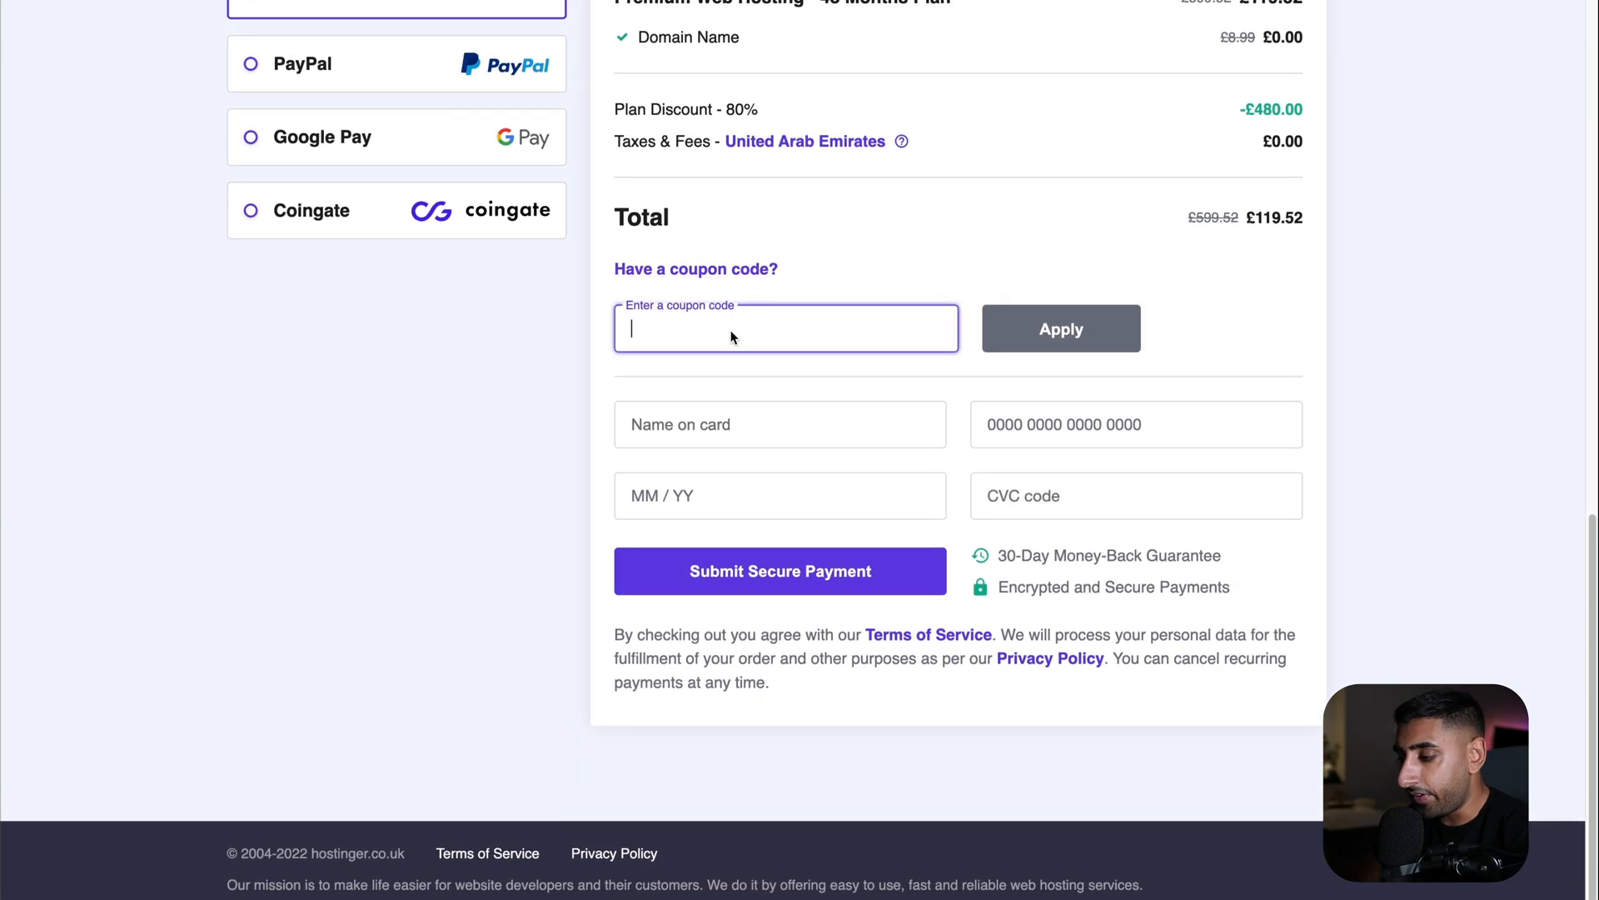
{"action": "type", "text": "SONNY"}
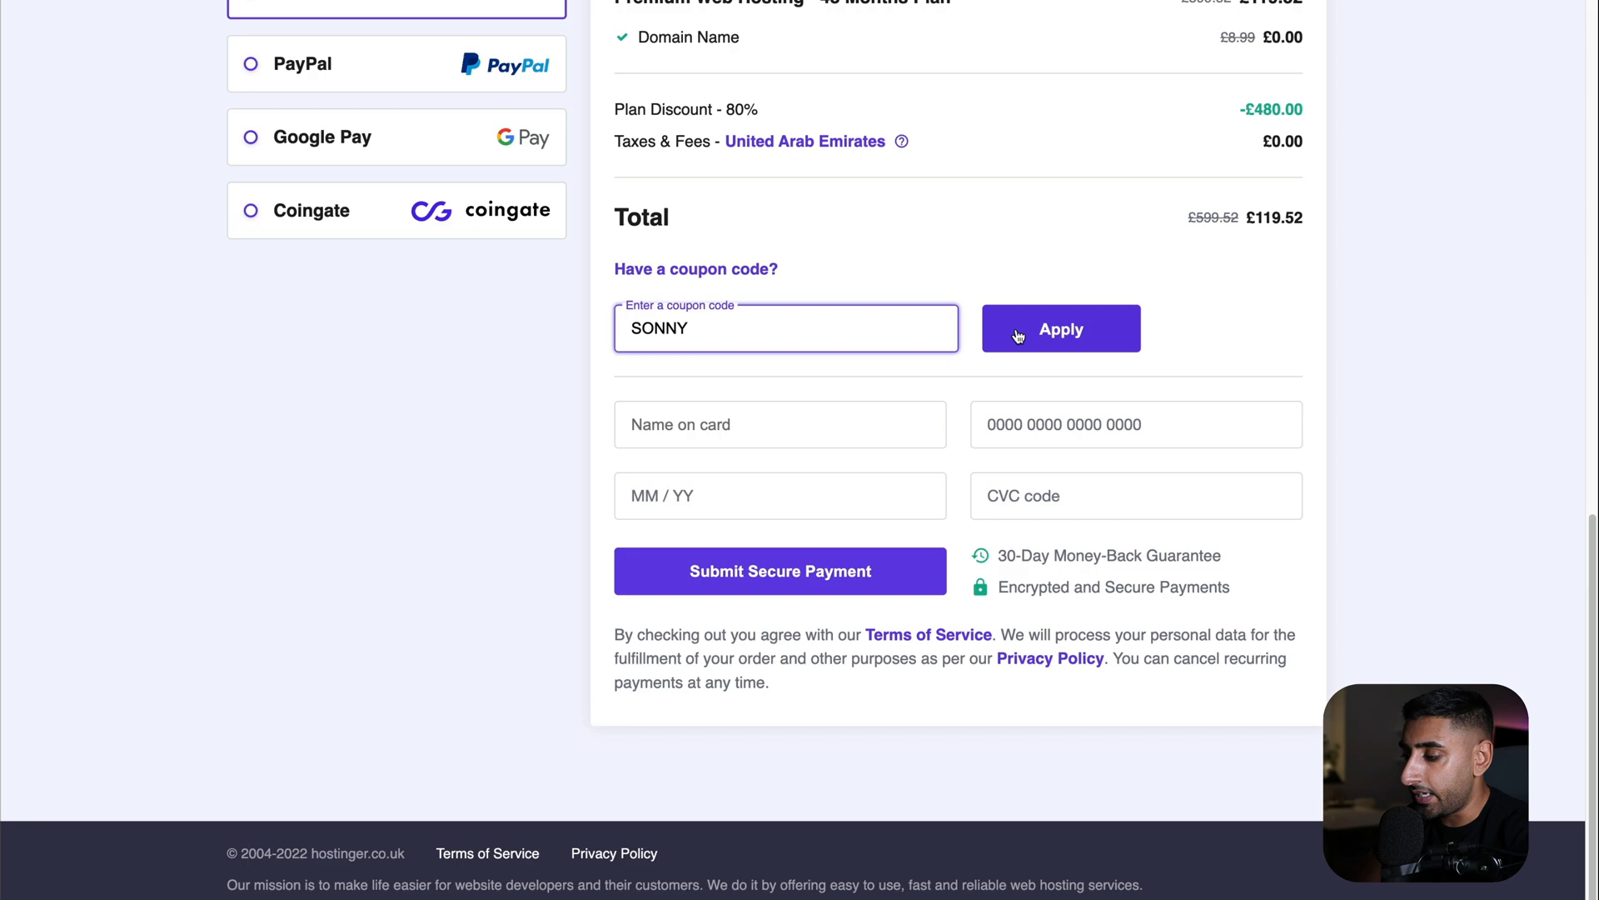
{"action": "left_click", "coordinate": [1061, 328]}
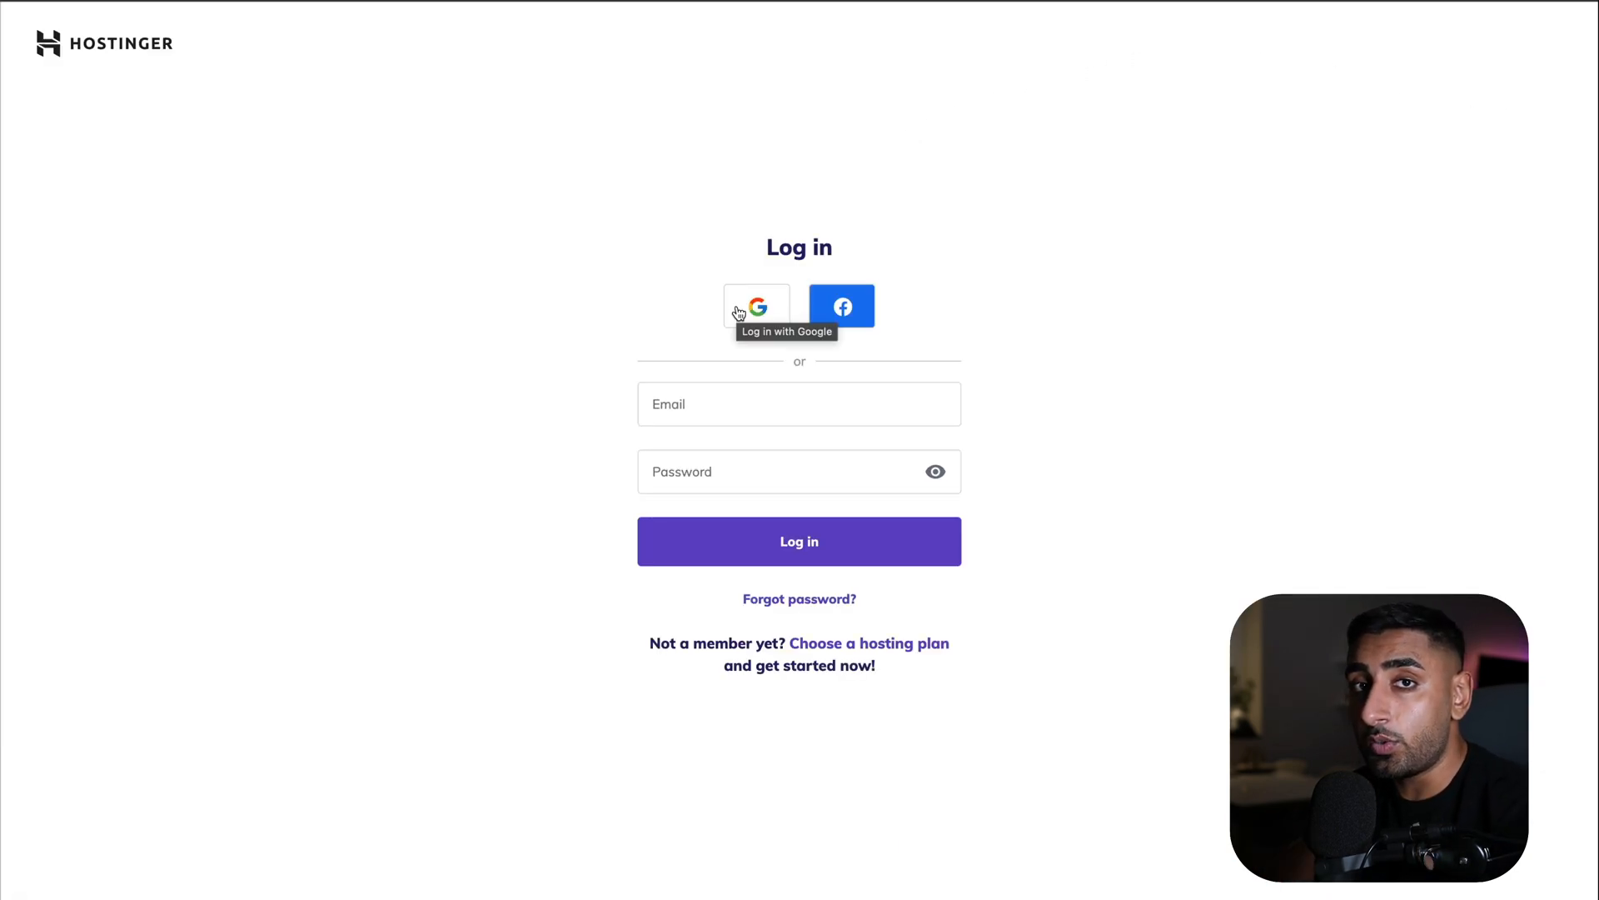
Sign in with Google and reach the DNS / Nameservers records of sonnysangha.com, starting a new record type
{"action": "left_click", "coordinate": [756, 307]}
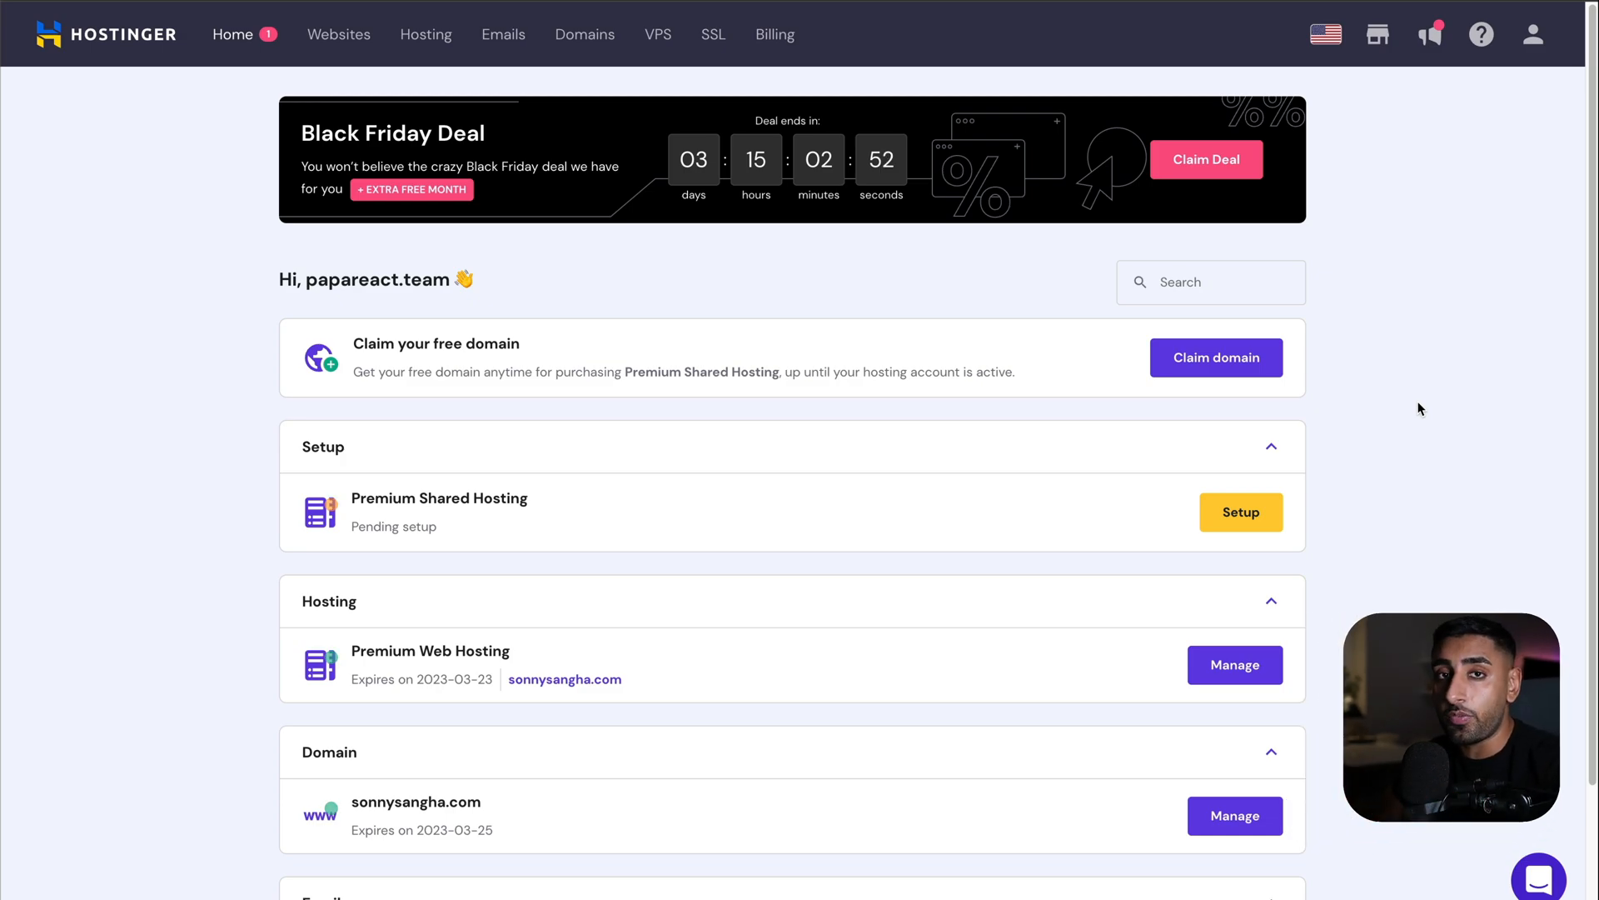
{"action": "scroll", "scroll_direction": "down", "scroll_amount": 3}
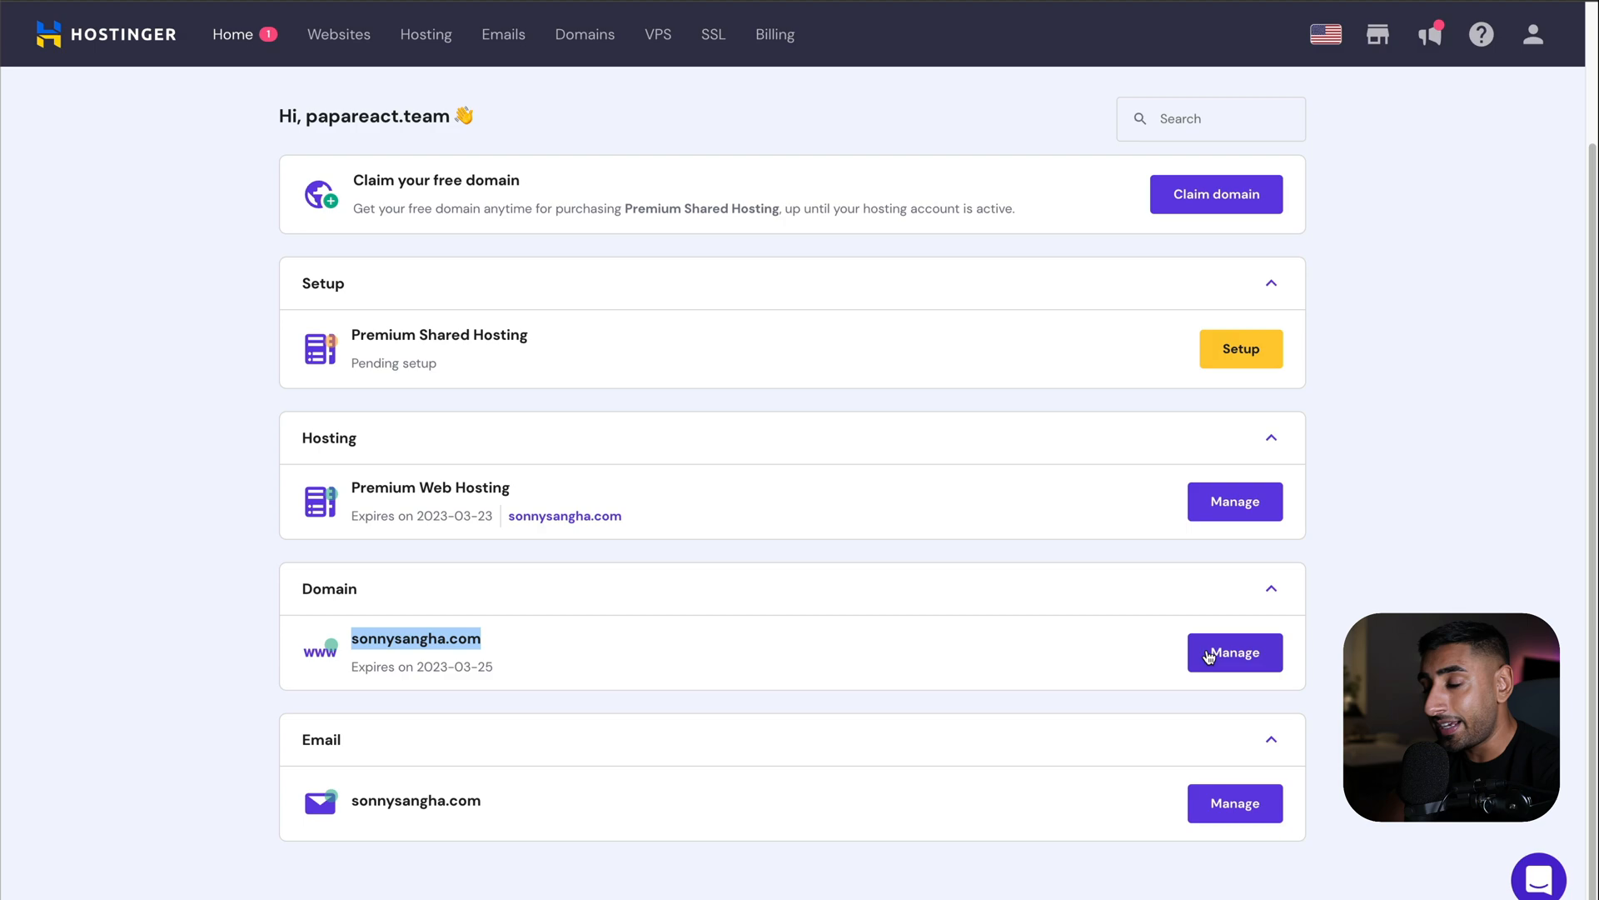
{"action": "left_click", "coordinate": [1233, 651]}
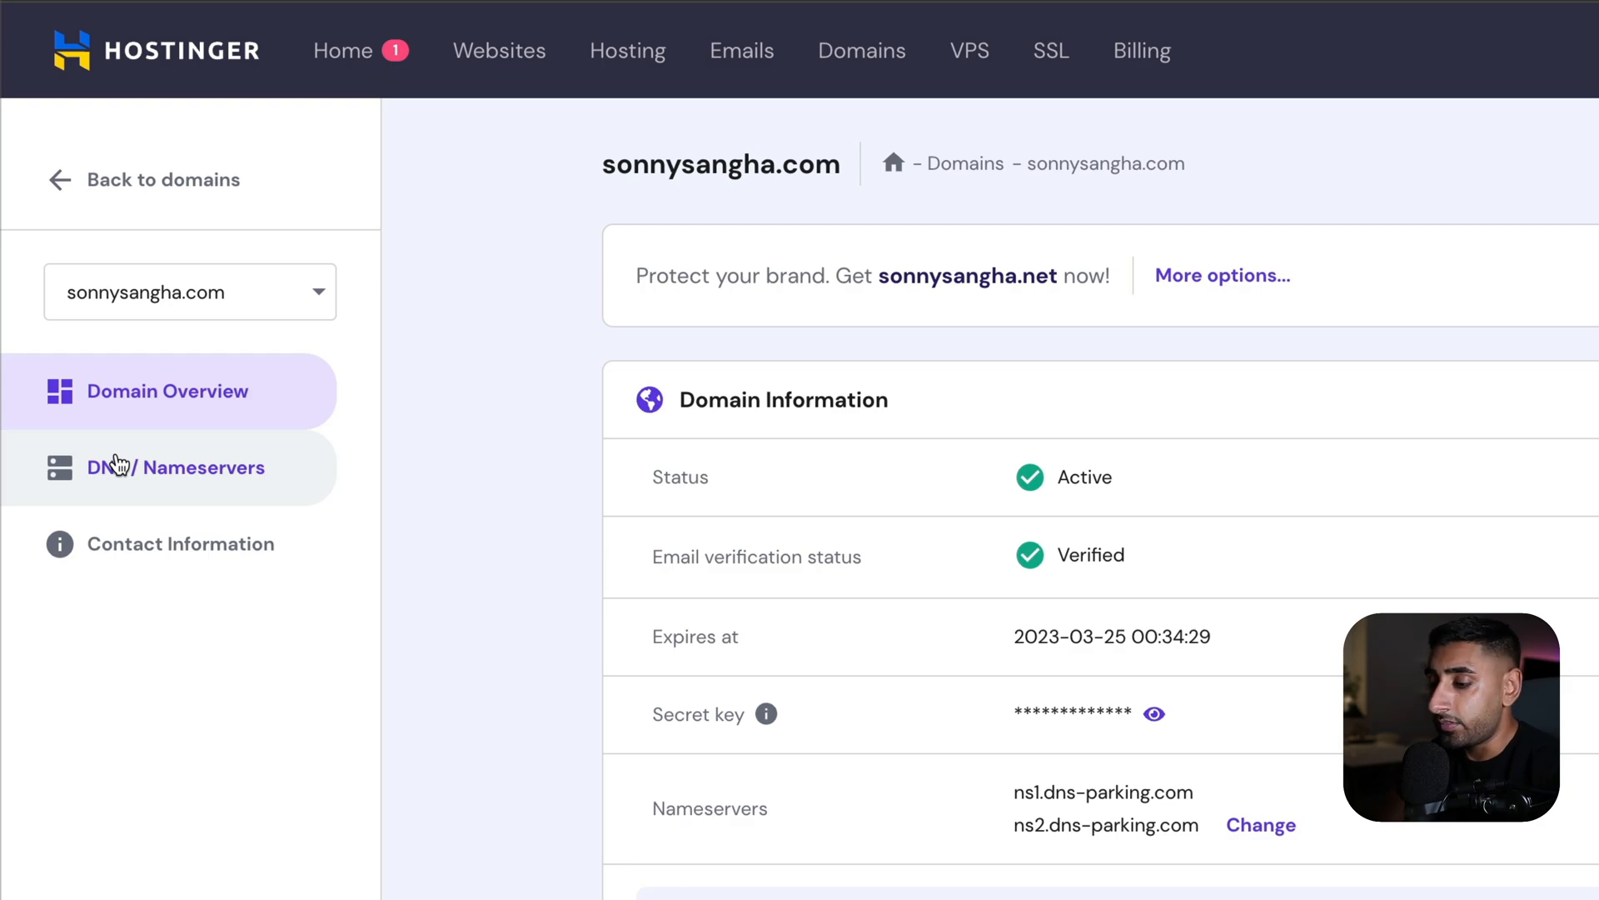
{"action": "left_click", "coordinate": [175, 466]}
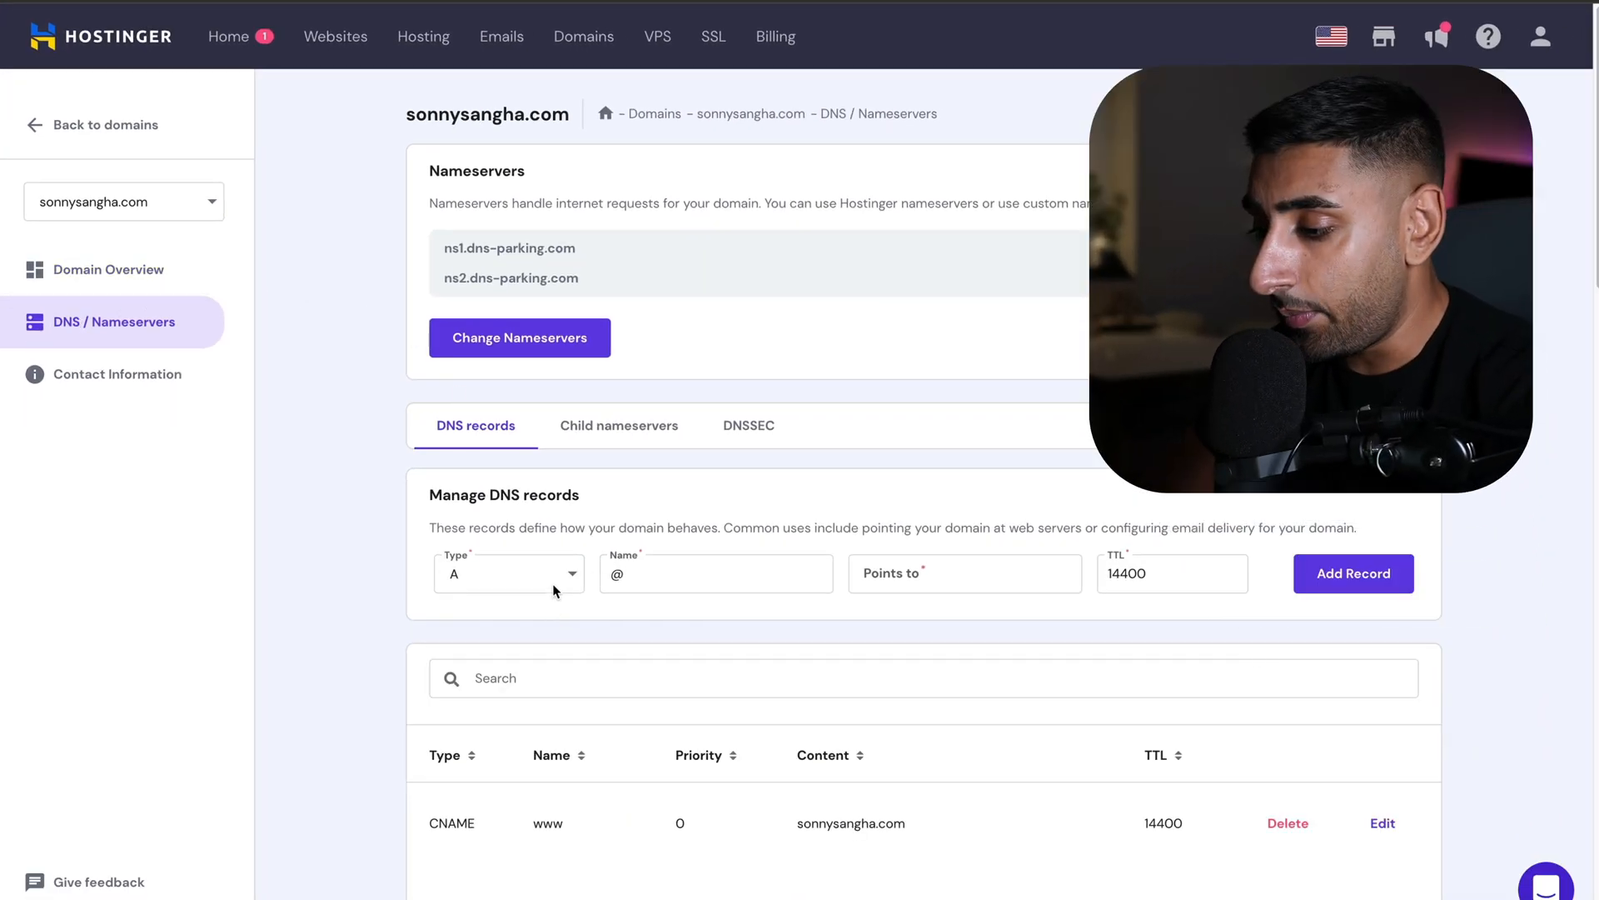
{"action": "left_click", "coordinate": [508, 572]}
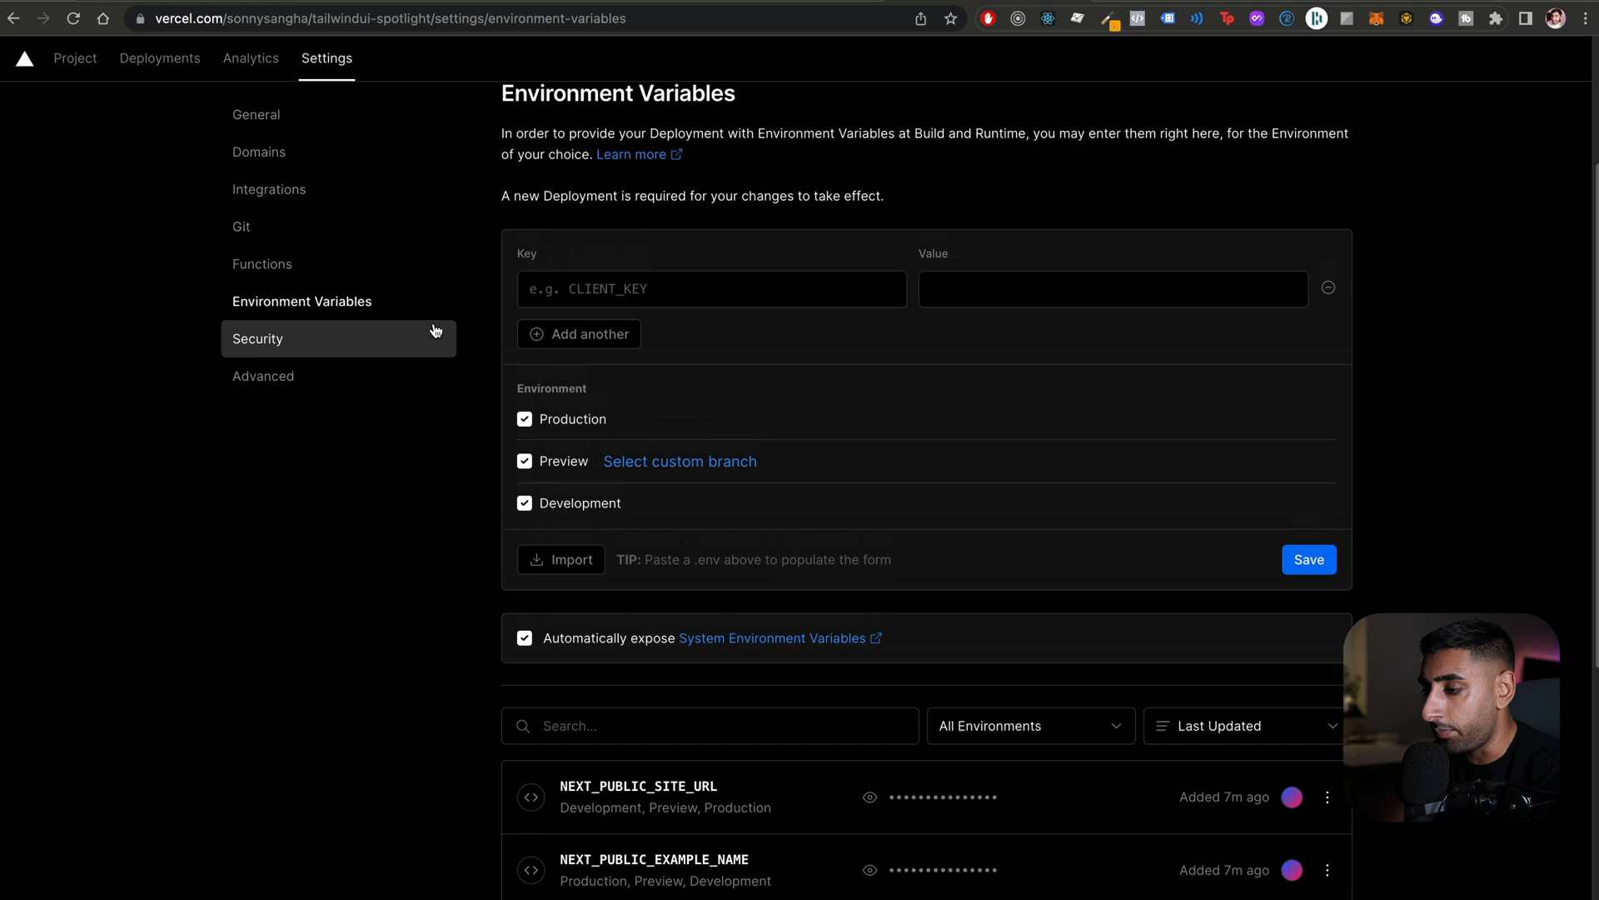
{"action": "left_click", "coordinate": [259, 152]}
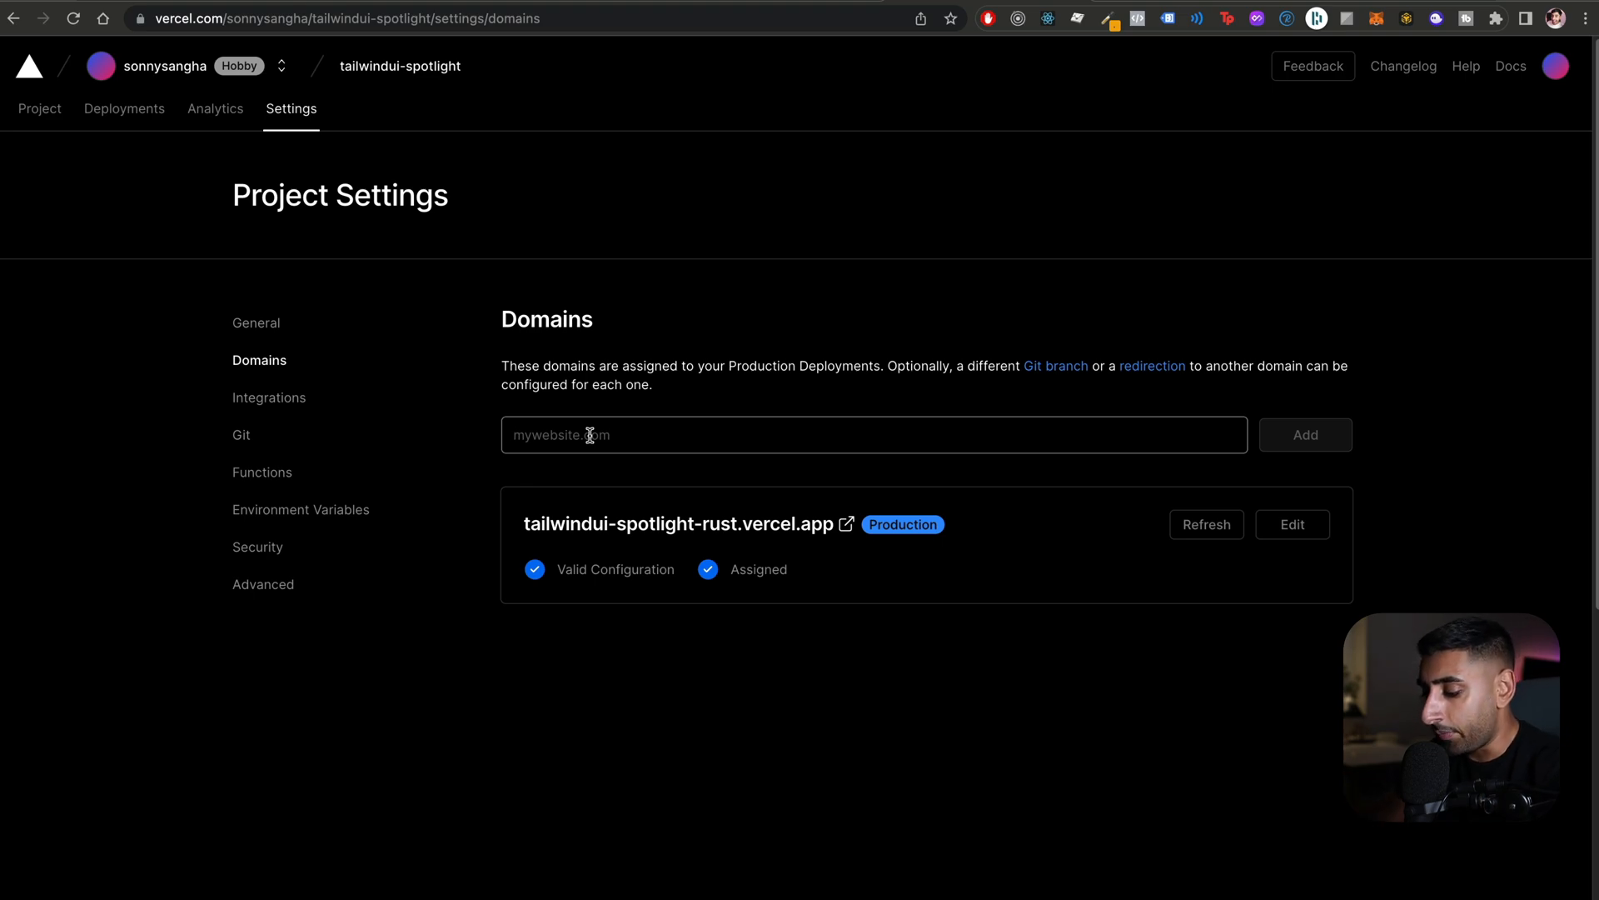
{"action": "type", "text": "s"}
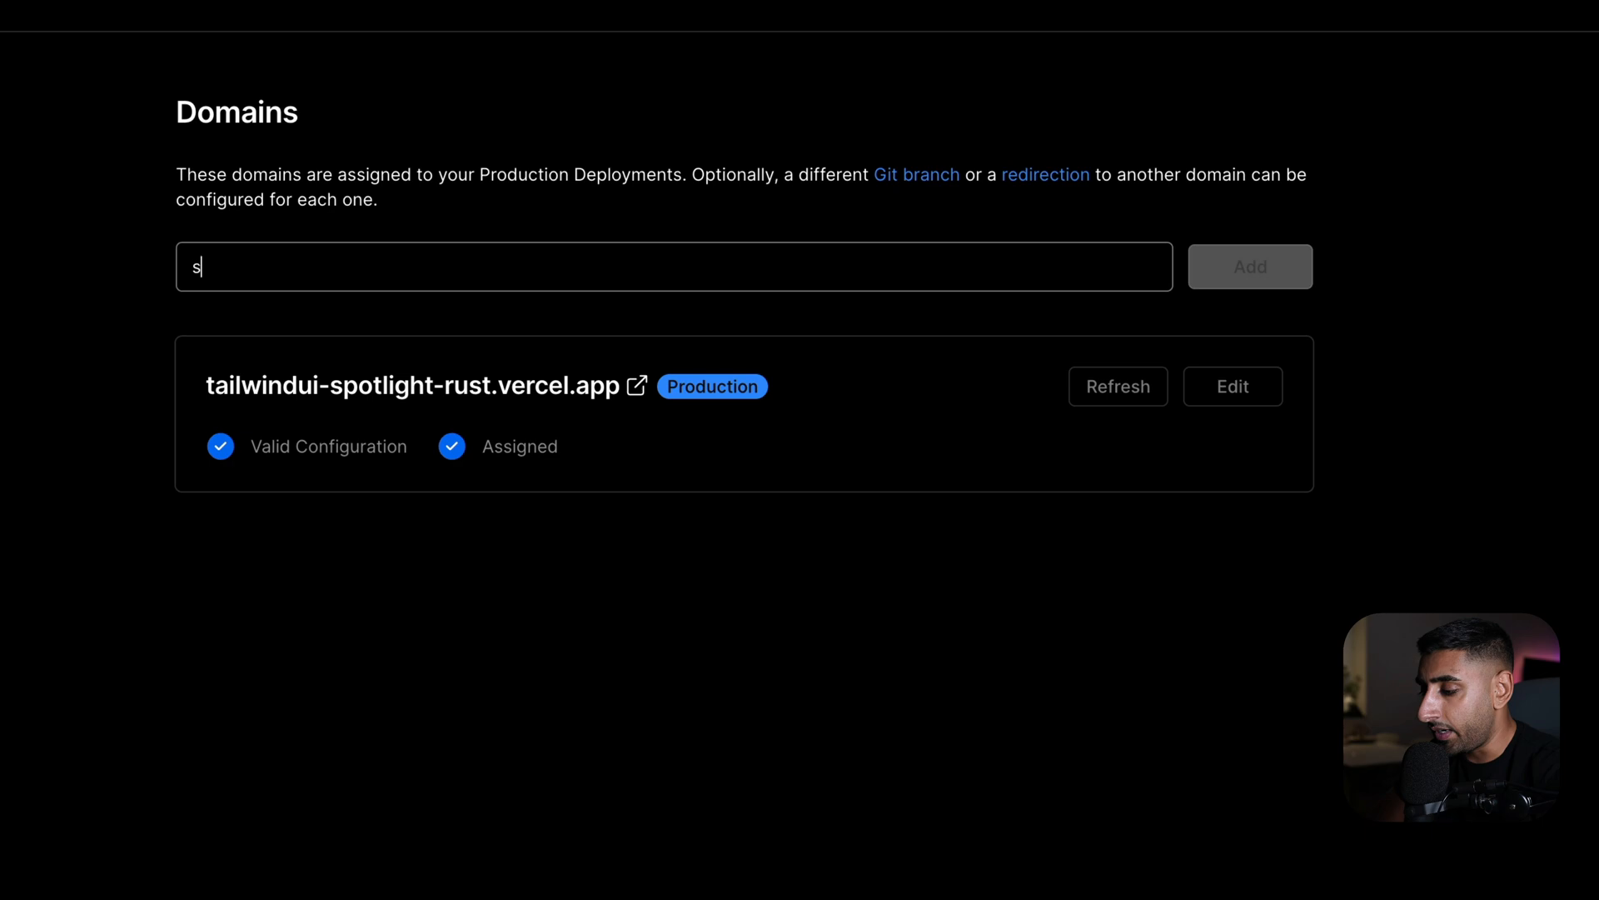
{"action": "type", "text": "onnytest.c"}
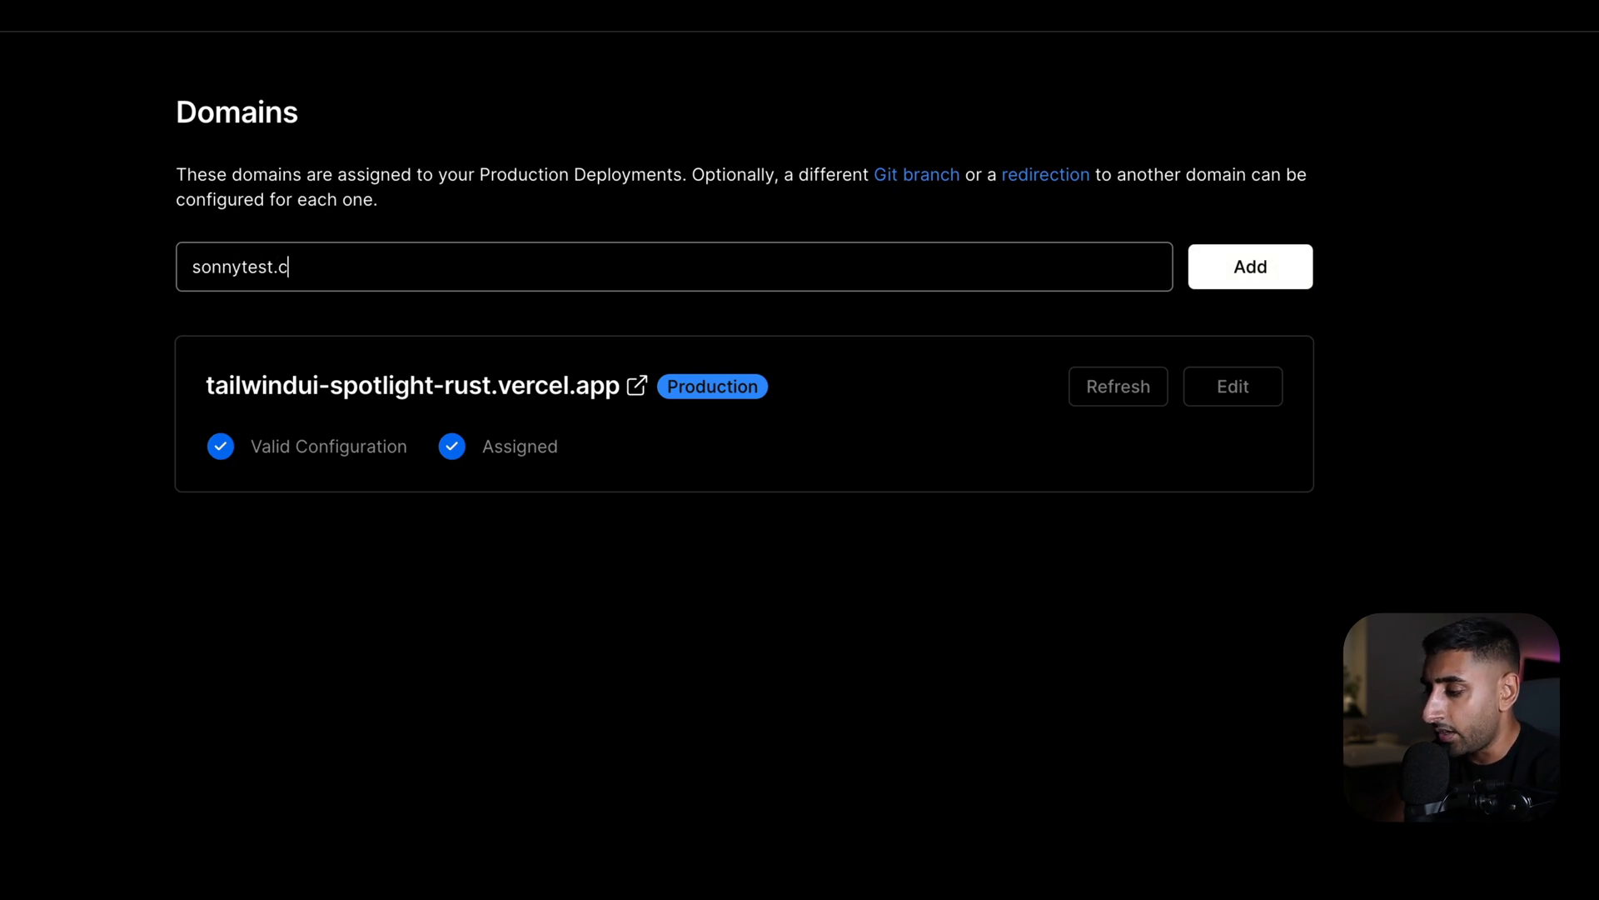
{"action": "left_click", "coordinate": [1248, 267]}
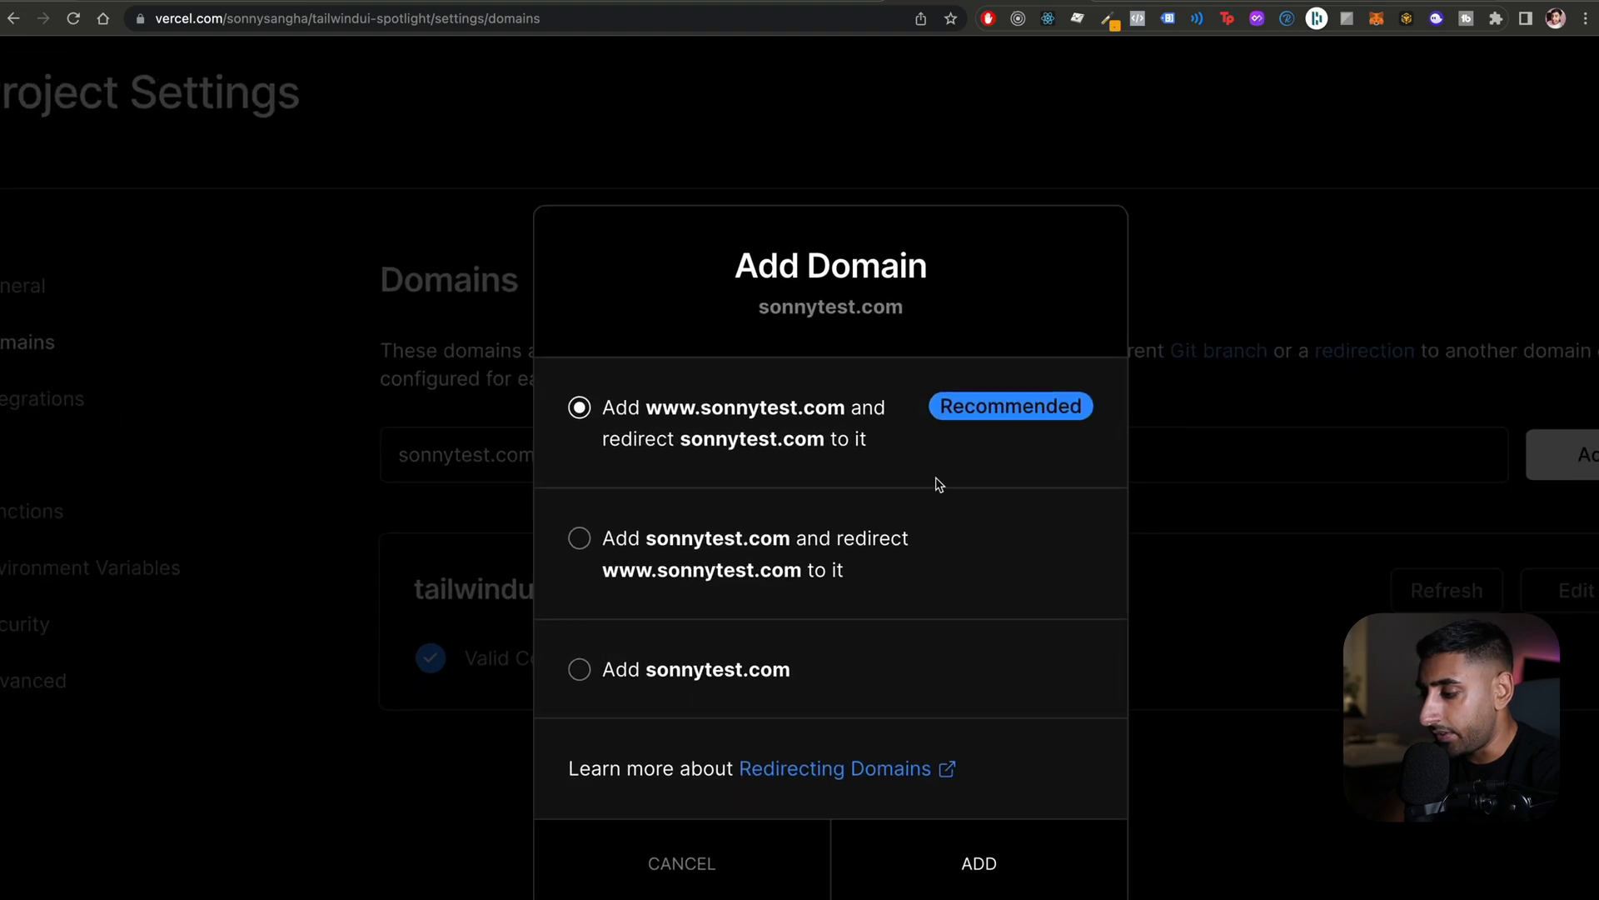
{"action": "left_click", "coordinate": [978, 863]}
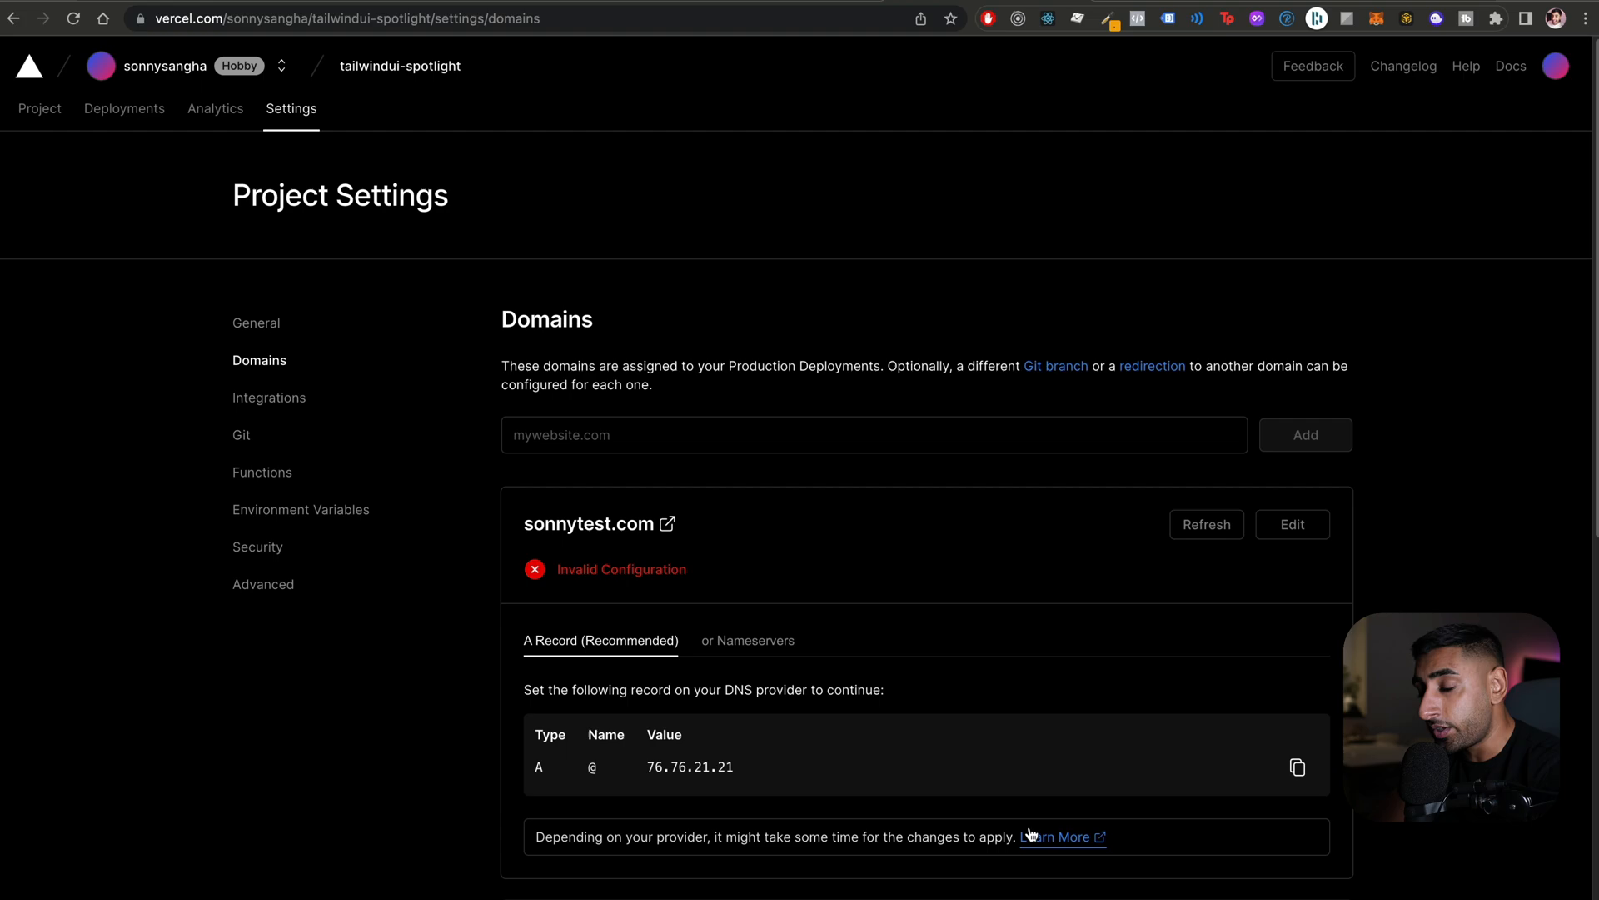
Select the required CNAME target cname.vercel-dns.com for copying
{"action": "scroll", "scroll_direction": "down", "scroll_amount": 3}
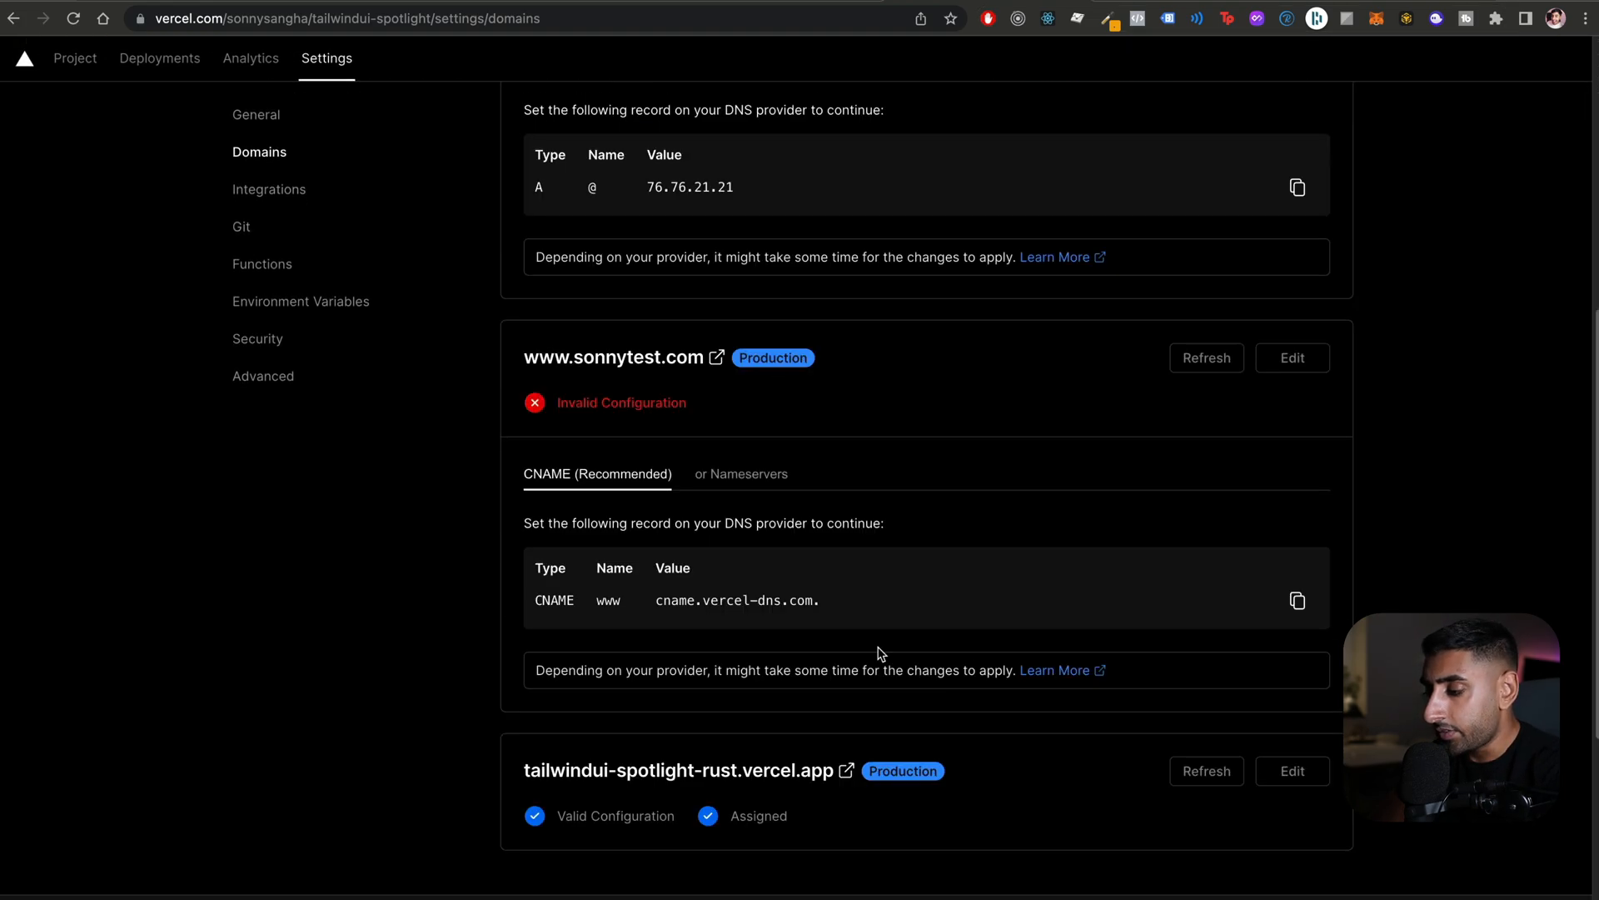
{"action": "double_click", "coordinate": [553, 599]}
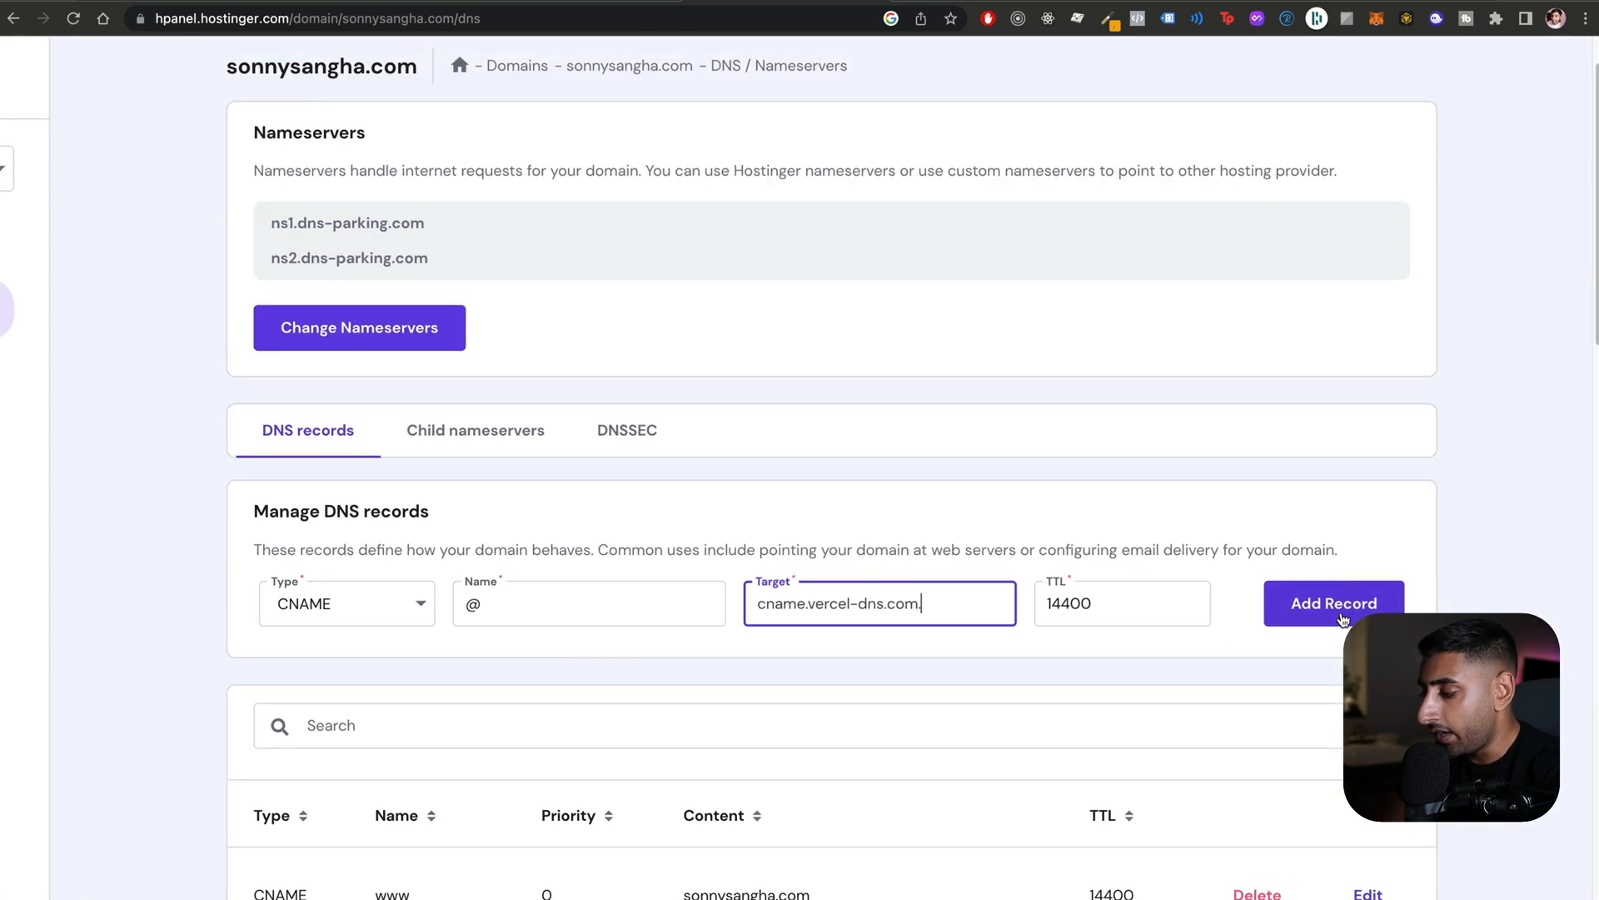
{"action": "mouse_move", "coordinate": [998, 55]}
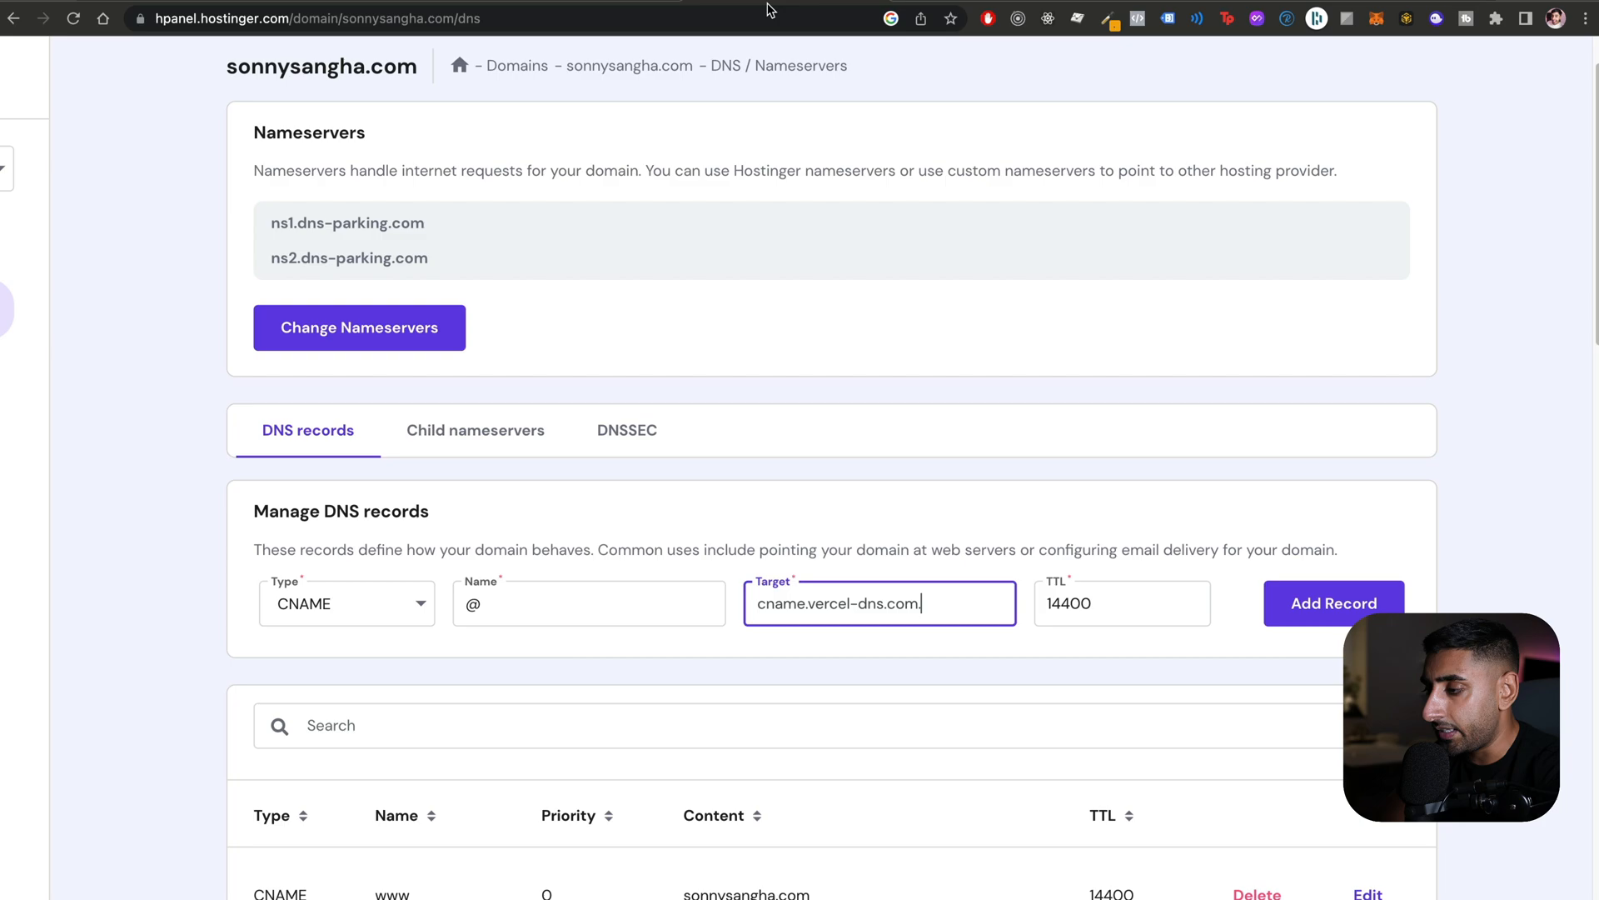
Point the @ A record to 76.76.21.21
{"action": "left_click", "coordinate": [347, 603]}
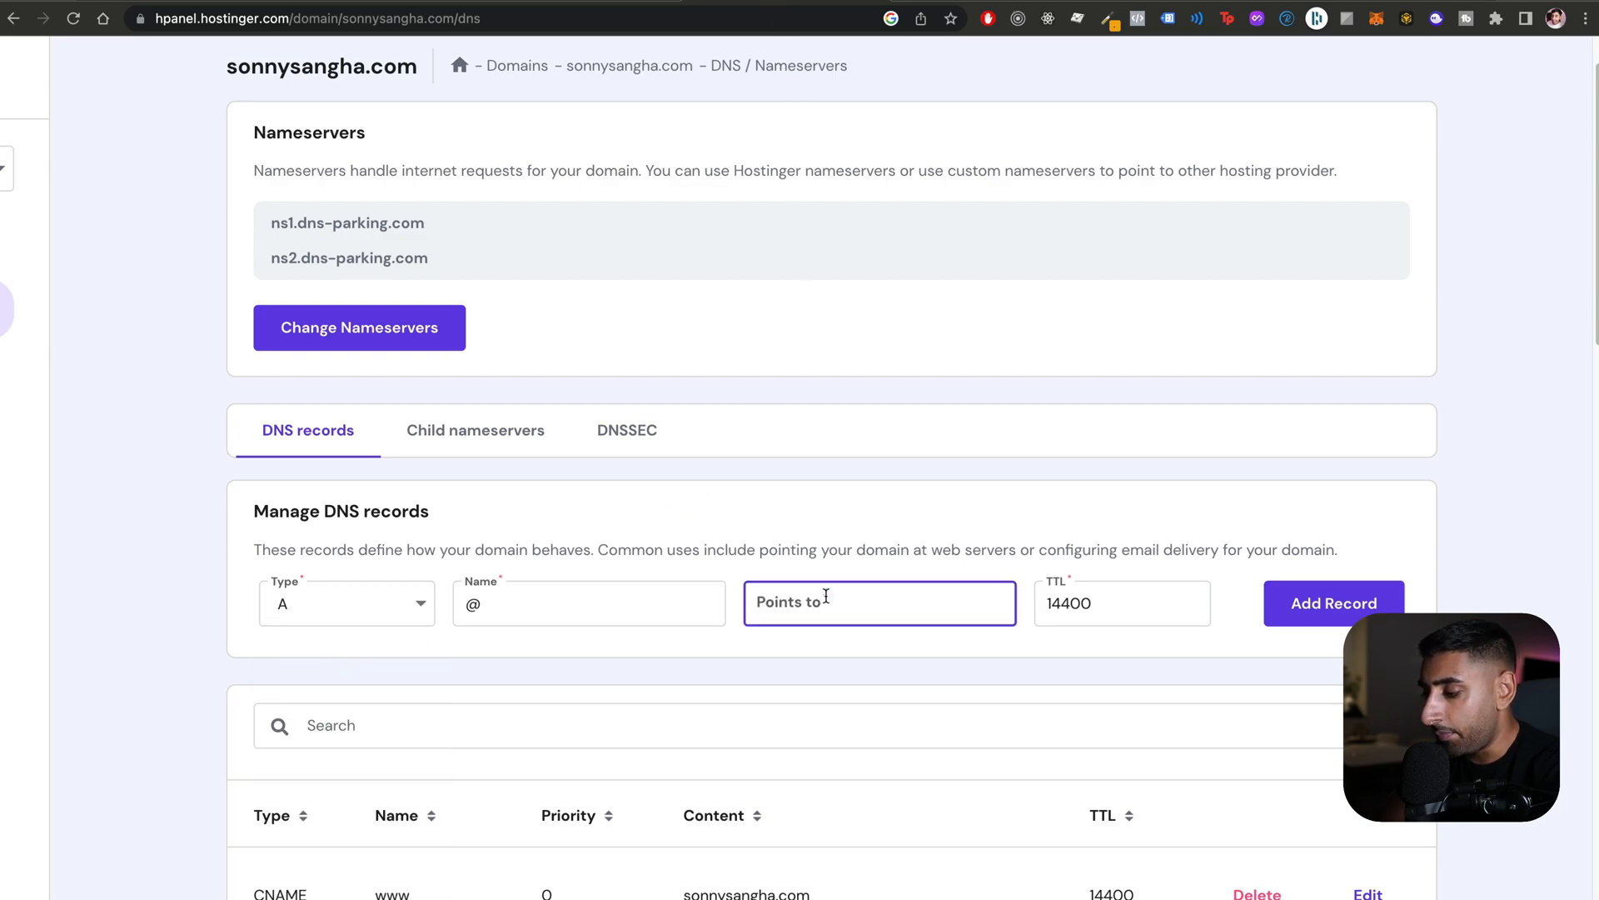
{"action": "type", "text": "76.76.21.21"}
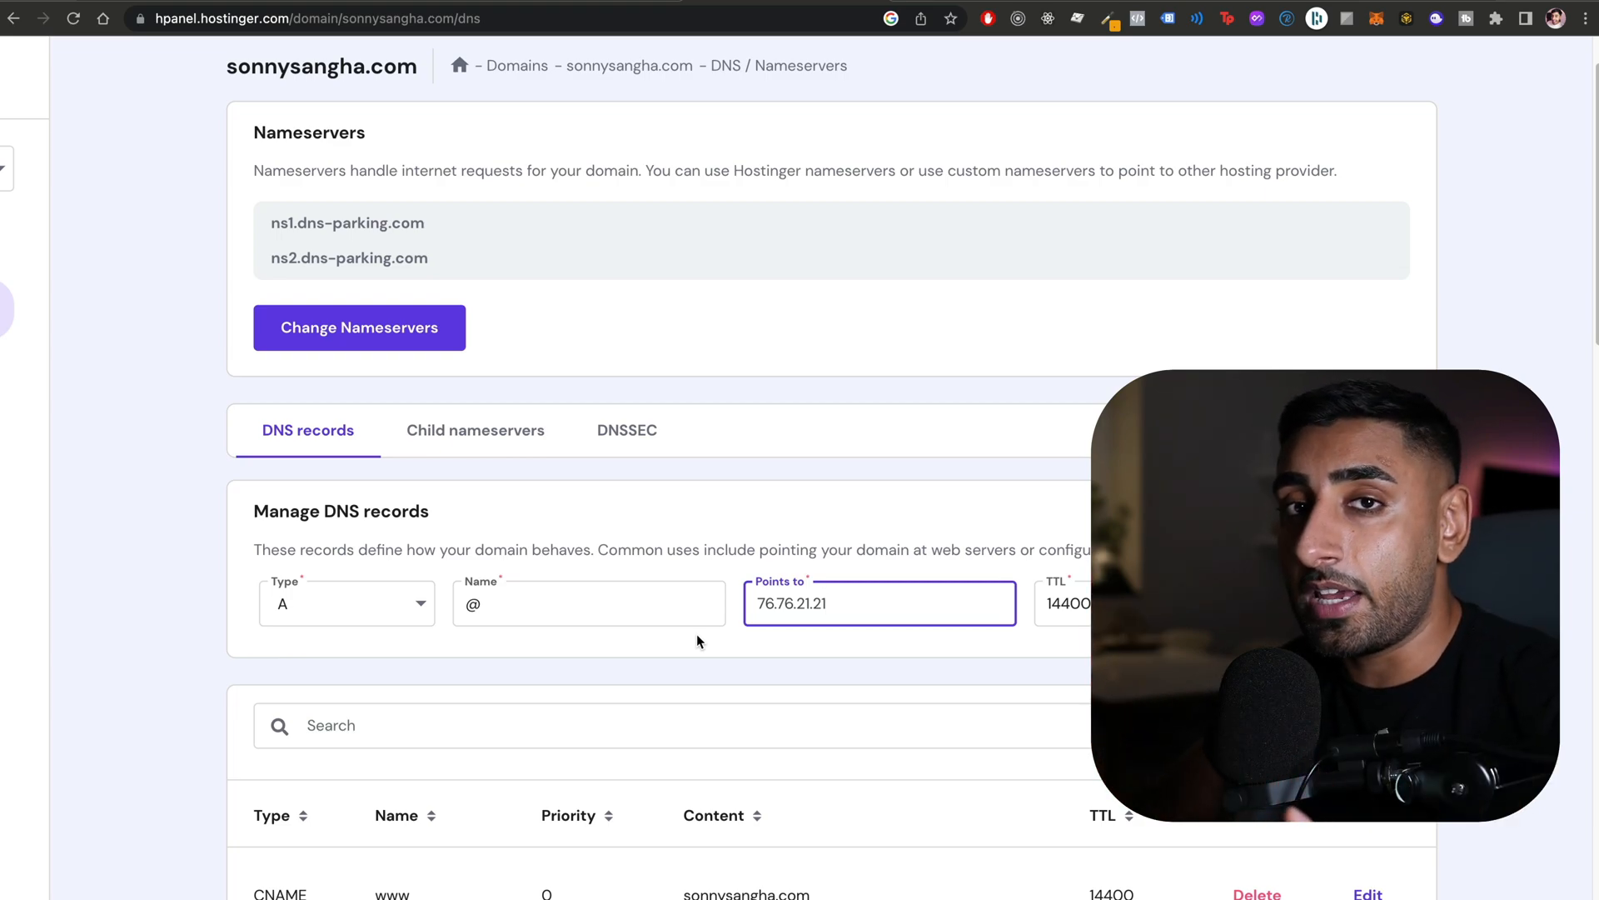
{"action": "mouse_move", "coordinate": [683, 302]}
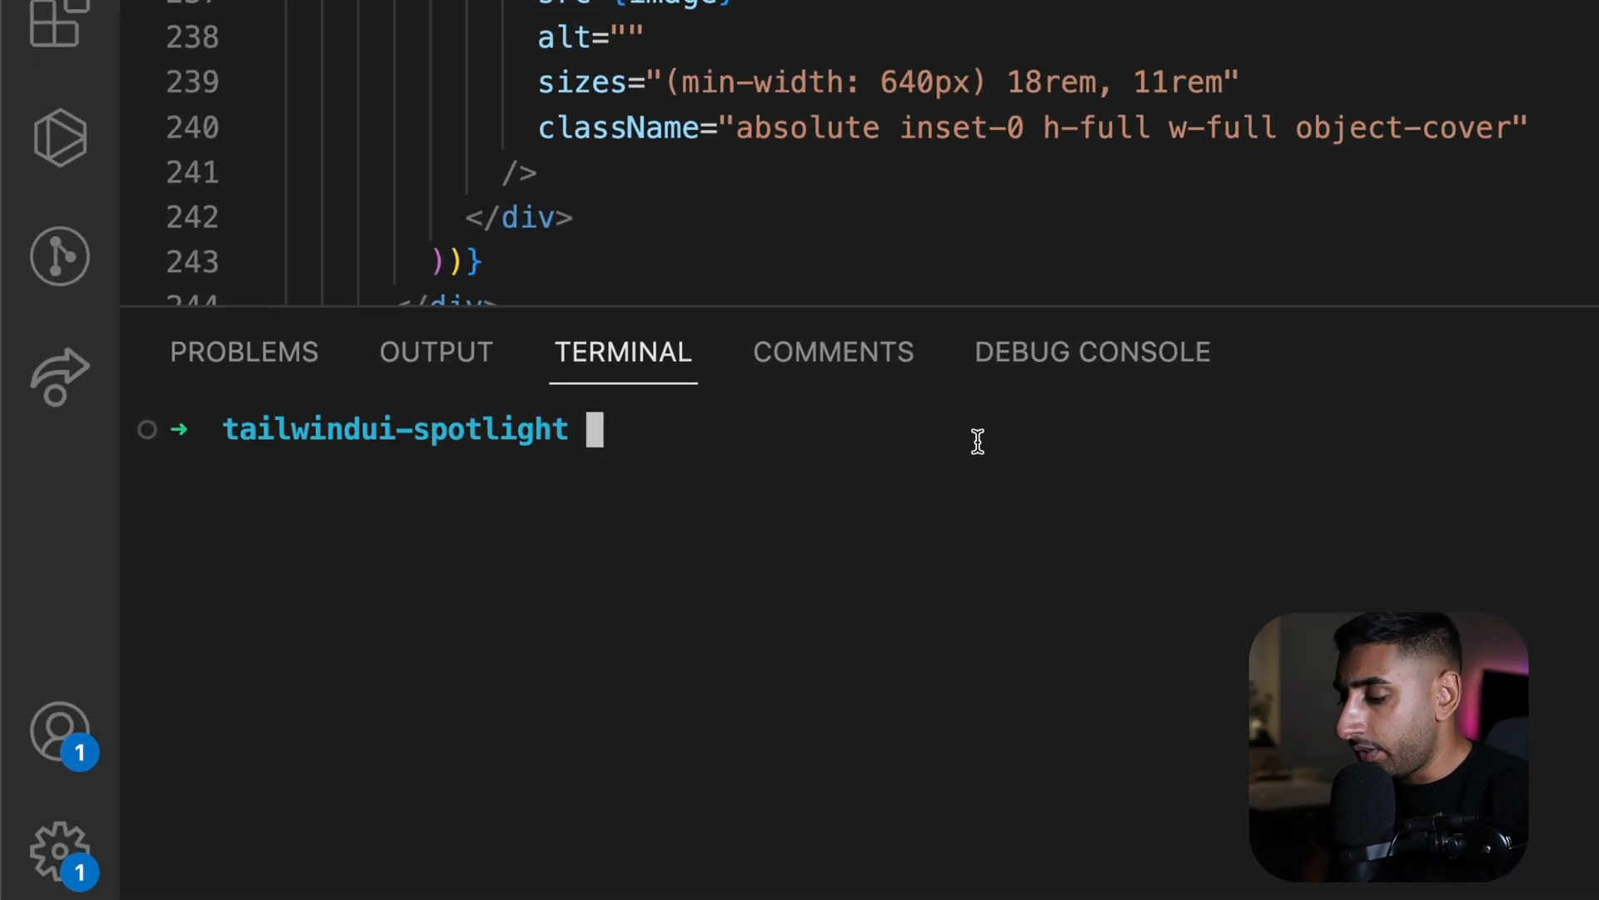
{"action": "type", "text": "vercel"}
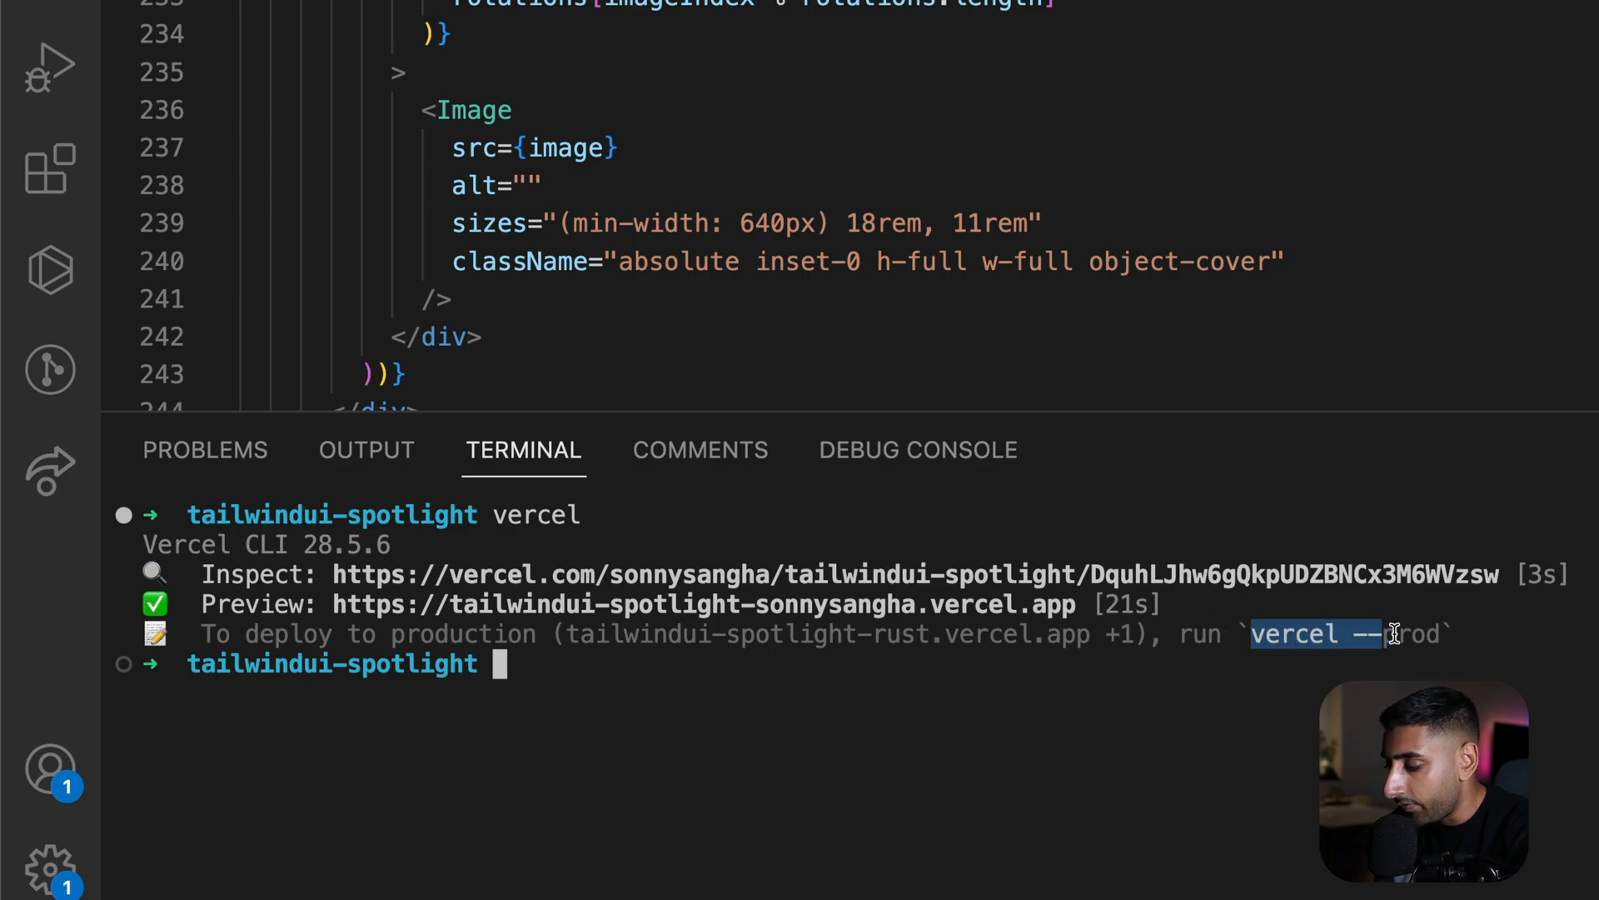
{"action": "type", "text": "vercel --prod"}
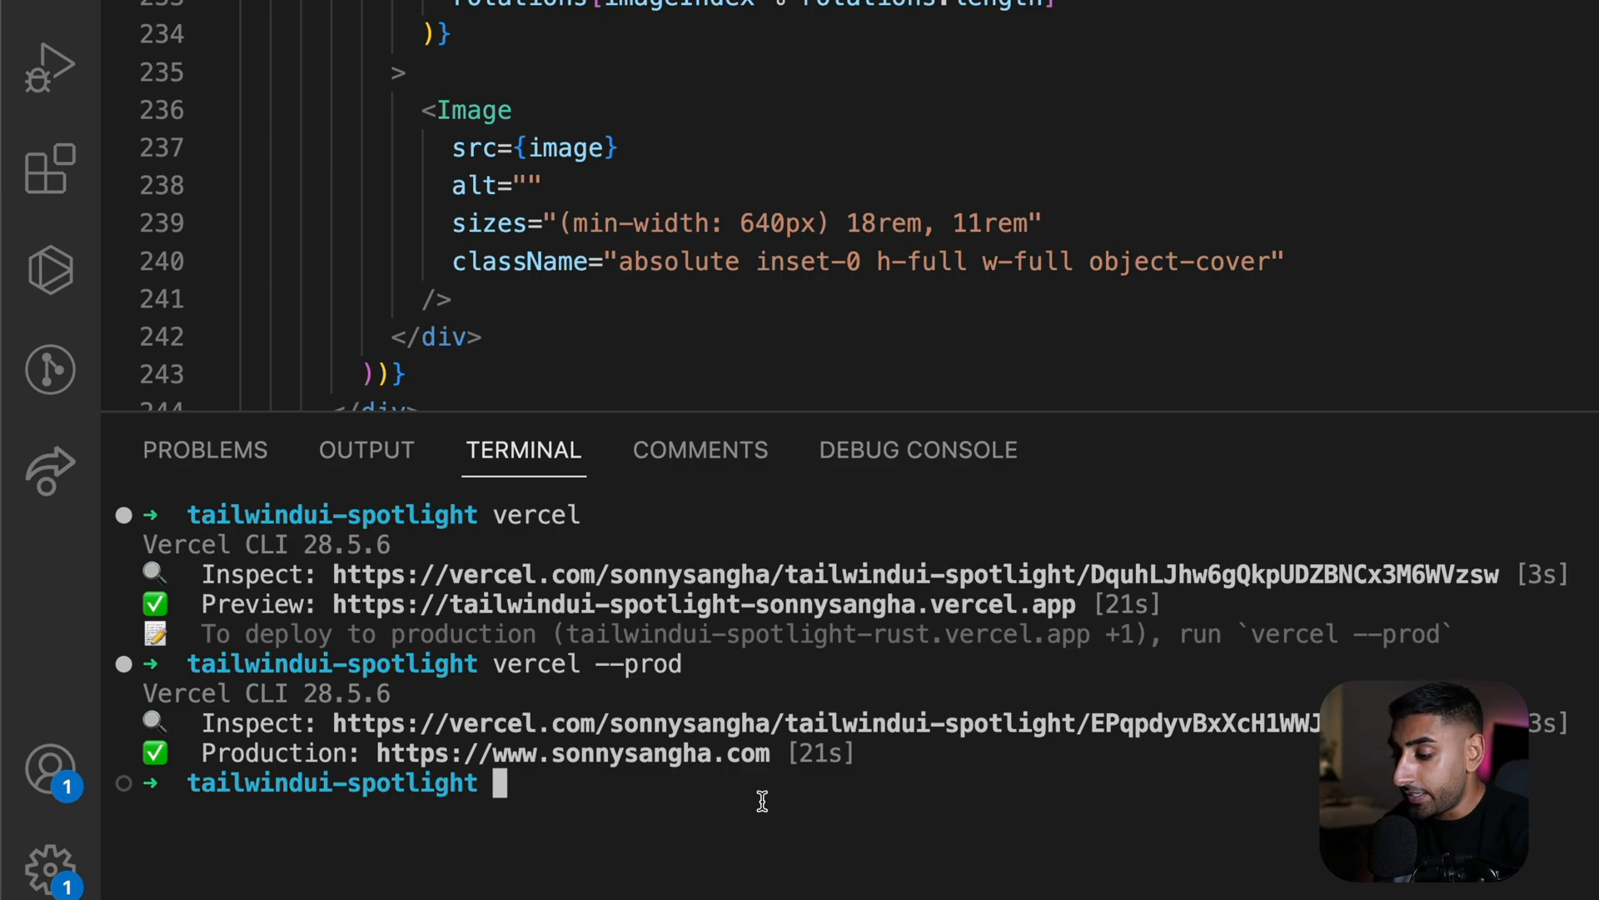
{"action": "double_click", "coordinate": [271, 753]}
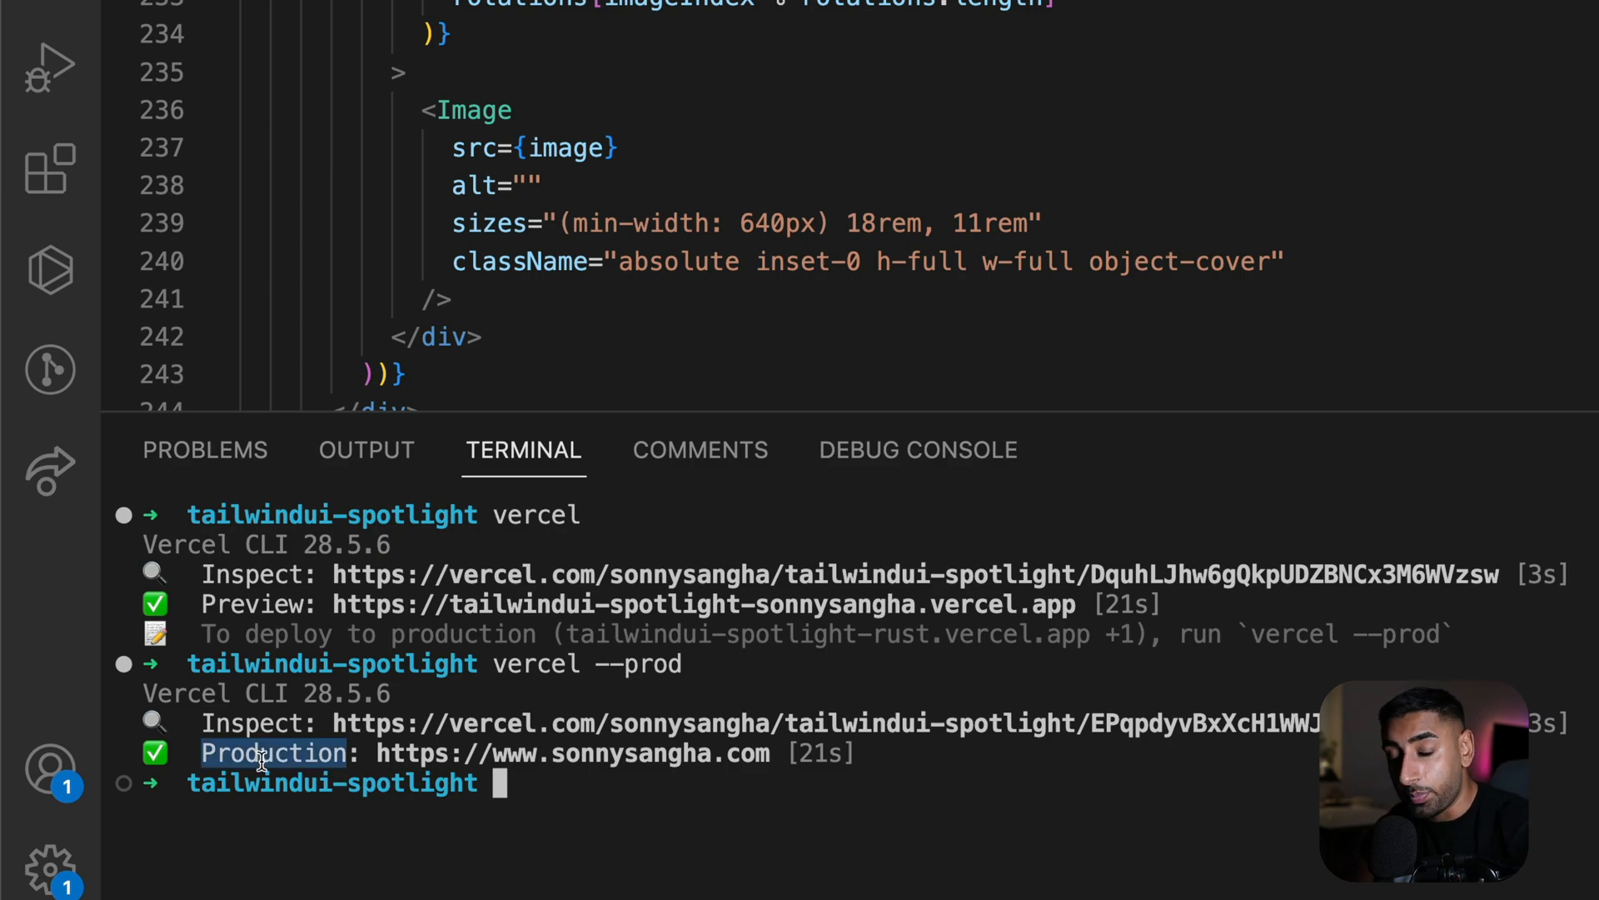